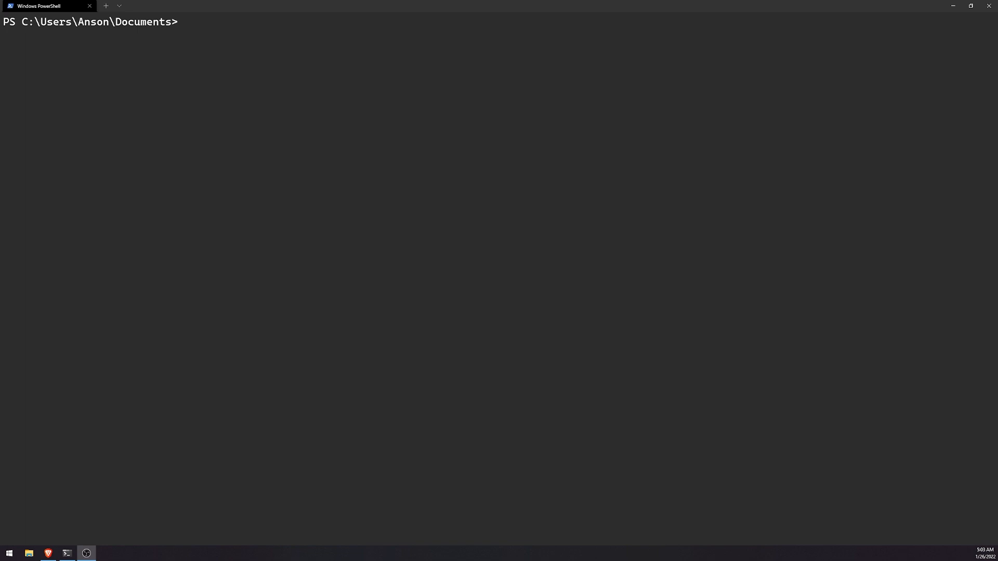
mouse_move(922, 352)
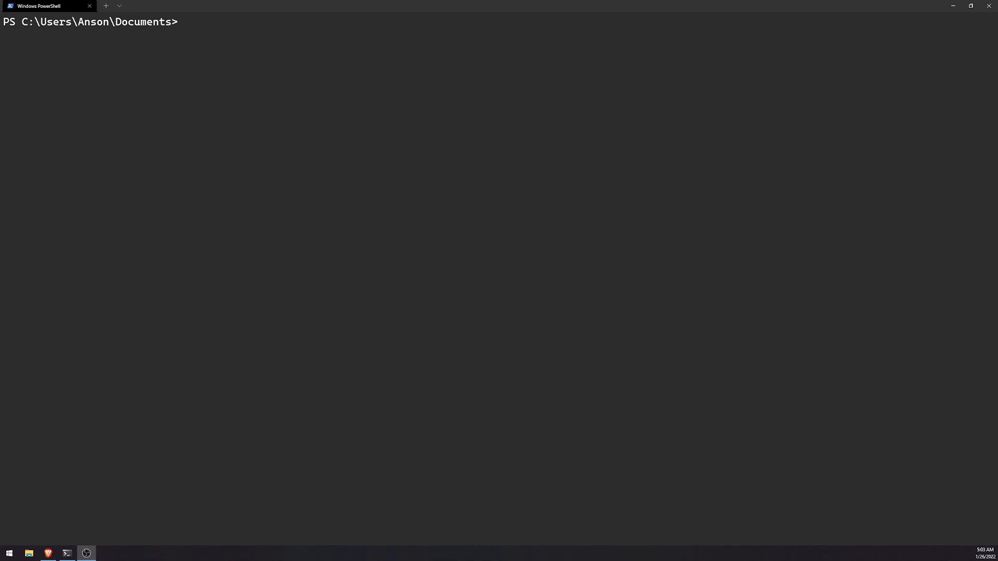
mouse_move(617, 213)
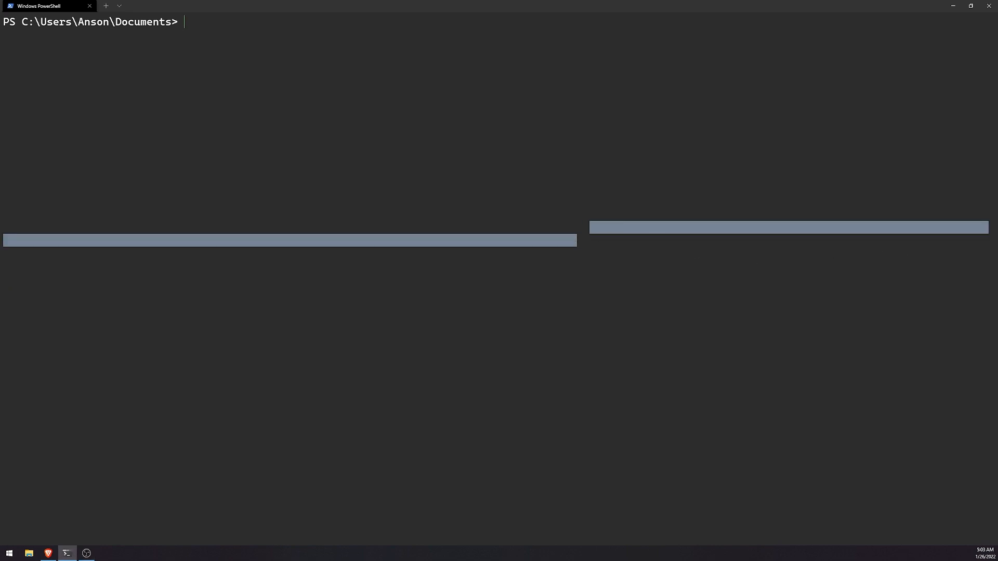
Step: Show the Next.js Getting Started docs in Brave at the Setup section
left_click(50, 552)
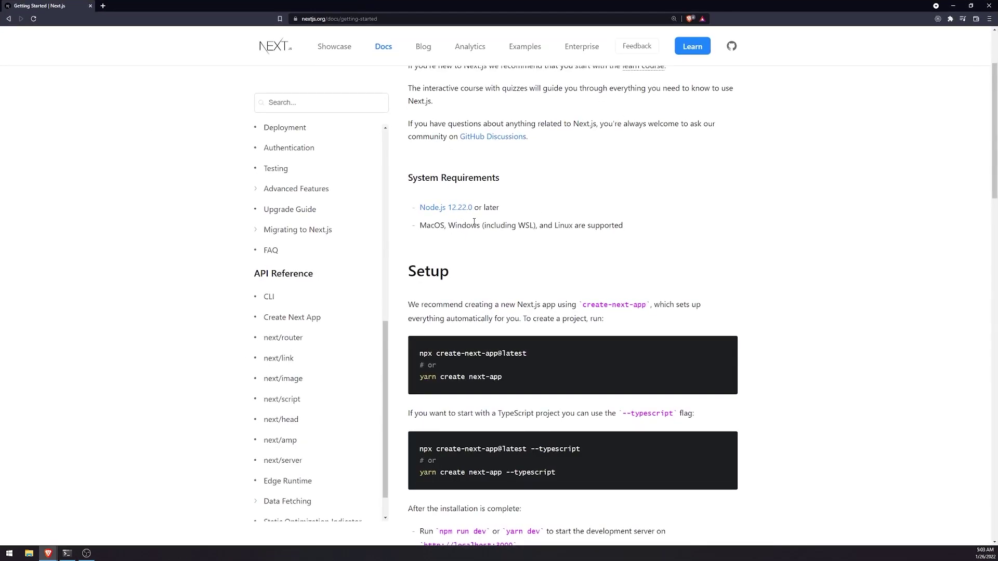
mouse_move(469, 212)
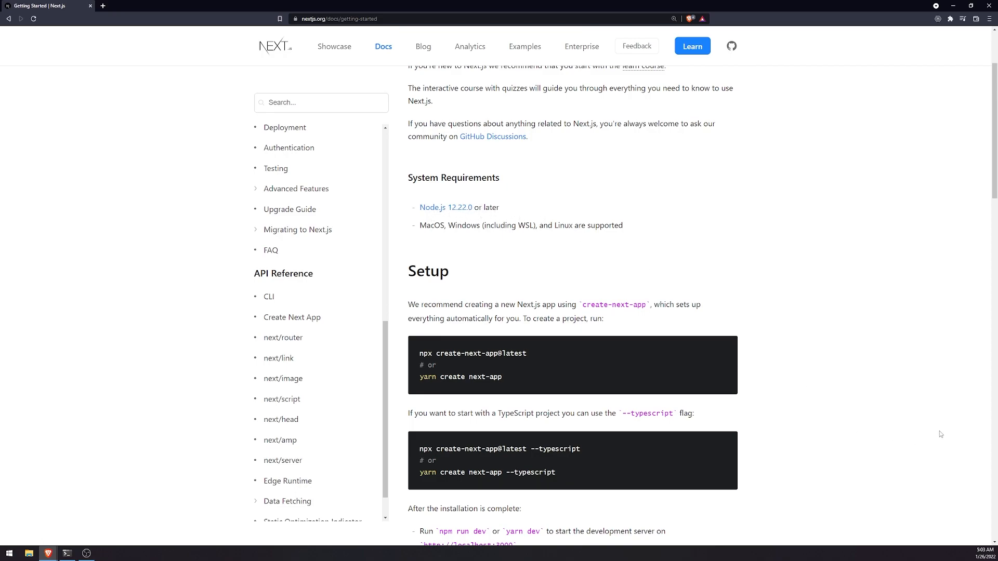
mouse_move(566, 216)
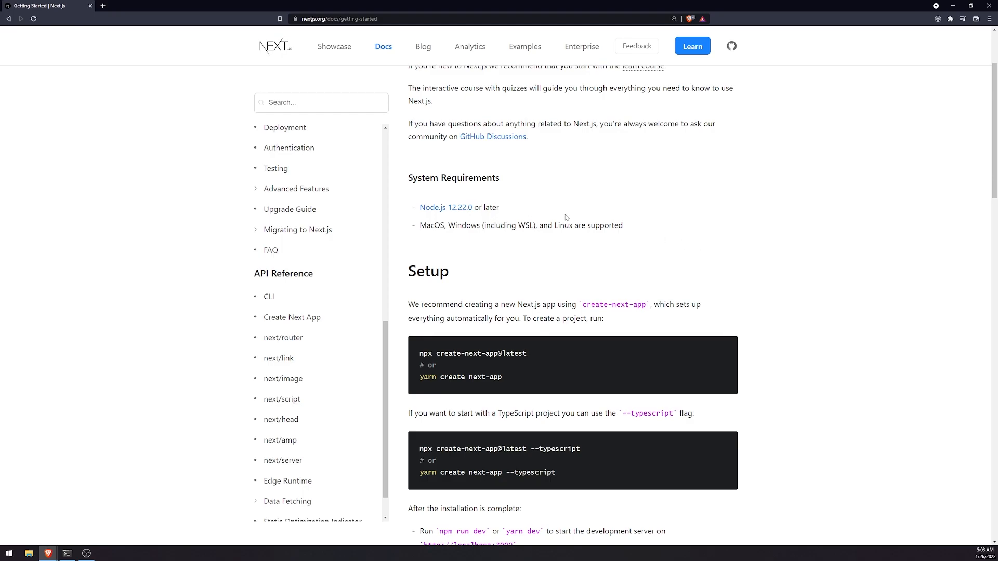
mouse_move(470, 220)
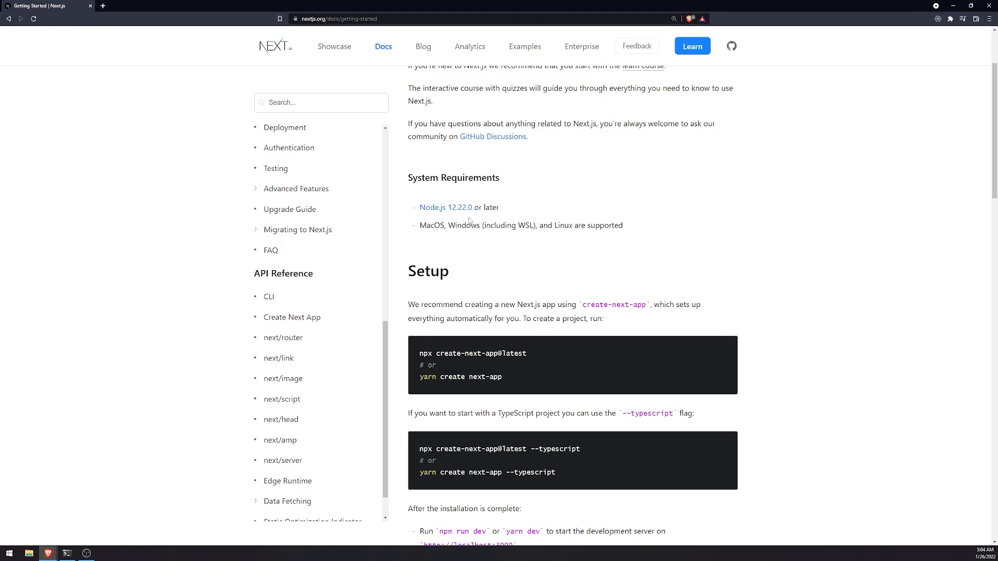
mouse_move(544, 209)
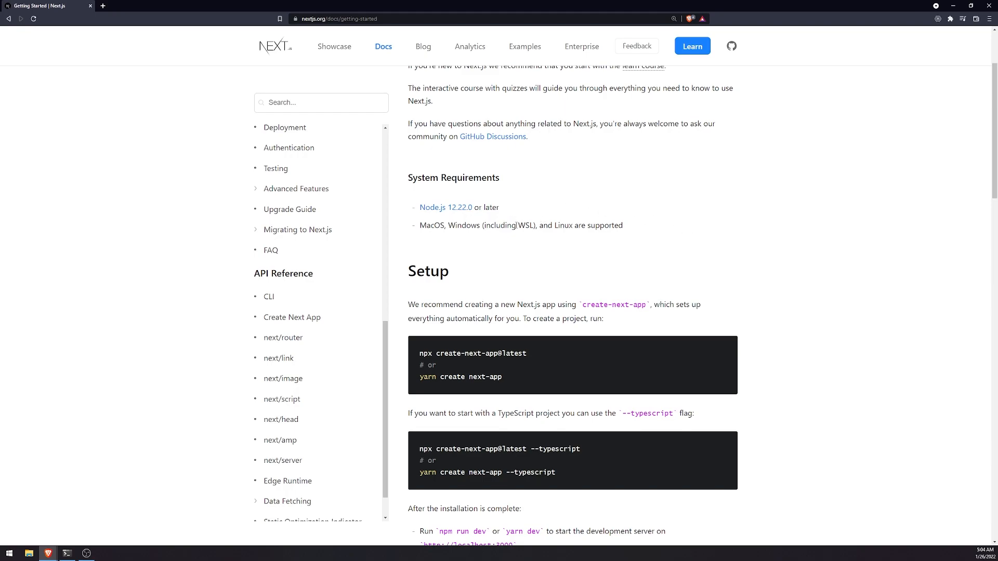
mouse_move(118, 49)
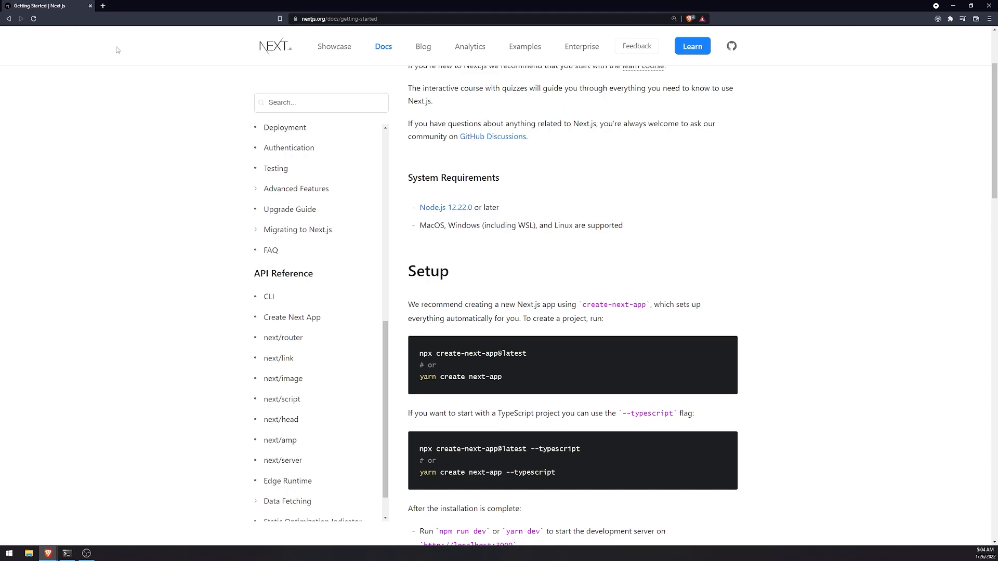
mouse_move(666, 114)
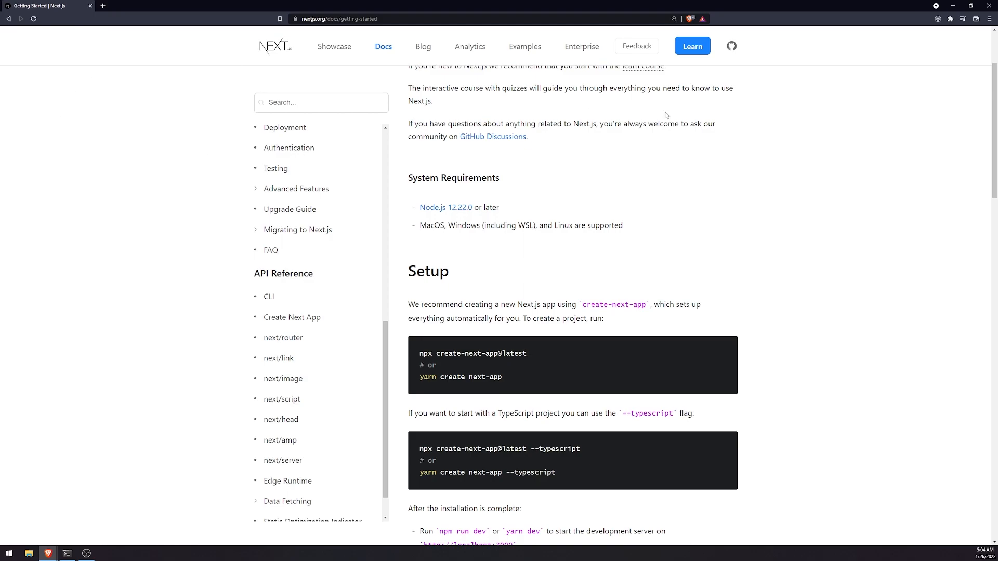
mouse_move(836, 135)
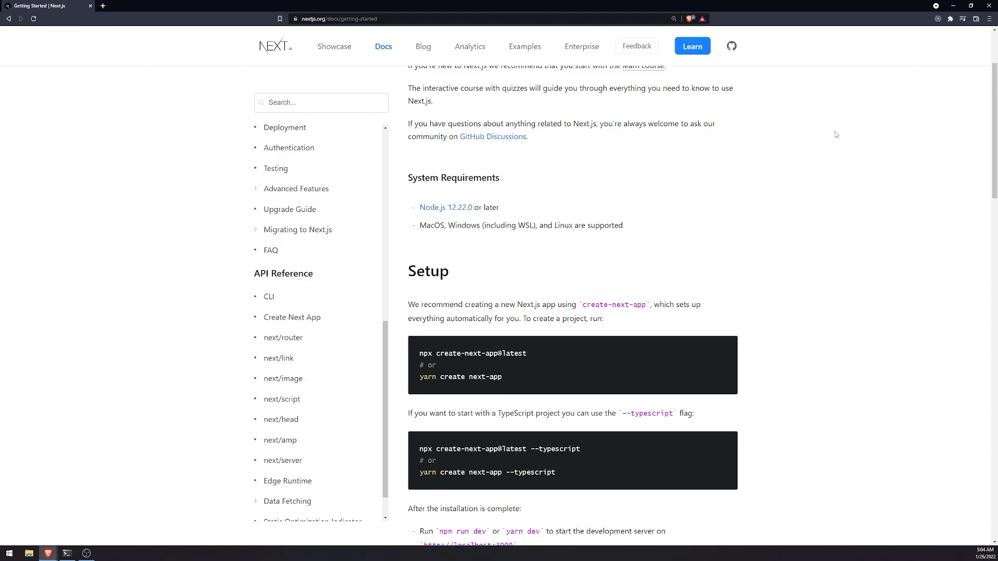
mouse_move(304, 336)
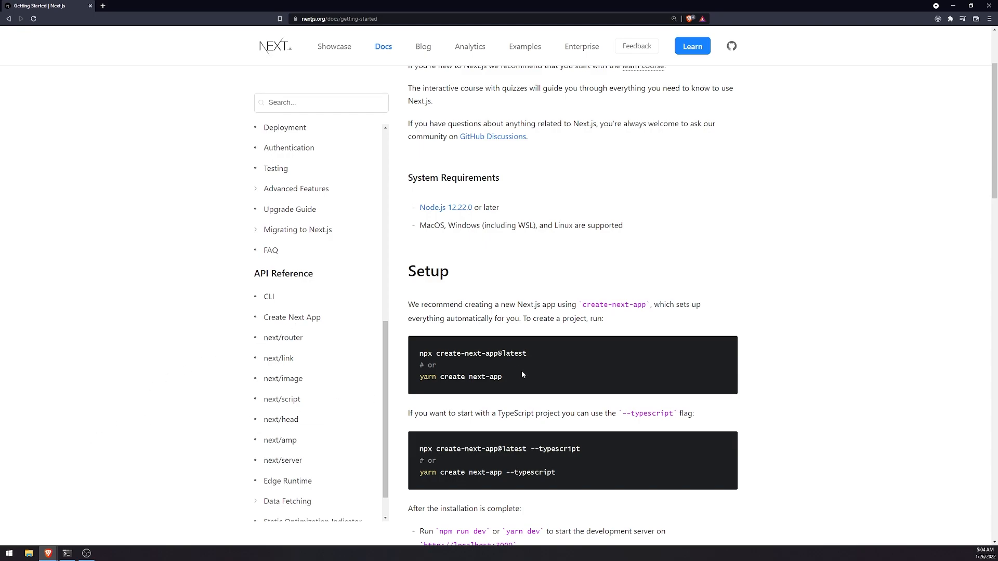
left_click(67, 554)
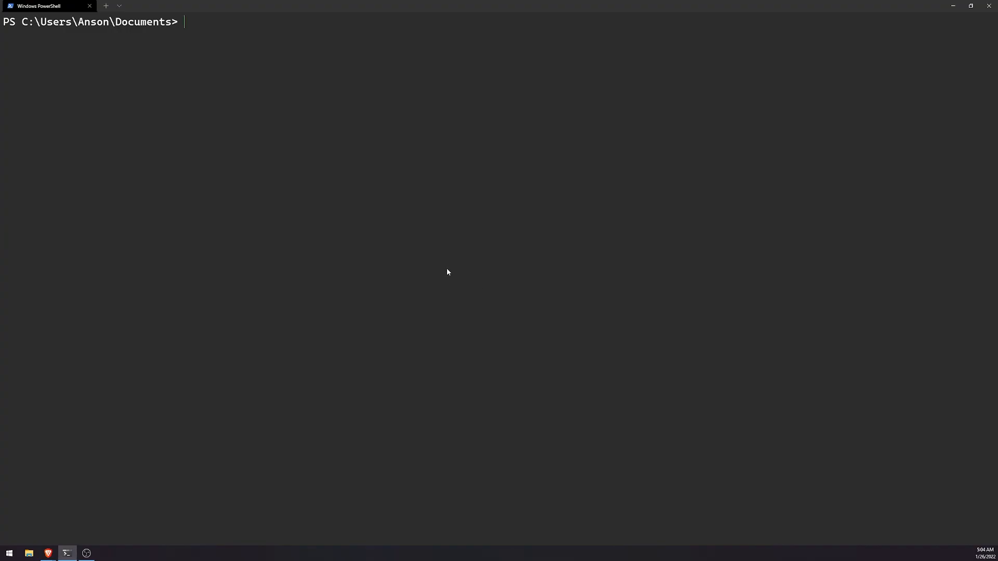
mouse_move(441, 271)
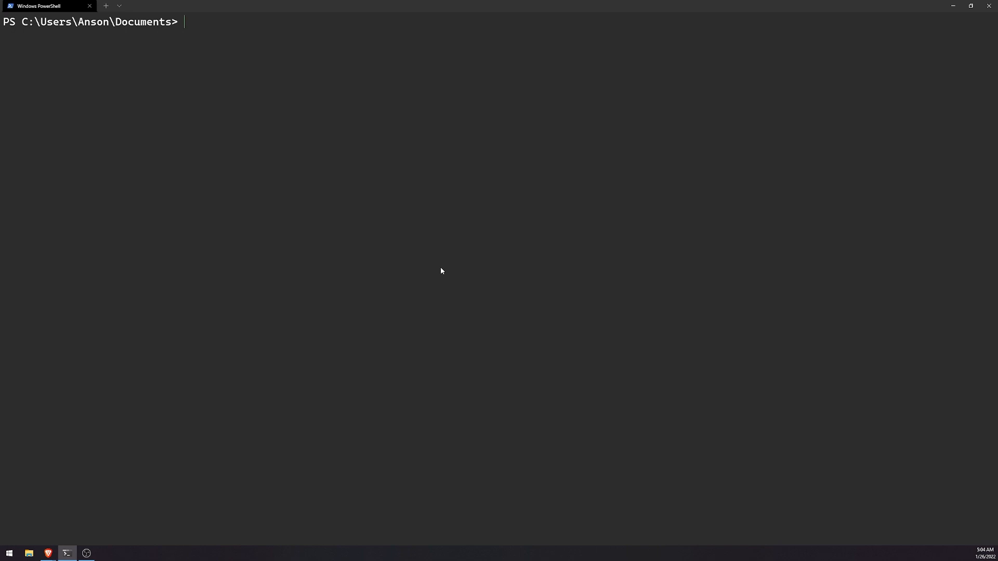
mouse_move(477, 256)
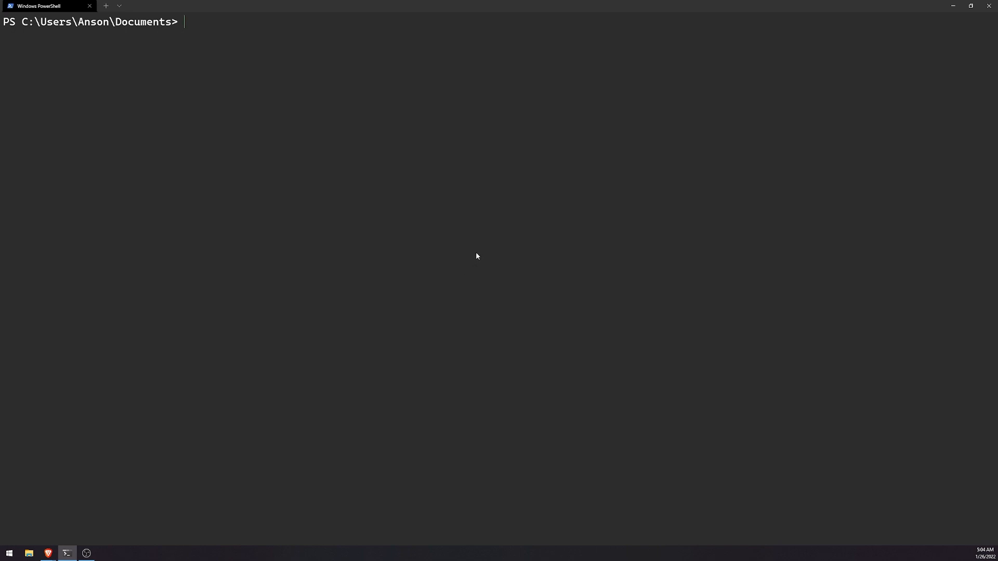
mouse_move(463, 183)
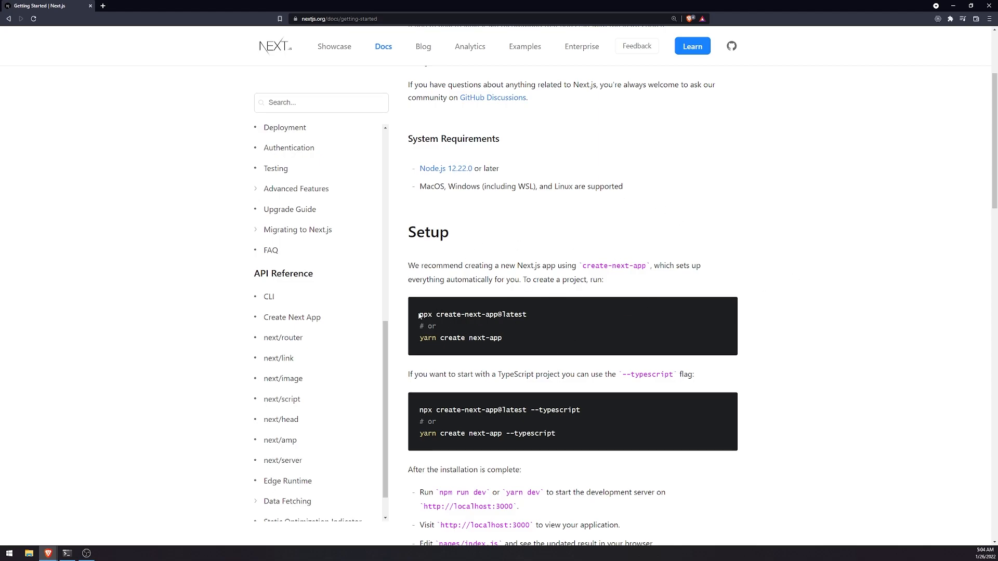
Step: Scroll and zoom through the create-next-app Setup commands, then return to PowerShell
scroll("down", 3)
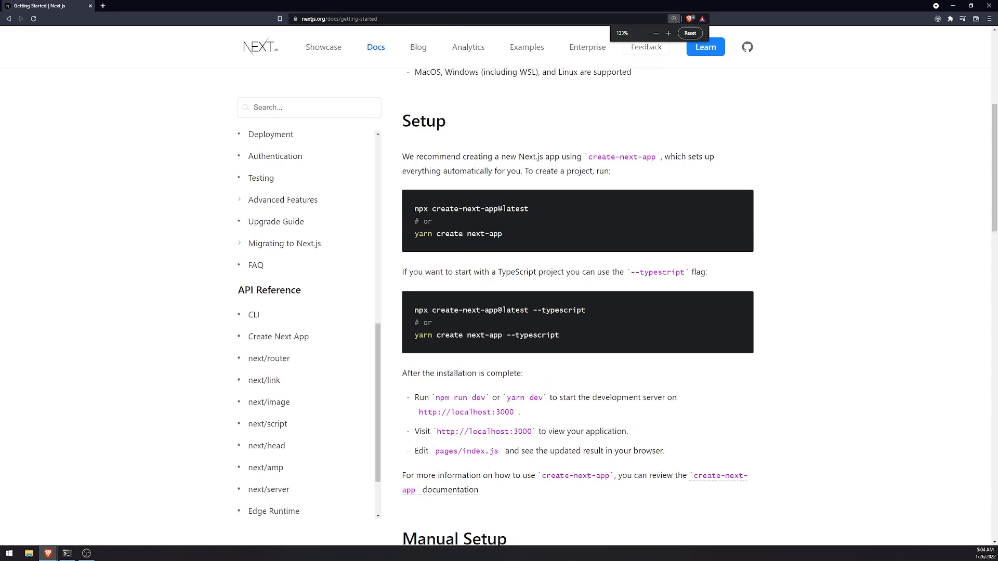
left_click(691, 33)
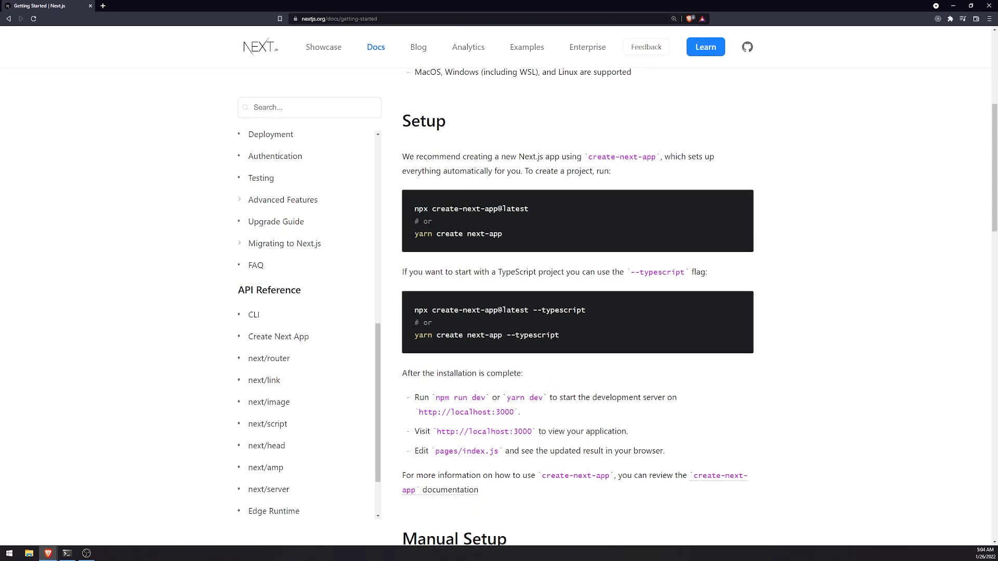
mouse_move(592, 209)
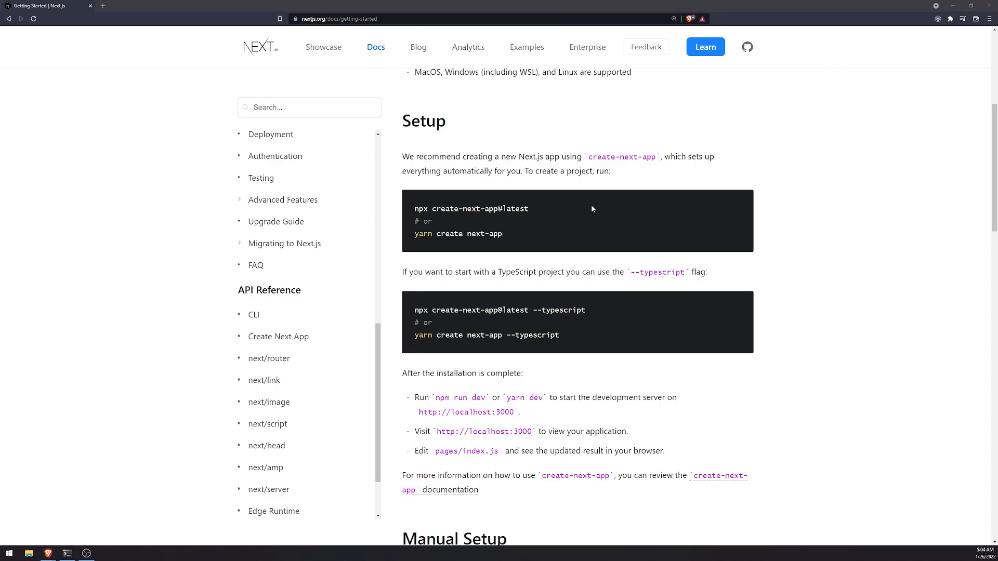
left_click(67, 554)
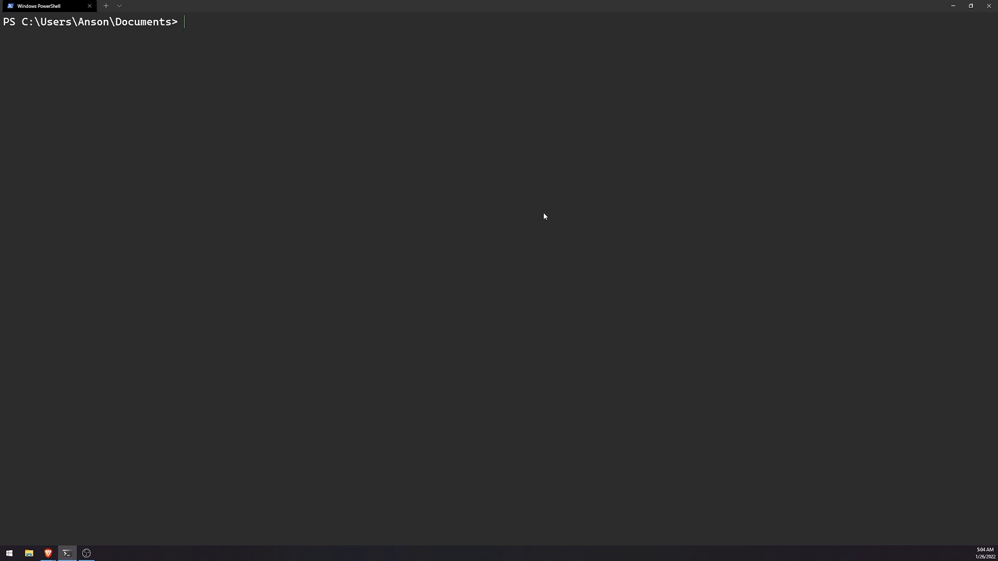
Step: Type npx create-next-app@latest as a first attempt, correcting the react-app typo
type("npx crea")
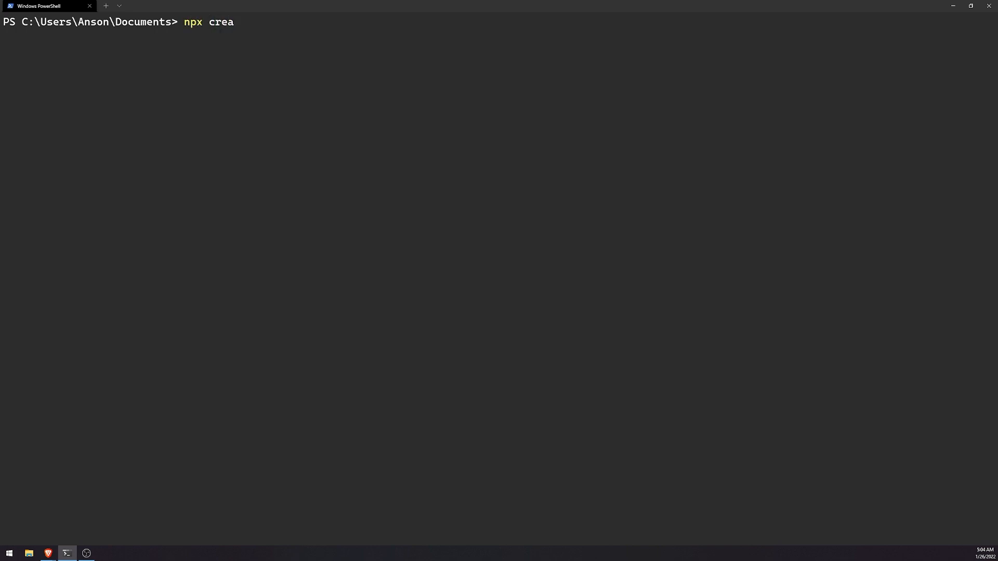
type("te-react-app")
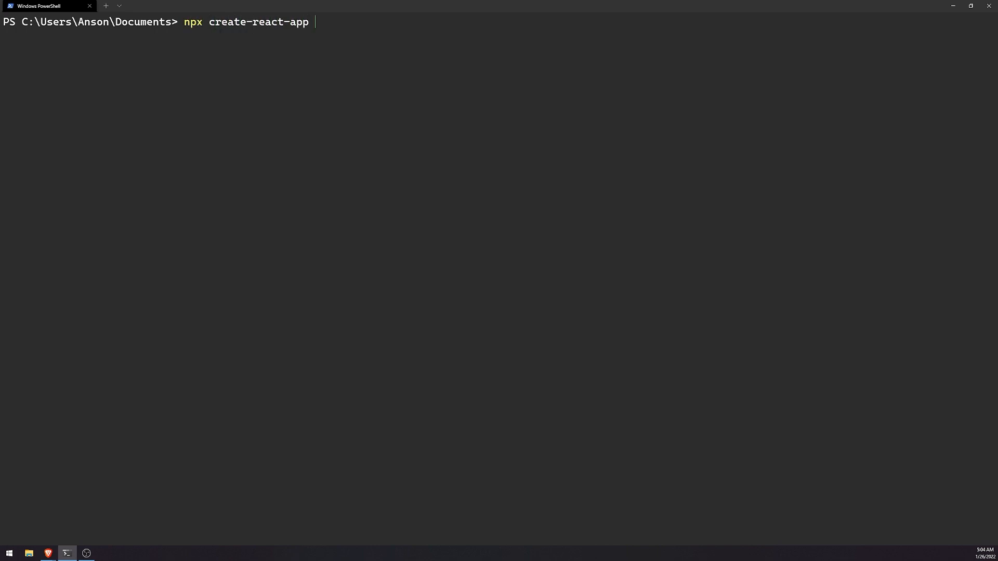
key("Backspace")
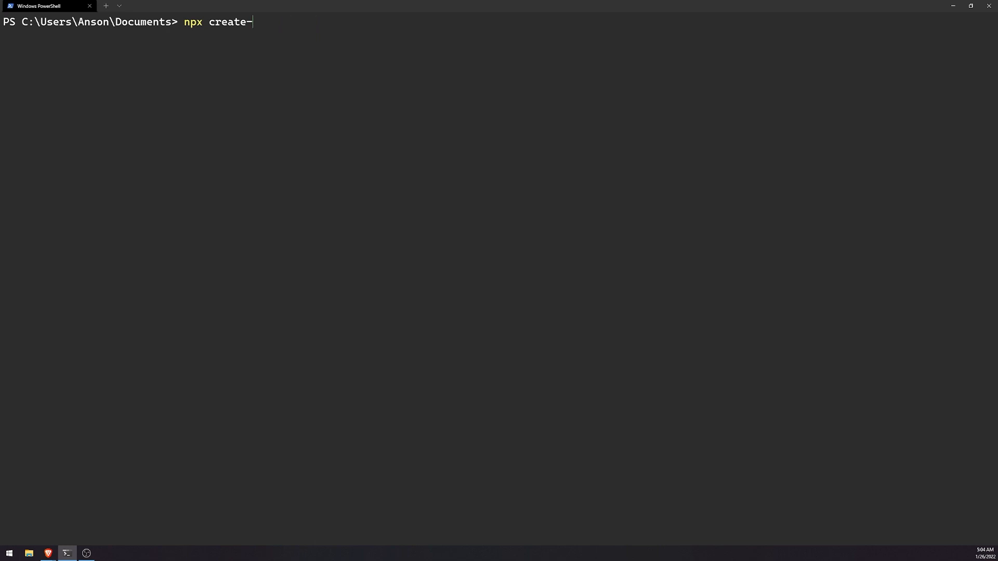
type("next-app@l;")
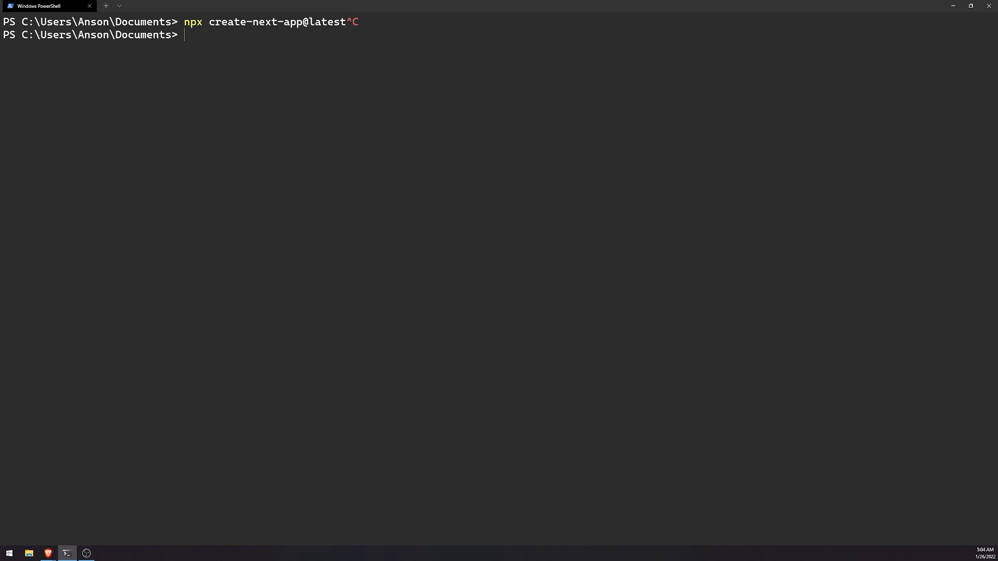
Step: Run yarn create next-app --typescript to start the TypeScript app generator
type("yarn")
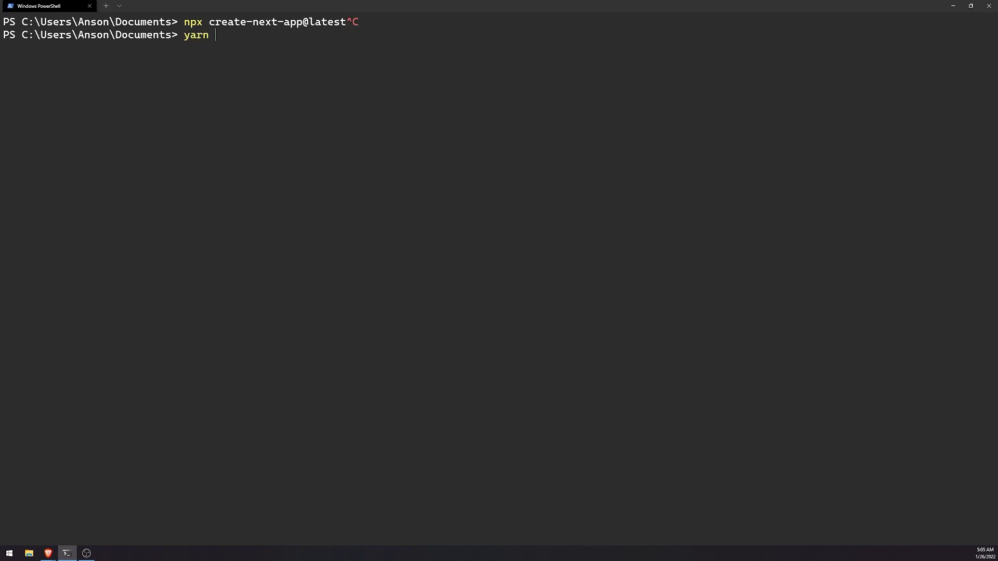
type("create next-app")
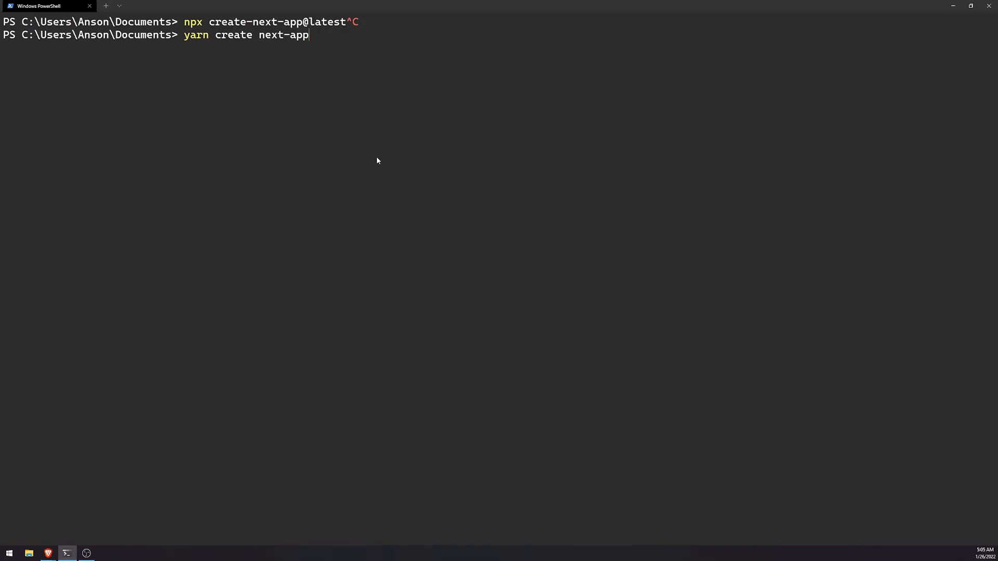
type("--typesc")
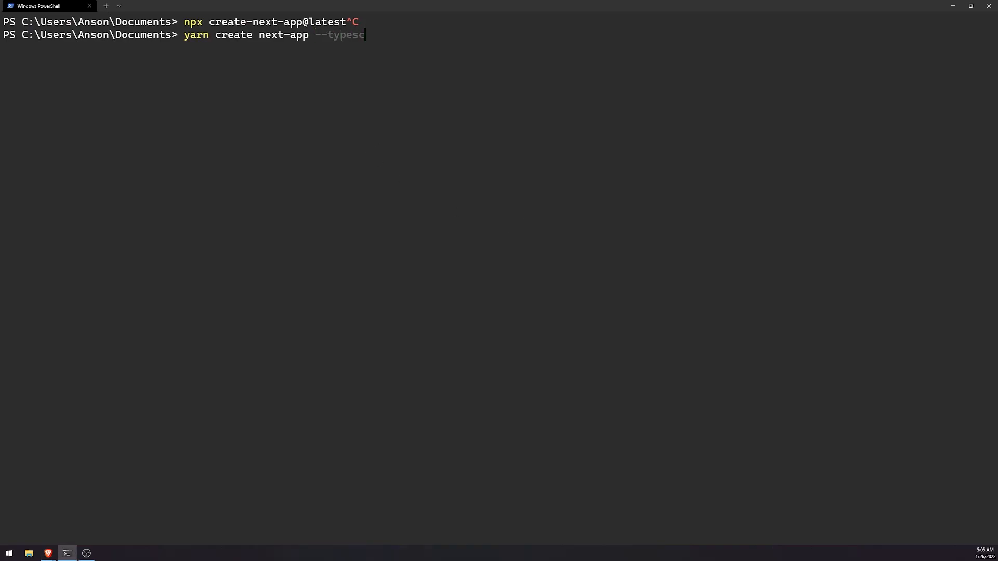
type("ript")
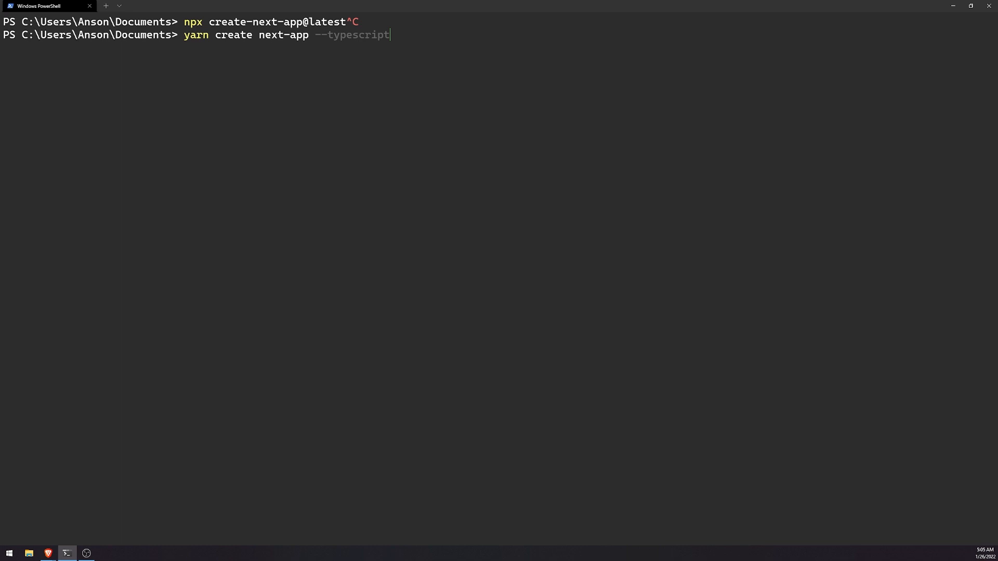
key("Enter")
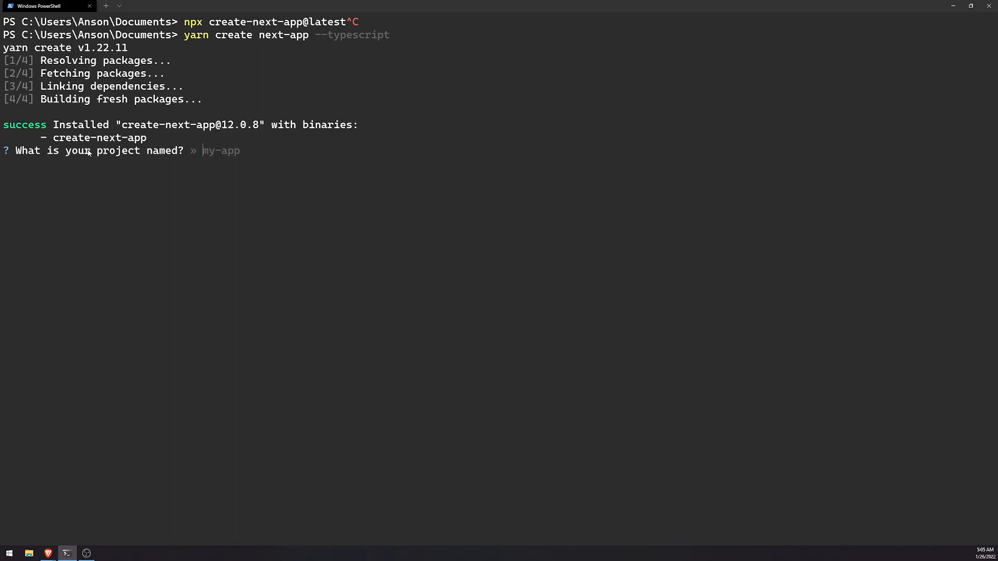
mouse_move(41, 161)
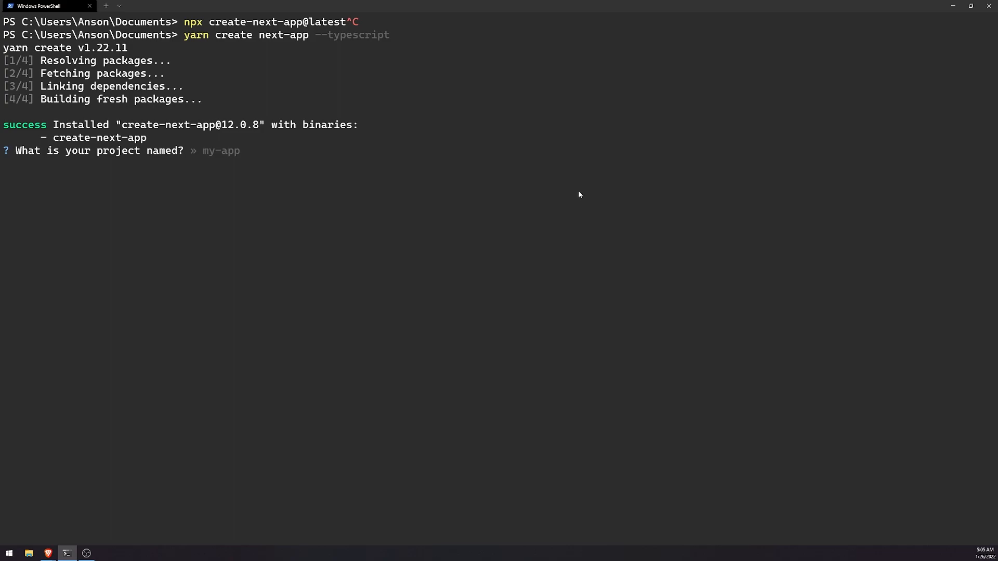
mouse_move(213, 39)
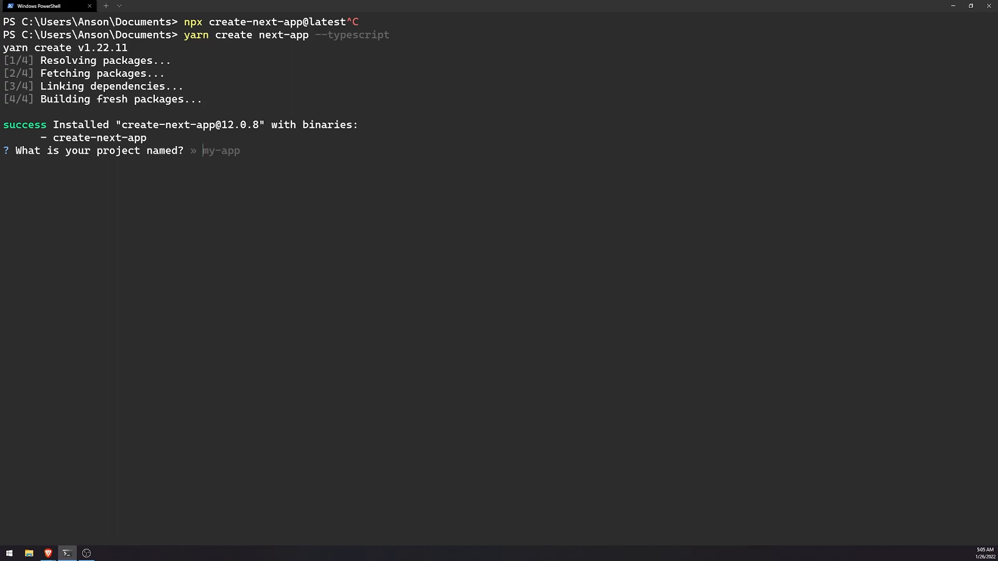
Step: Name the project my-nextjs-tutorial at the project name prompt
type("my-nextjs-")
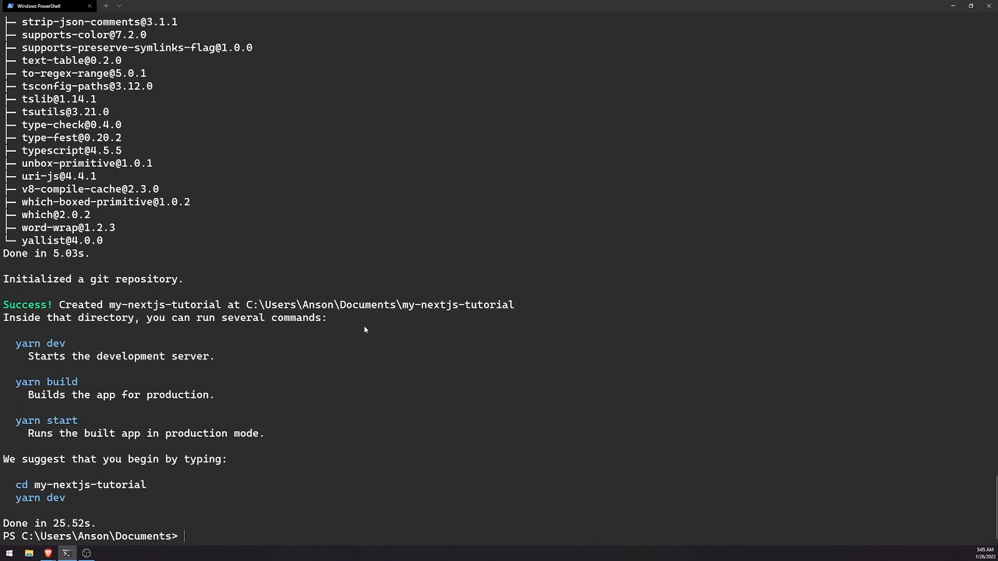
mouse_move(156, 344)
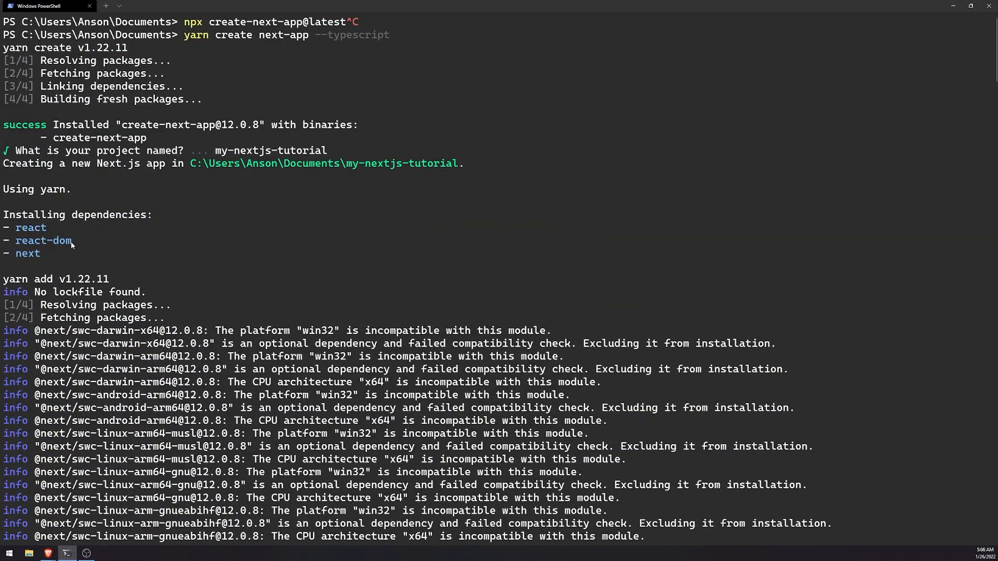
mouse_move(75, 244)
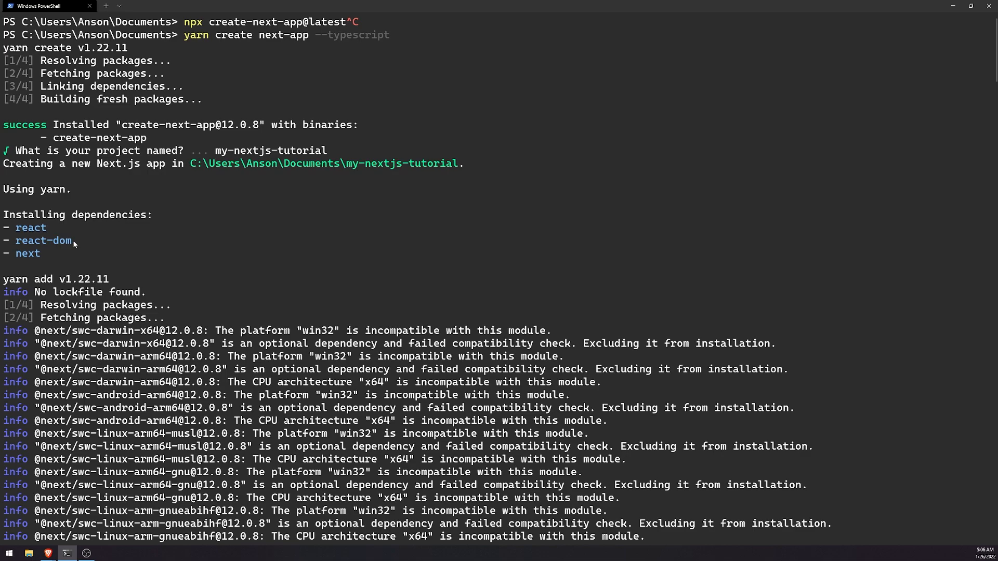
mouse_move(124, 246)
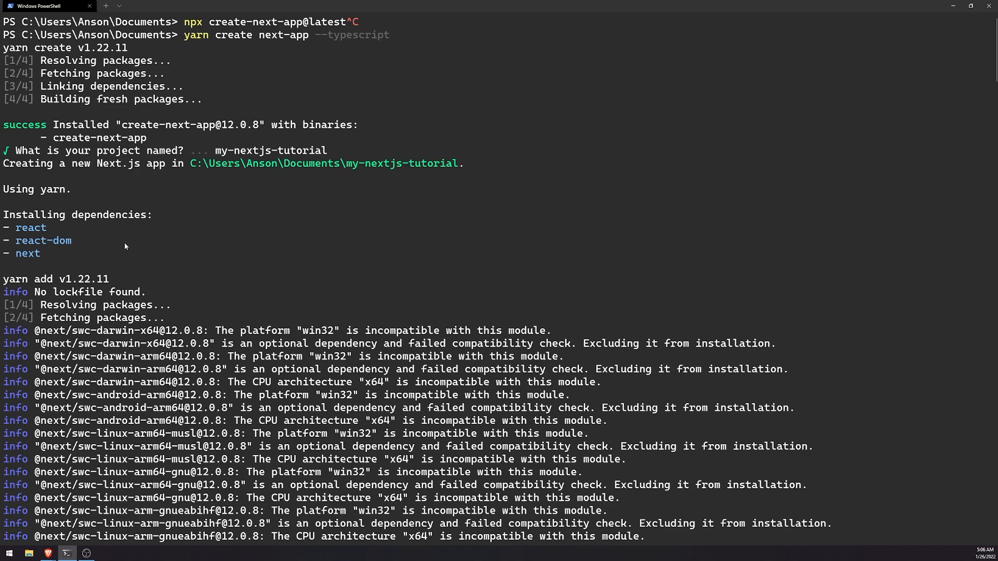
mouse_move(129, 242)
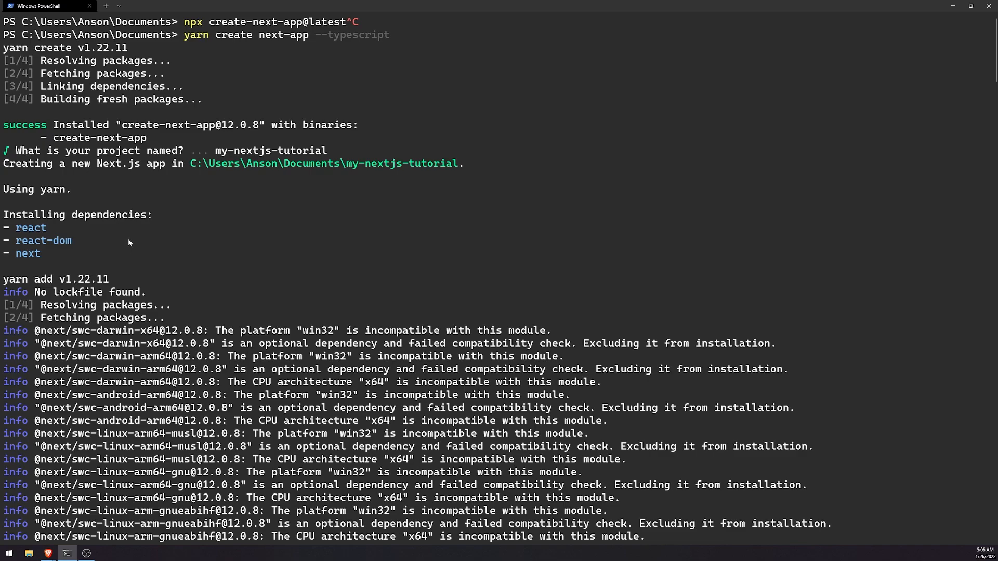
mouse_move(73, 232)
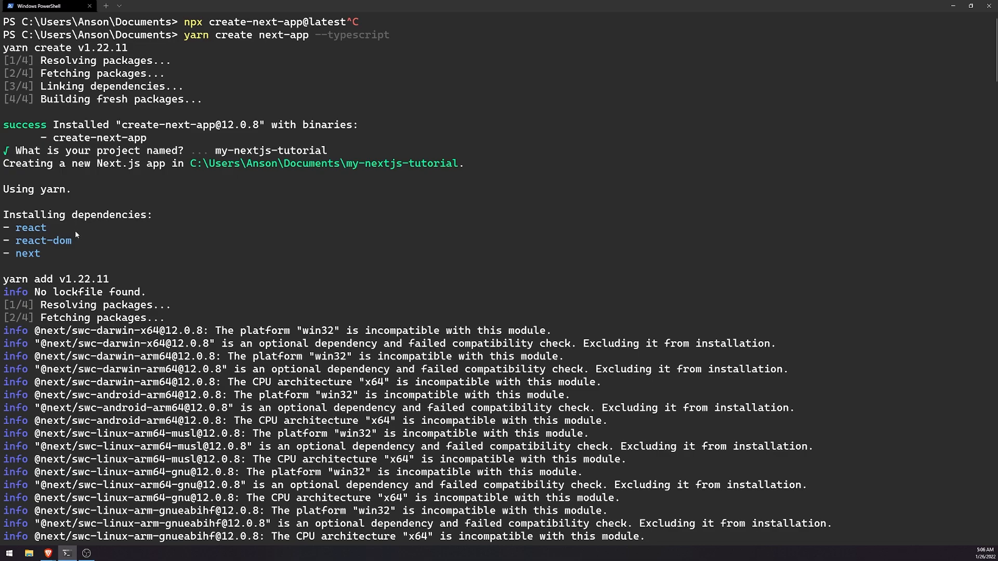
mouse_move(81, 238)
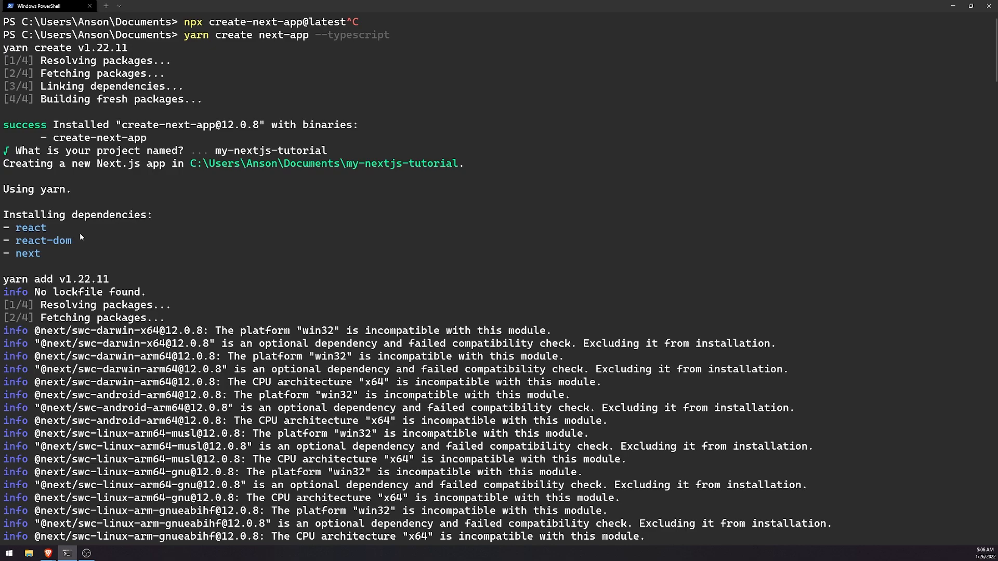
mouse_move(161, 335)
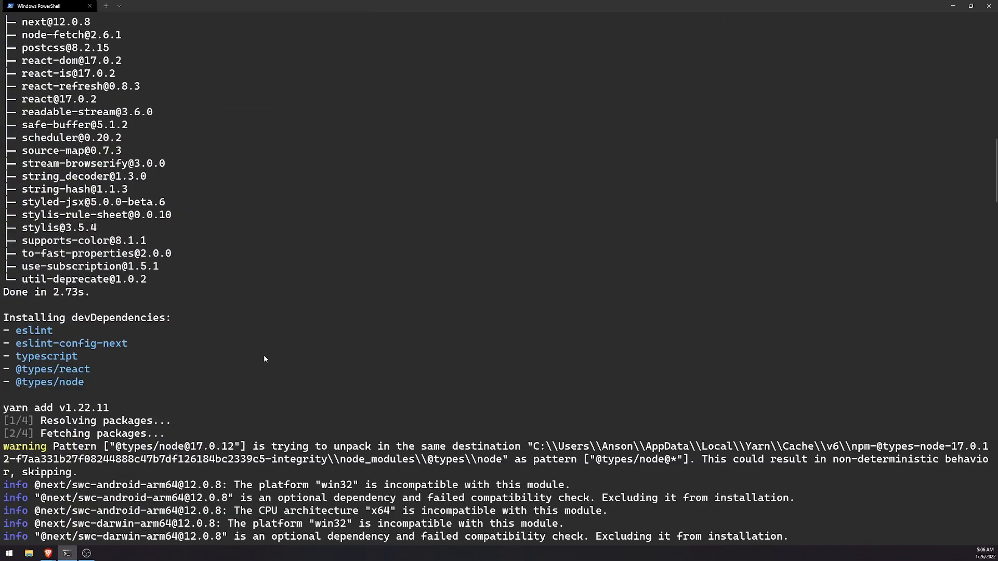
scroll("down", 3)
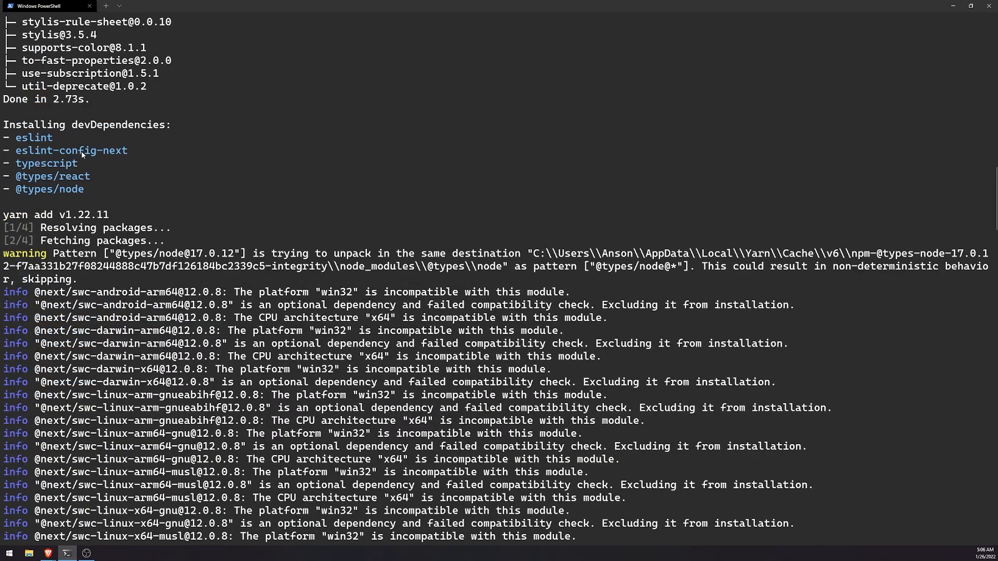
mouse_move(133, 155)
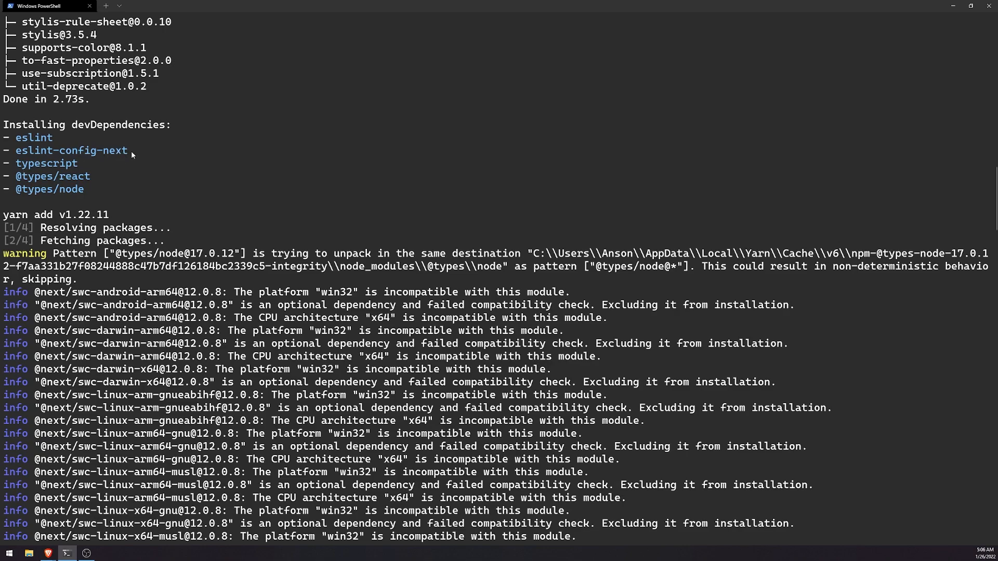
left_click_drag(131, 155, 105, 185)
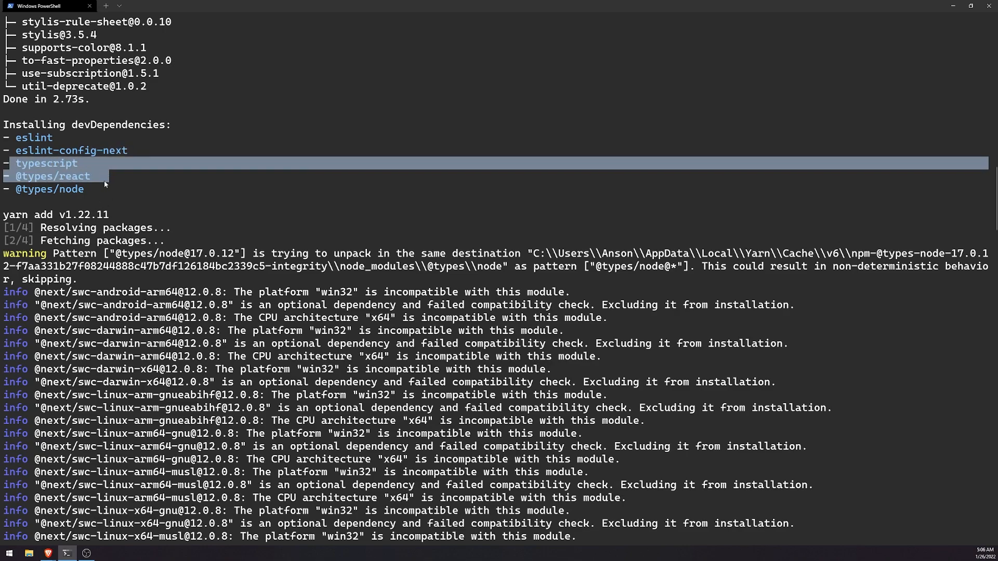
left_click(186, 235)
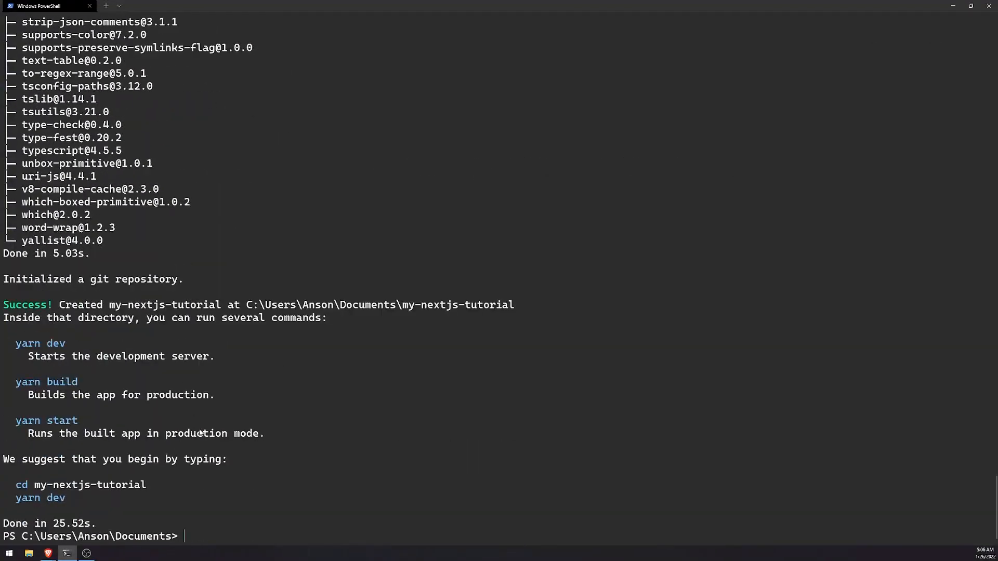
Step: cd into my-nextjs-tutorial, open it in VS Code with code ., and type yarn dev
type("cd m")
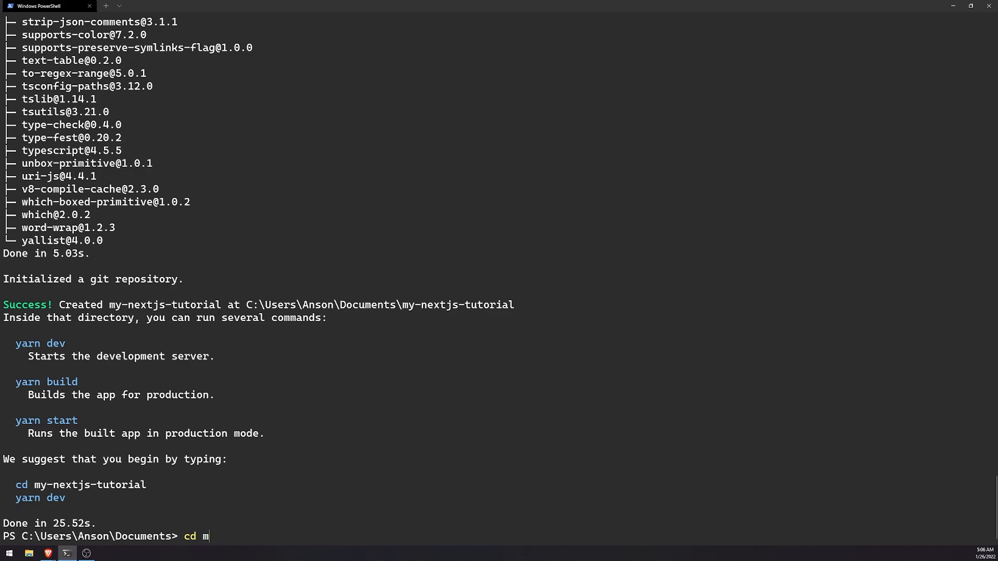
key("Tab")
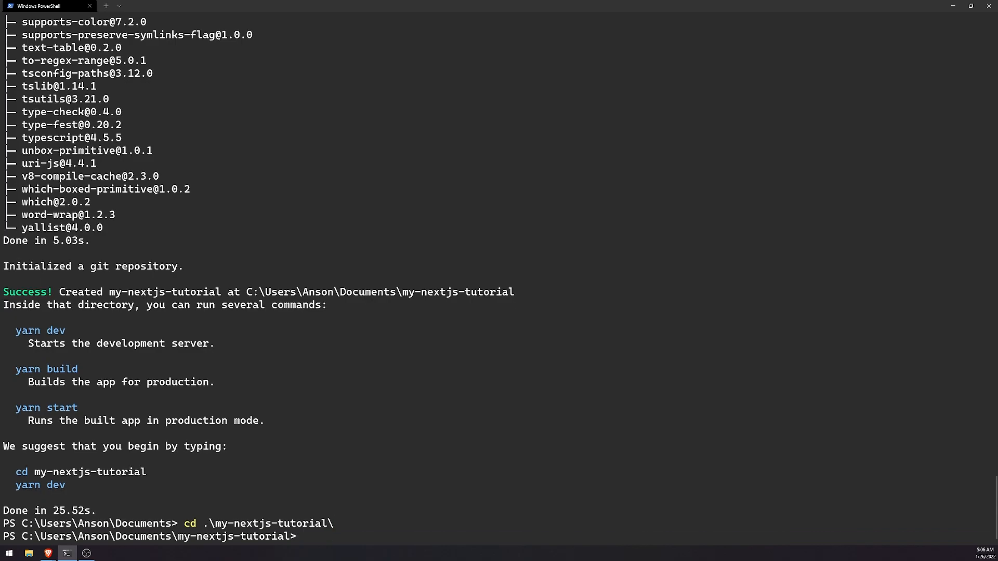
type("code")
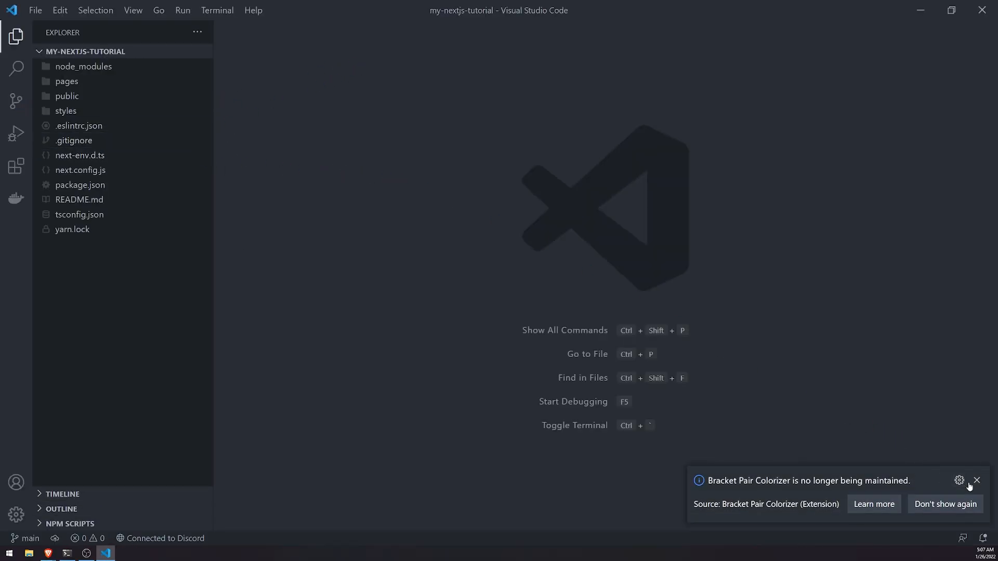
left_click(977, 480)
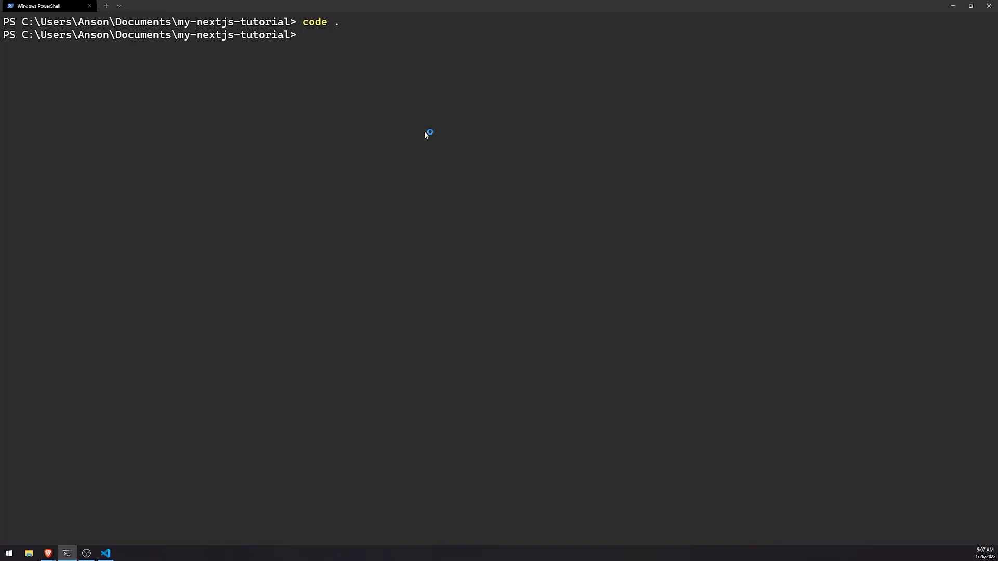
type("yarn")
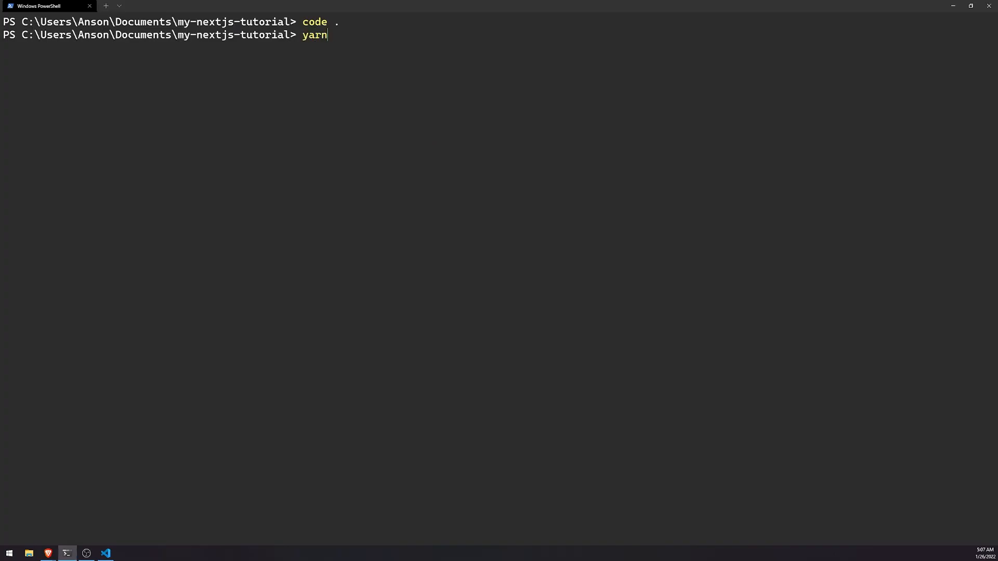
type("dev")
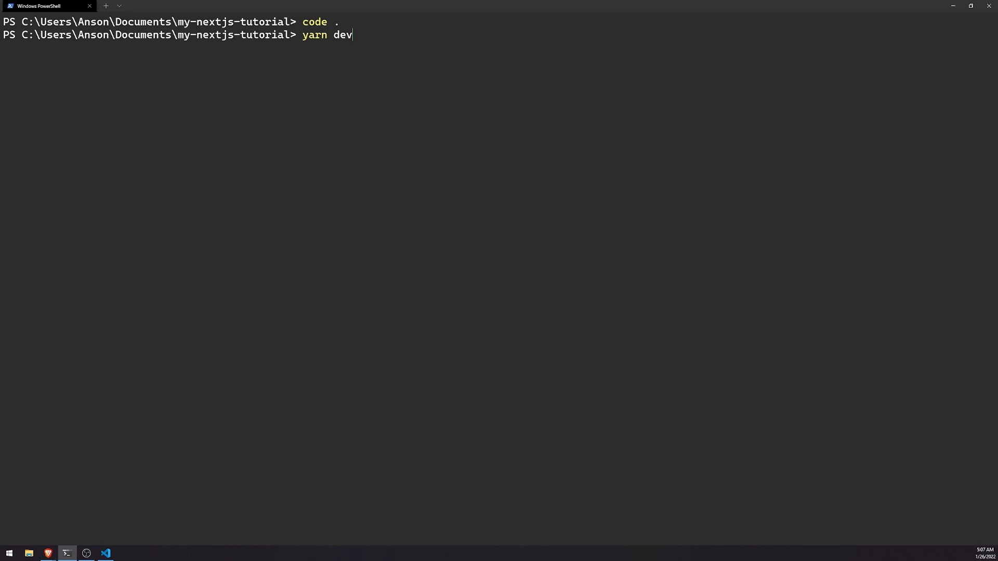
mouse_move(379, 88)
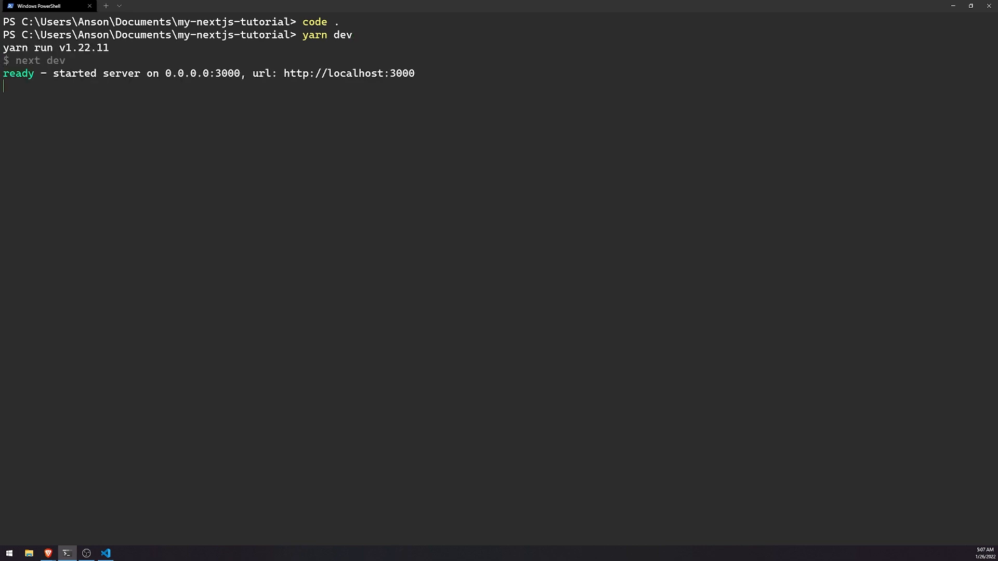
mouse_move(514, 97)
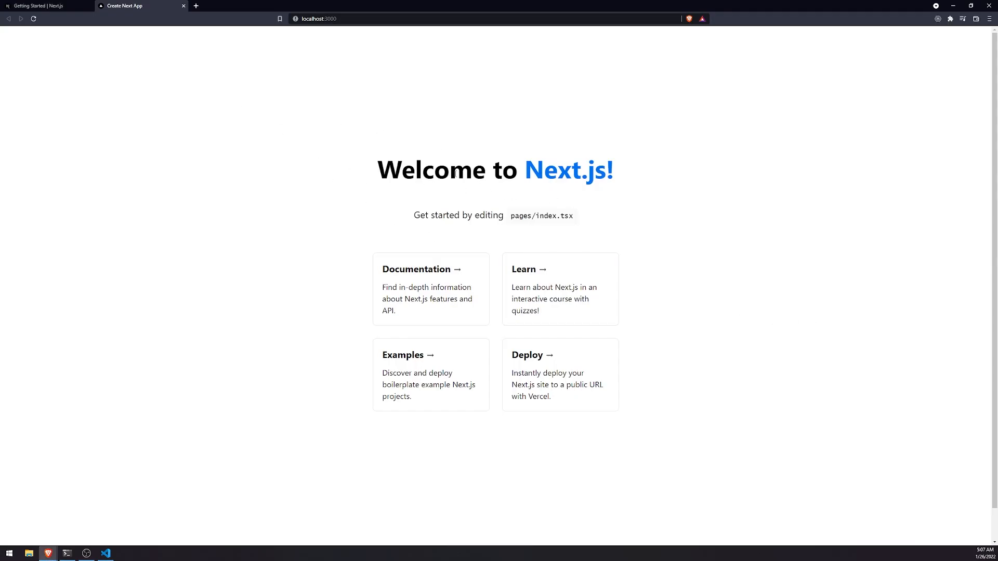
Step: Switch through taskbar windows to reach the Next.js welcome page at localhost:3000
left_click(41, 6)
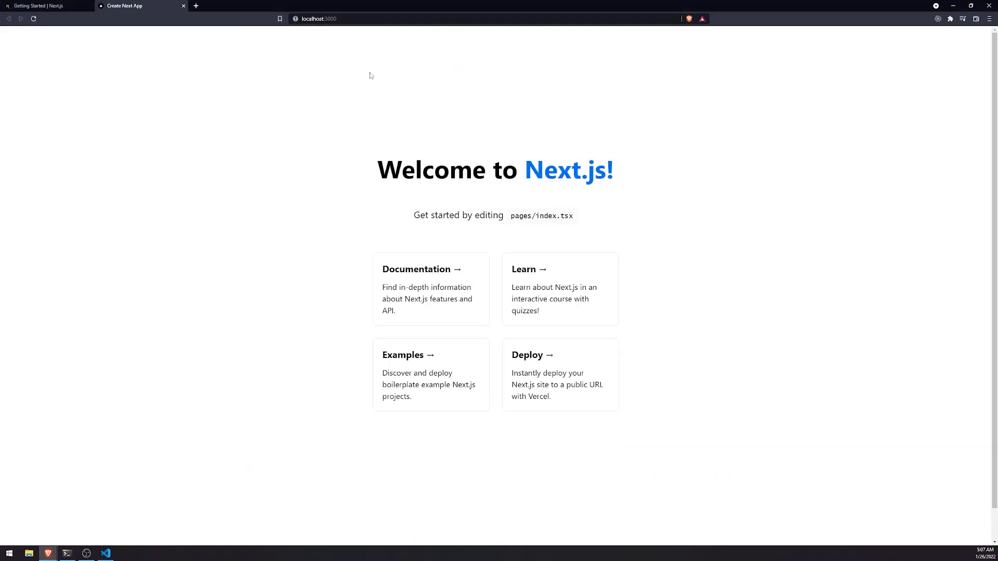
left_click(68, 553)
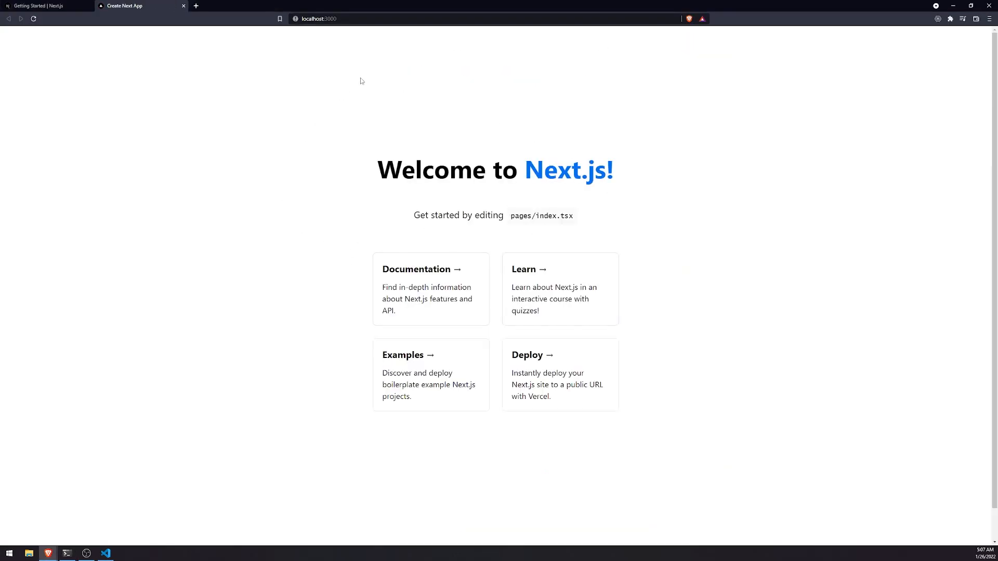
left_click(66, 554)
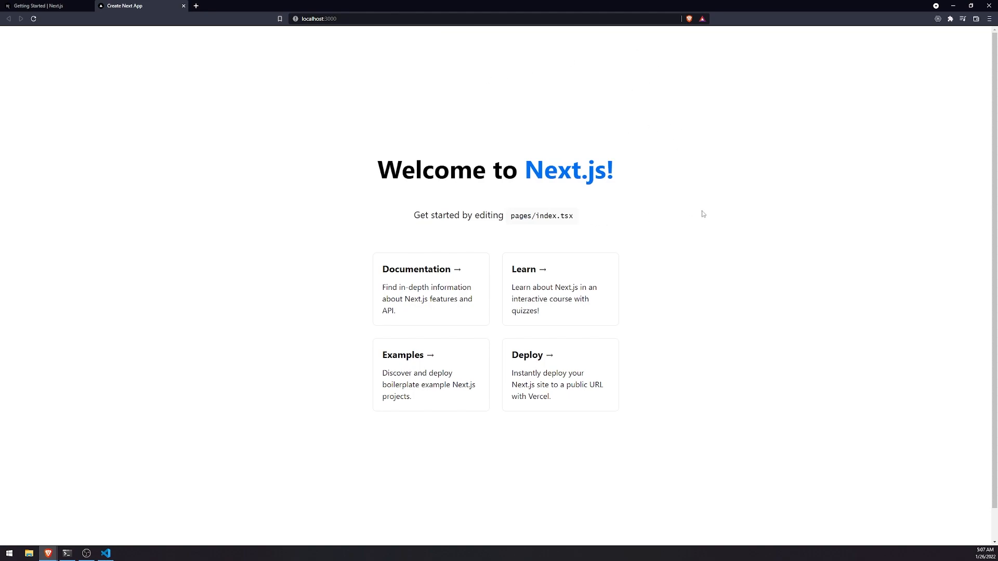
mouse_move(346, 155)
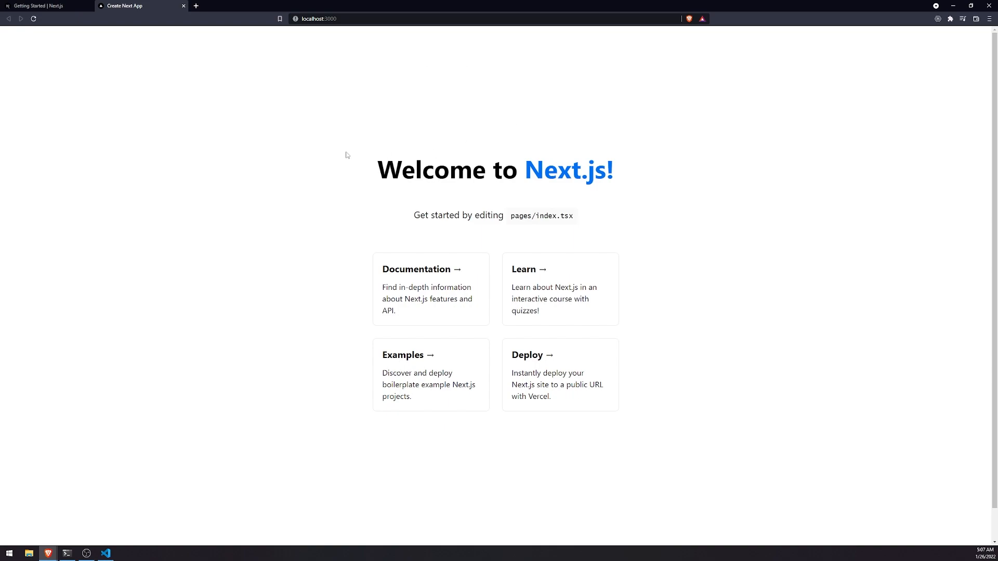
mouse_move(395, 151)
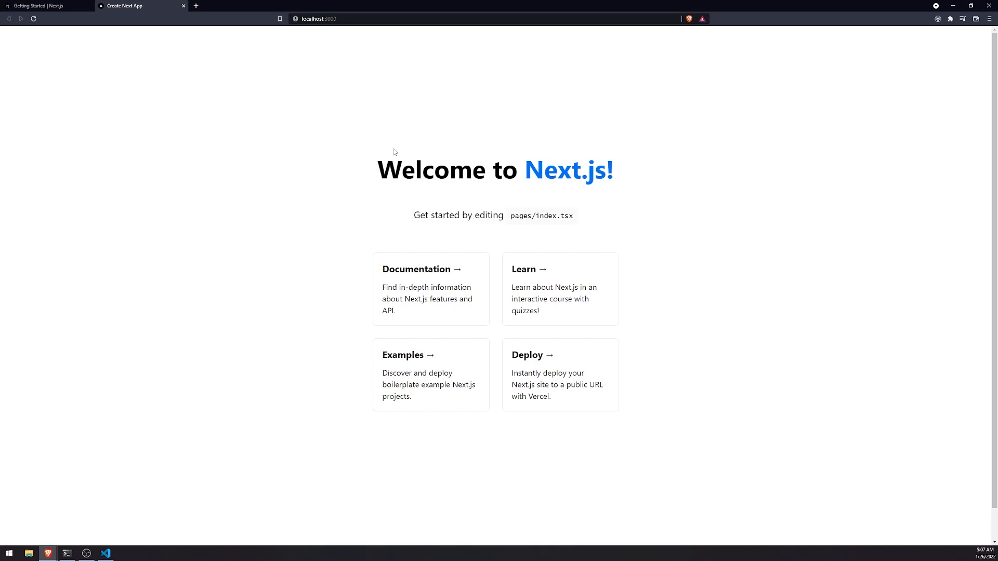
left_click(67, 553)
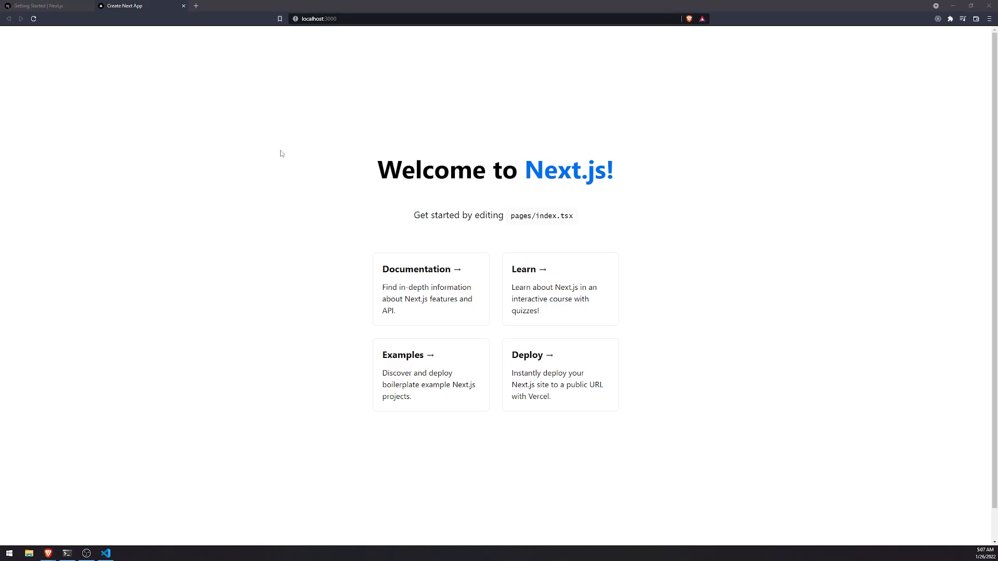
left_click(106, 553)
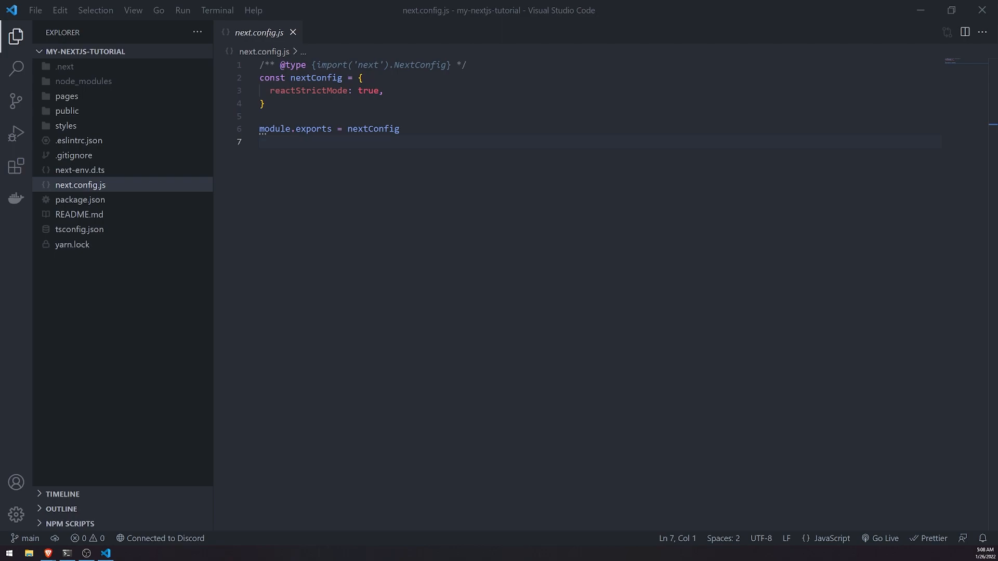
Step: Return to Brave and close the Getting Started documentation tab
left_click(50, 553)
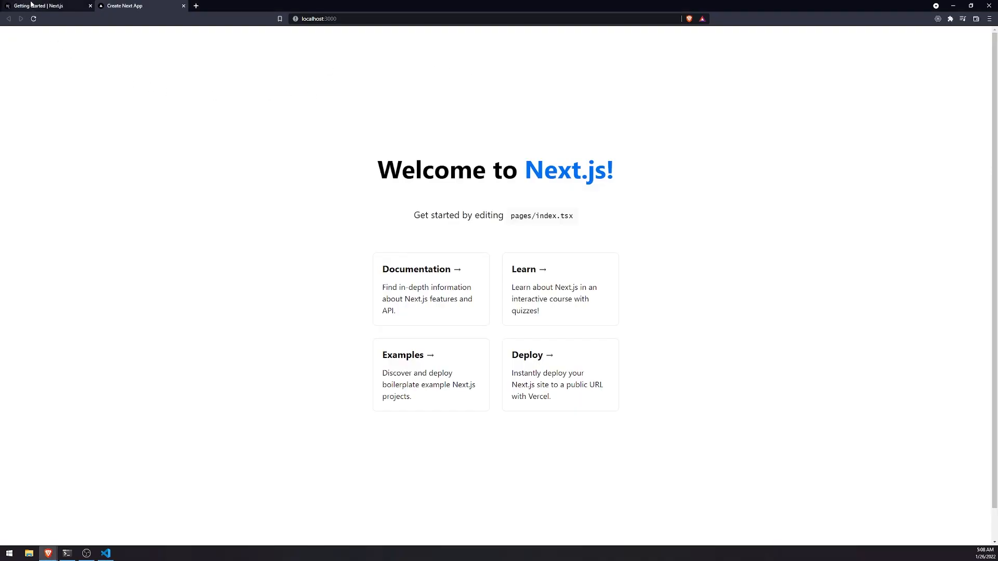
left_click(91, 6)
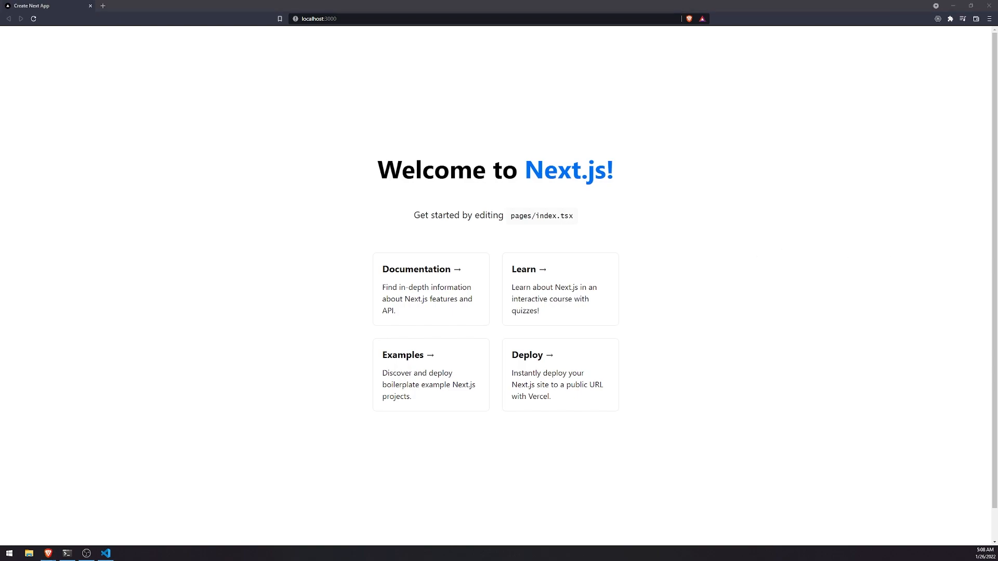
left_click(107, 554)
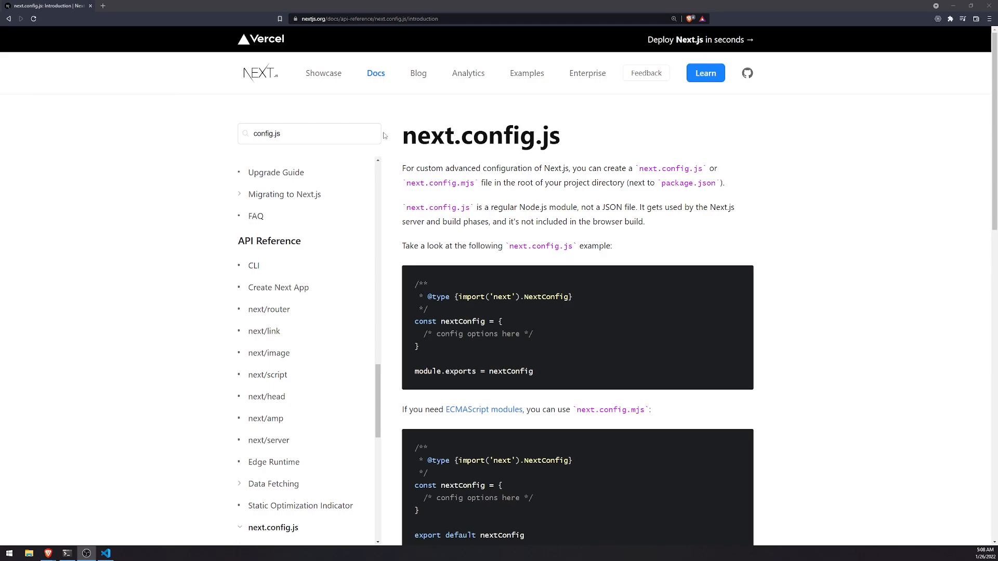
mouse_move(625, 165)
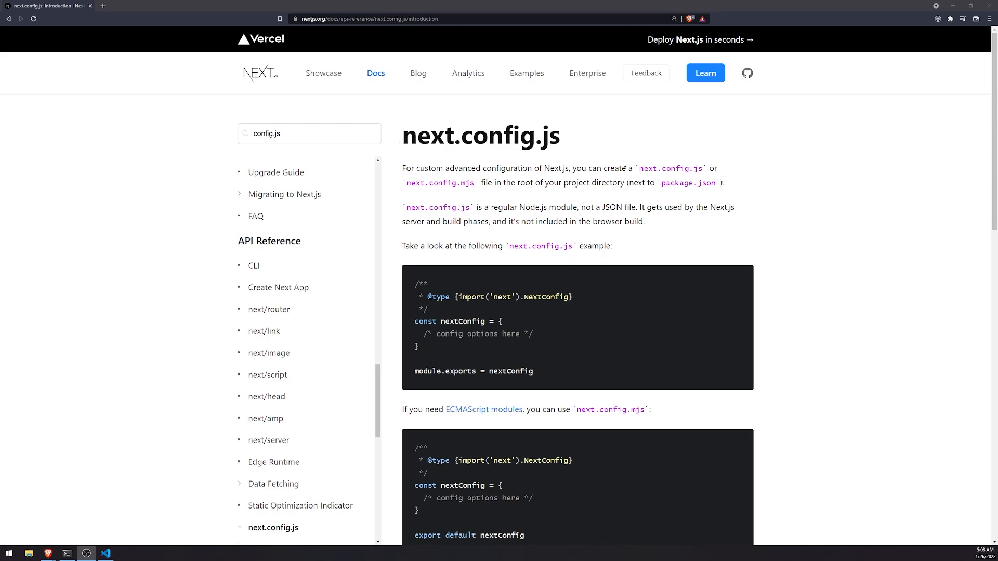
Step: Scroll the next.config.js docs to the function form and phases examples
scroll("down", 3)
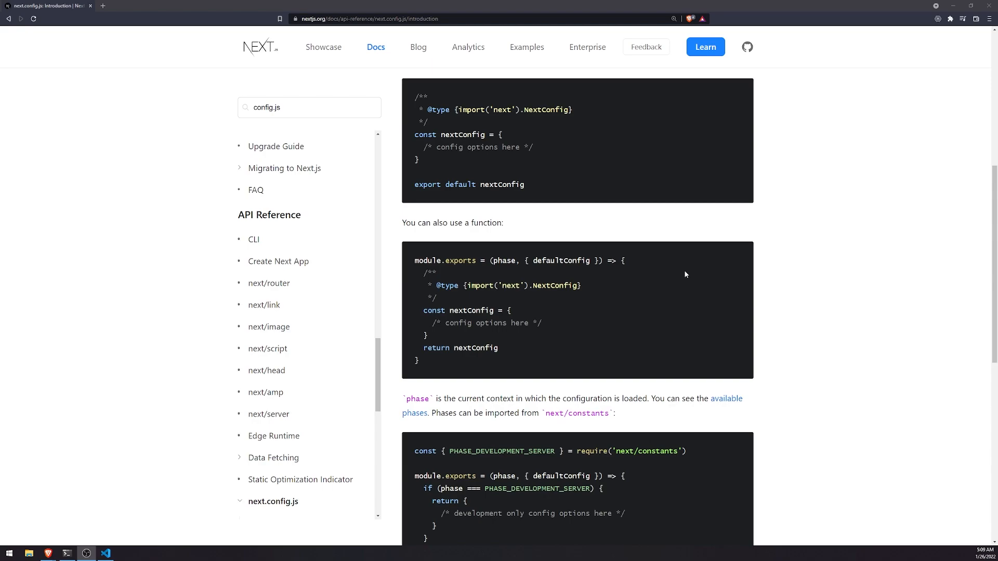
scroll("down", 3)
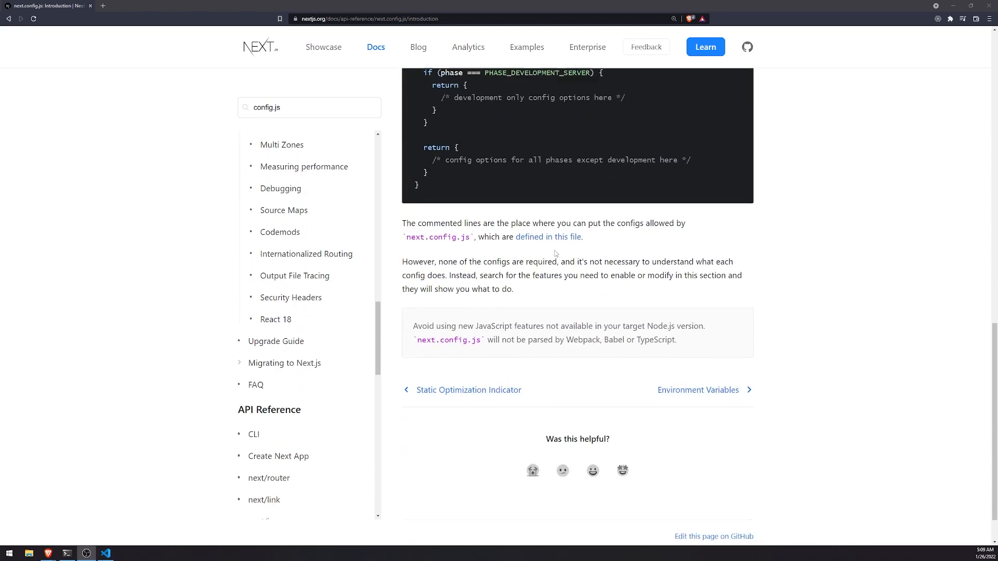
scroll("up", 3)
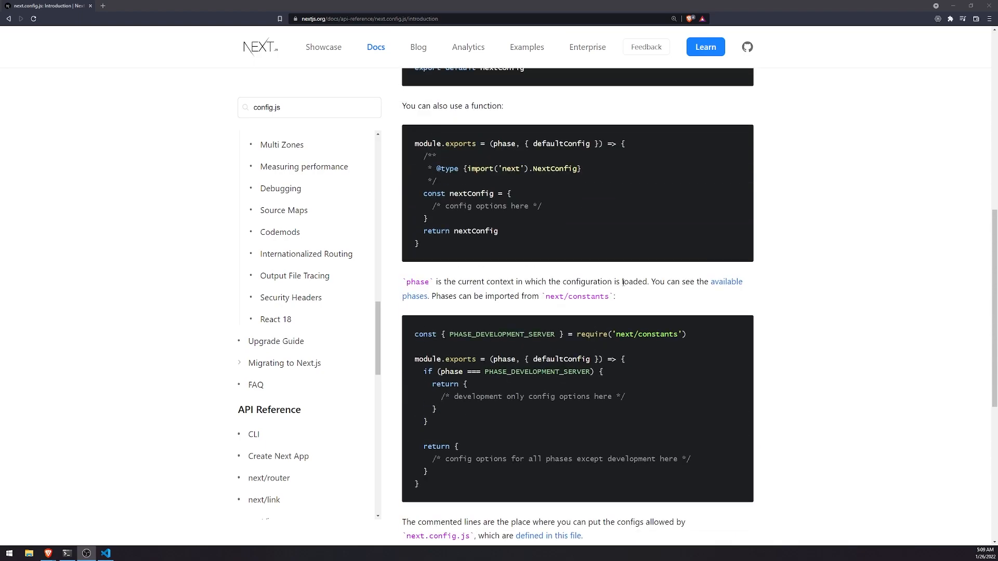
mouse_move(636, 282)
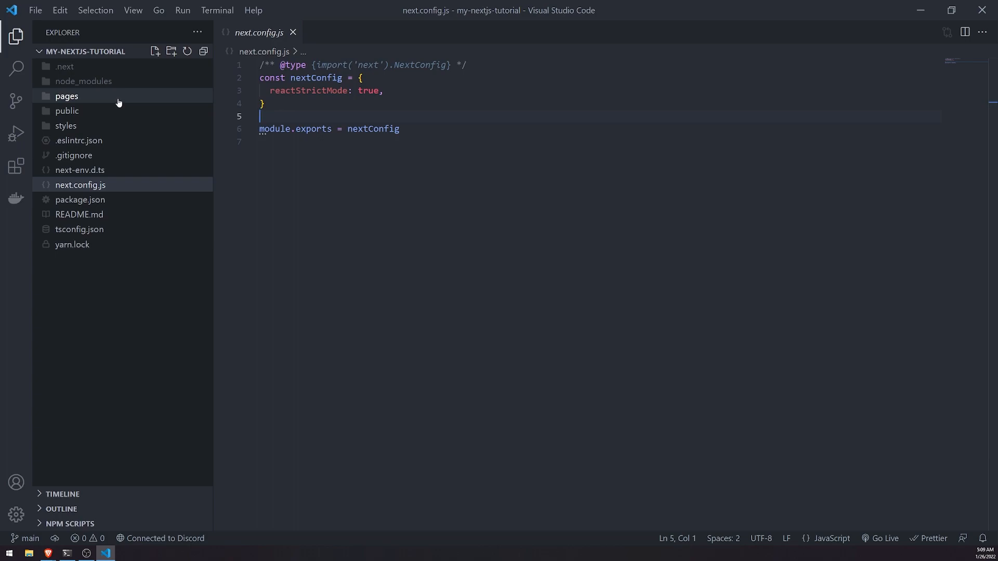
Step: Peek into the pages folder, close the next.config.js tab, and open package.json
left_click(66, 96)
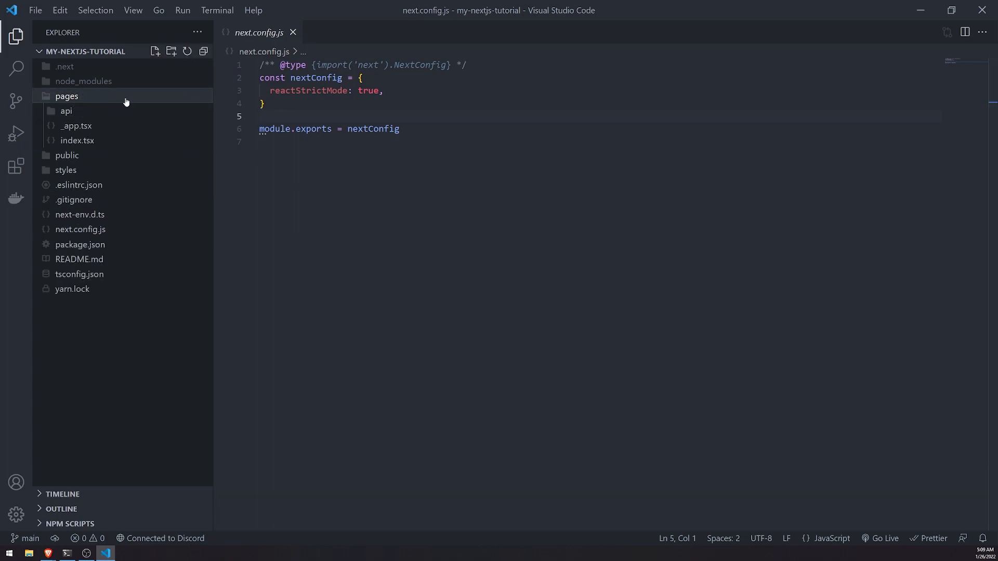
left_click(66, 96)
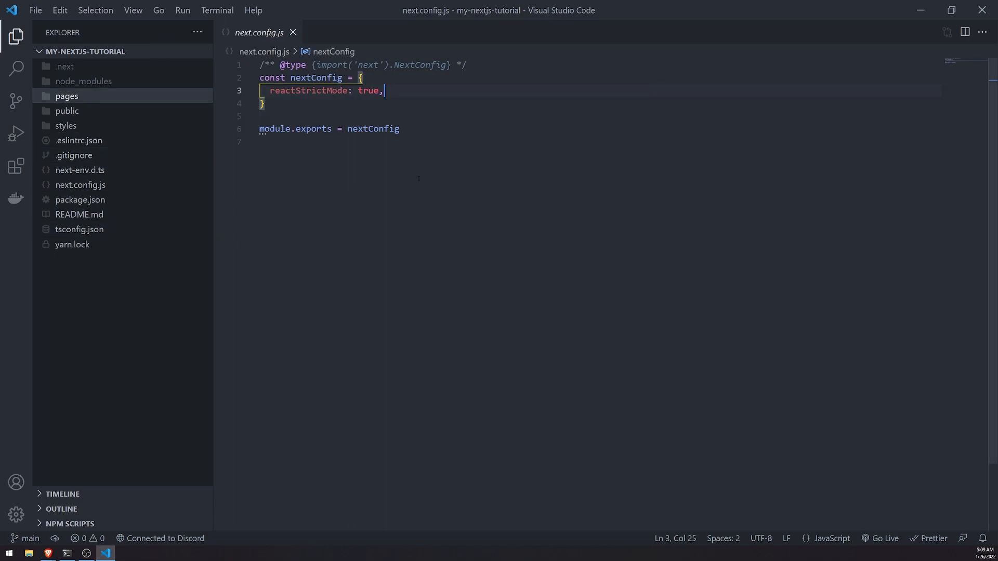
left_click(292, 33)
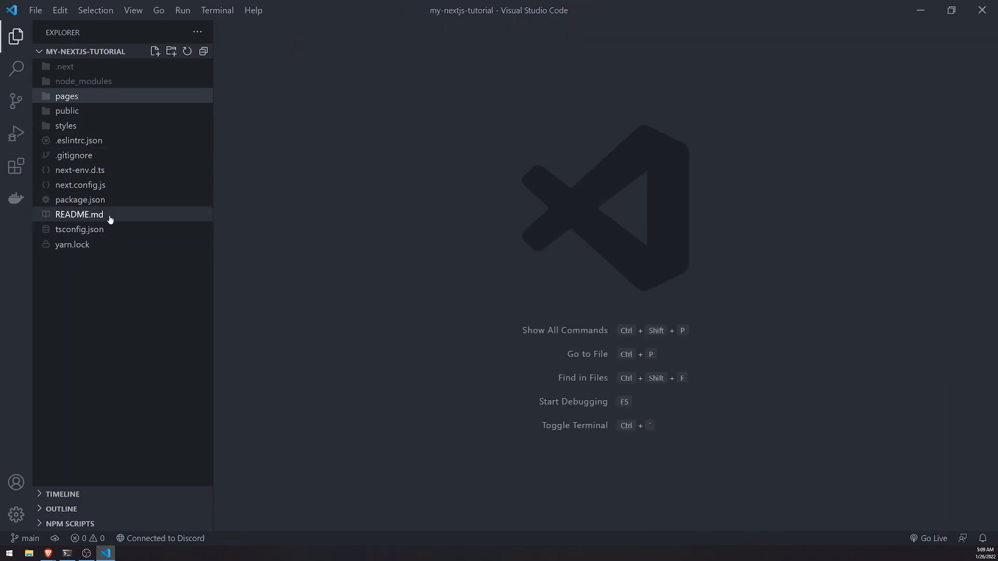
mouse_move(105, 207)
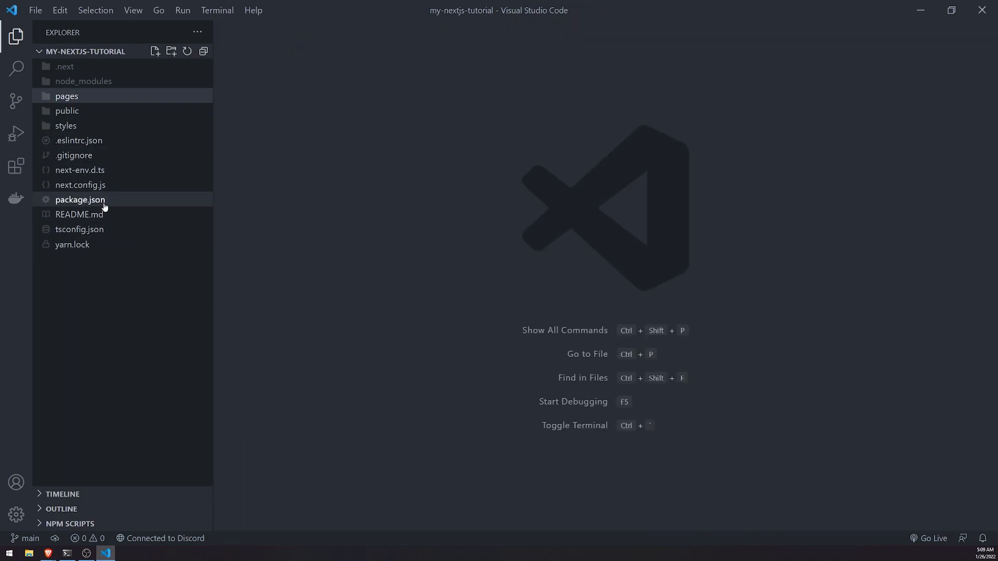
double_click(79, 199)
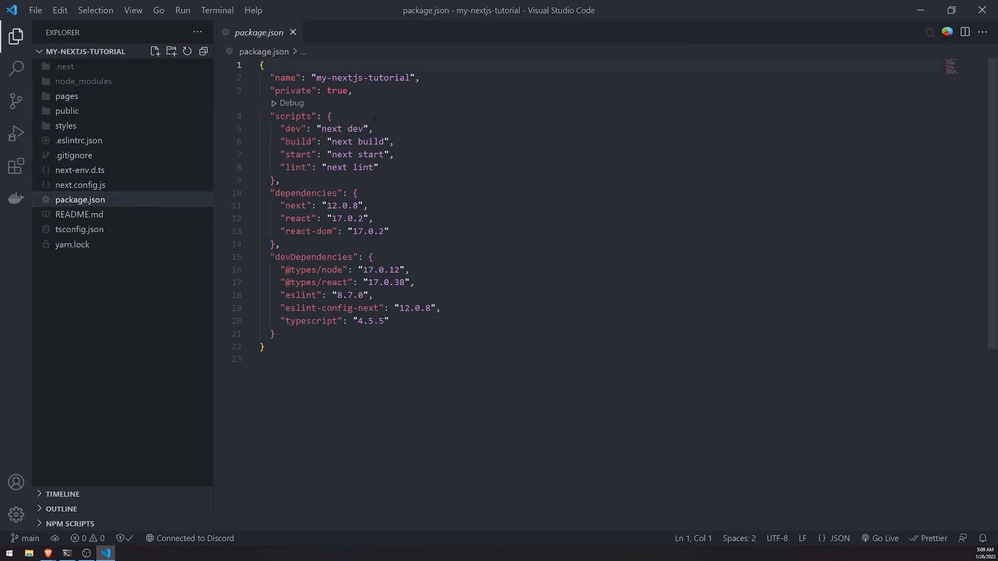
double_click(348, 167)
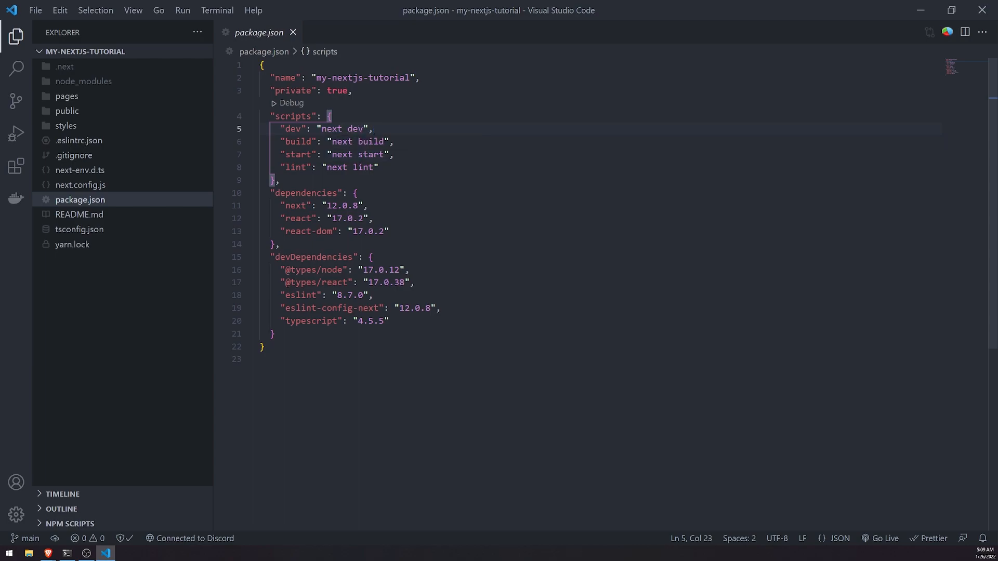
mouse_move(362, 167)
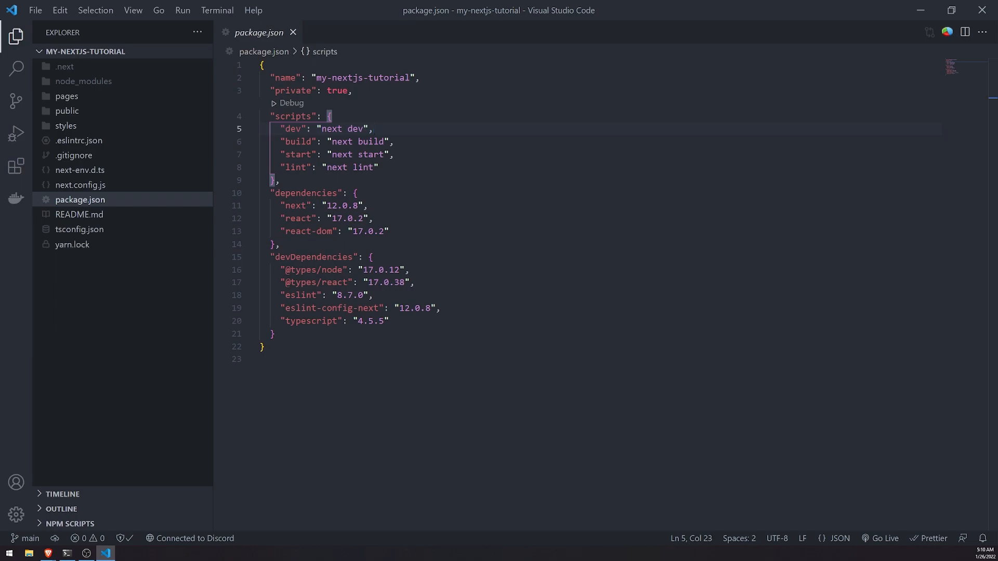
mouse_move(543, 308)
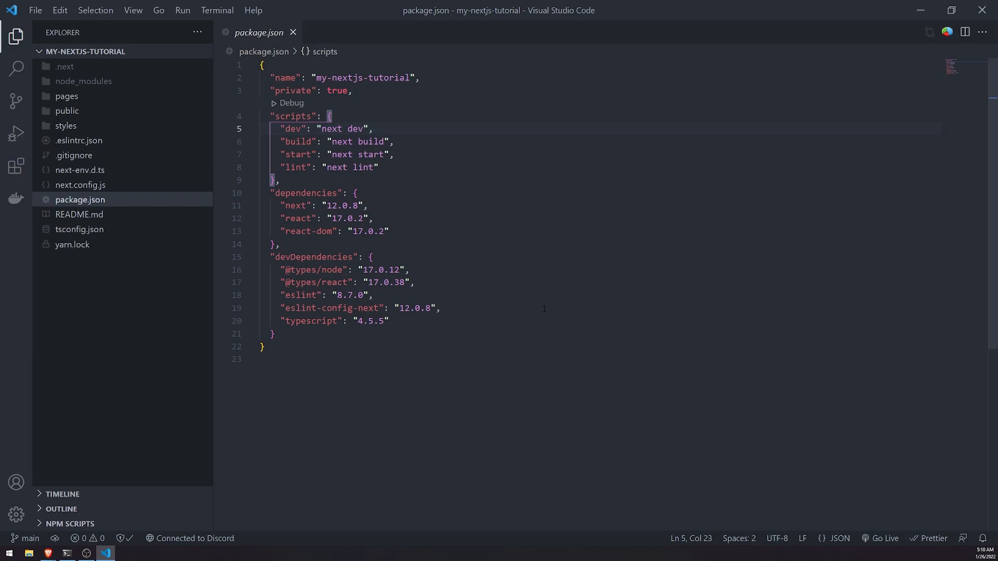
mouse_move(483, 200)
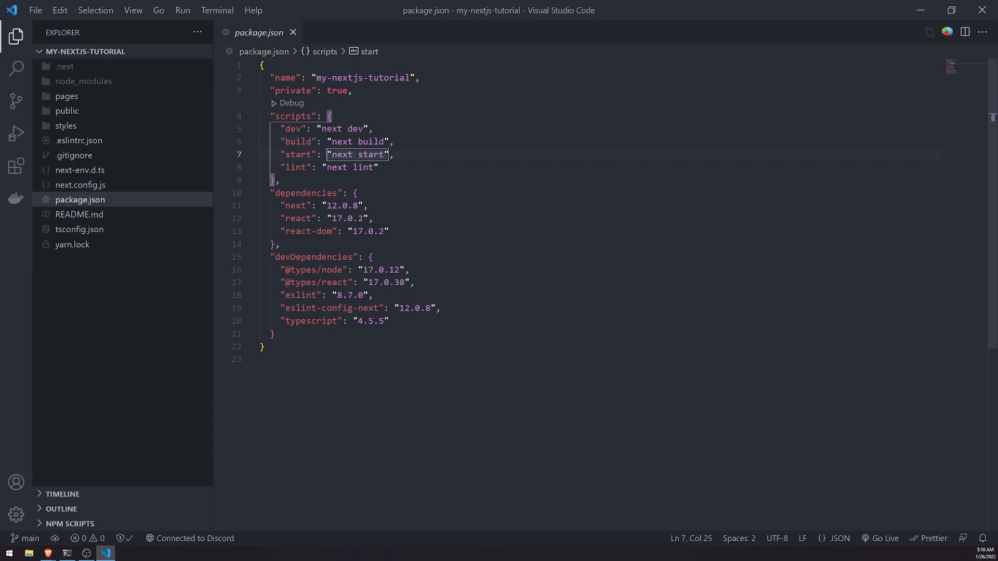
left_click(393, 154)
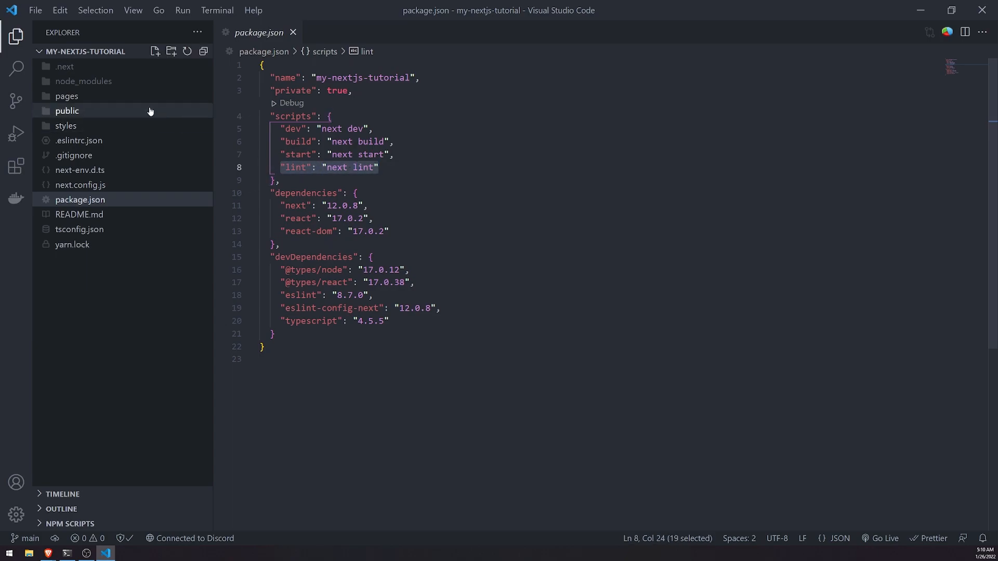
left_click(386, 167)
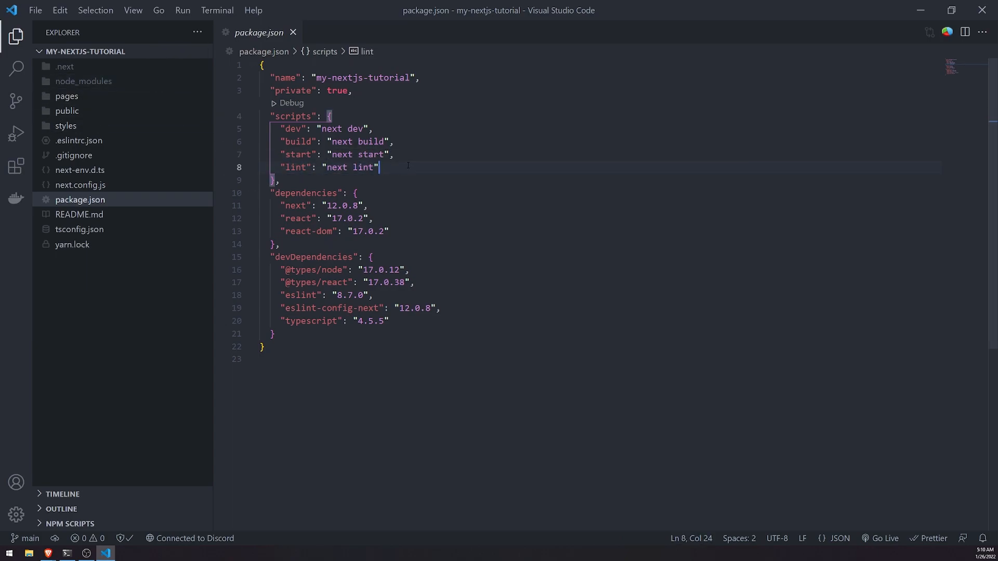
double_click(350, 167)
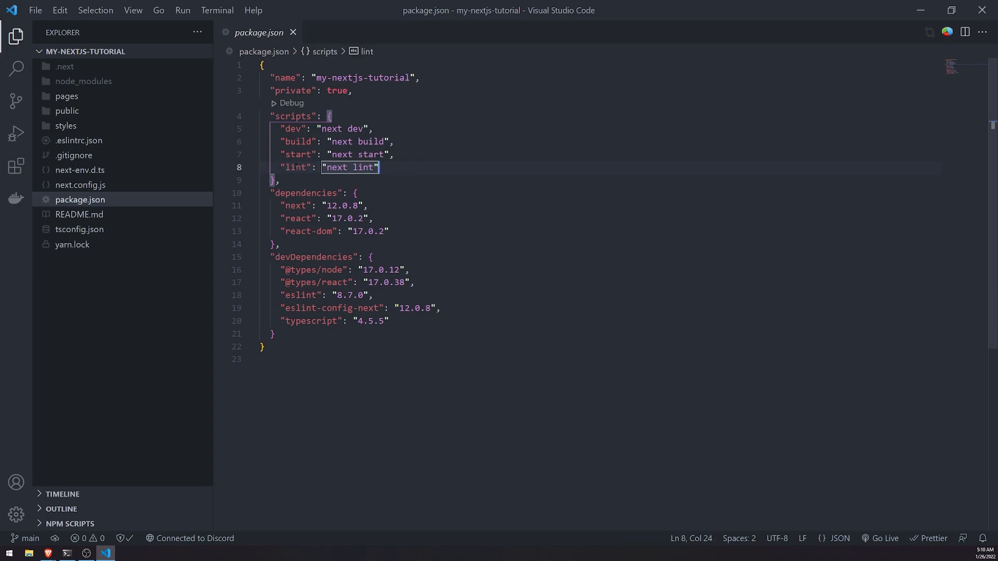
mouse_move(493, 170)
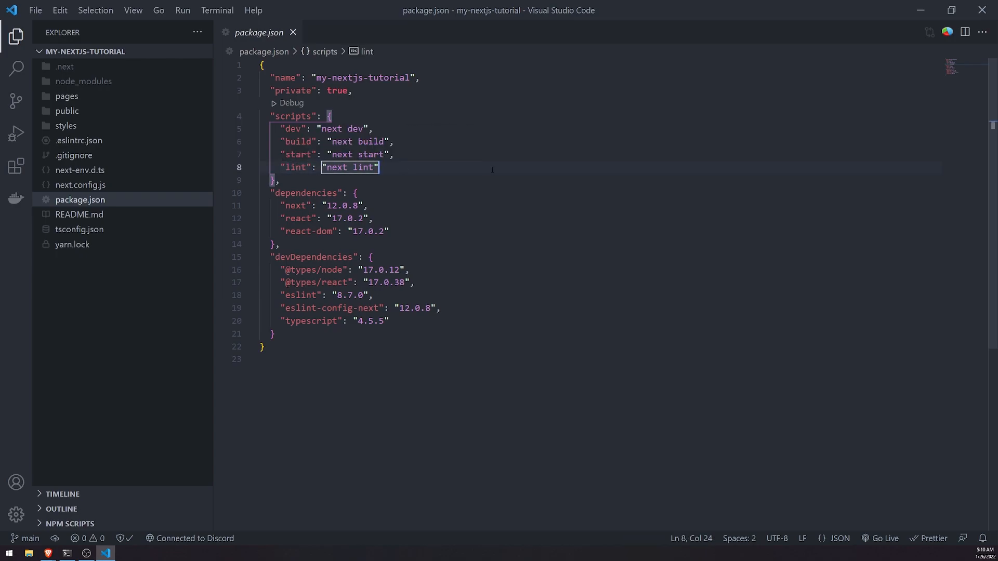
mouse_move(108, 141)
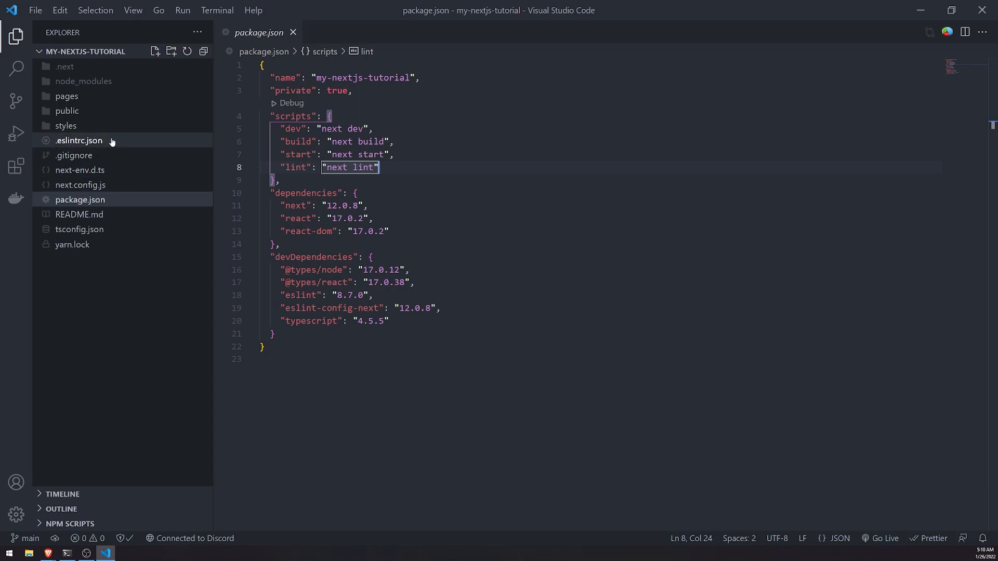
left_click(79, 140)
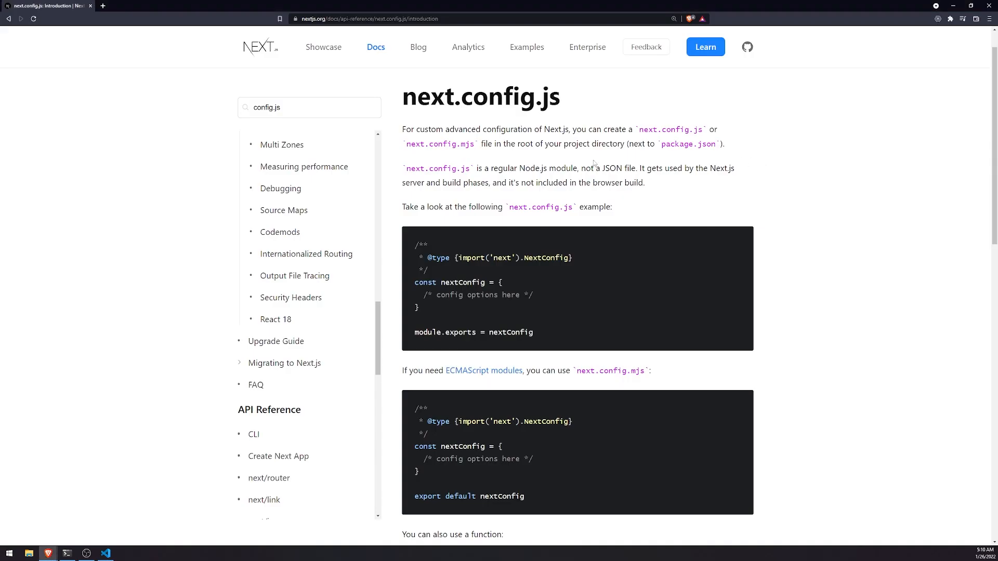
Step: Search the docs for 'babel' and read through the Customizing Babel Config page
type("ba")
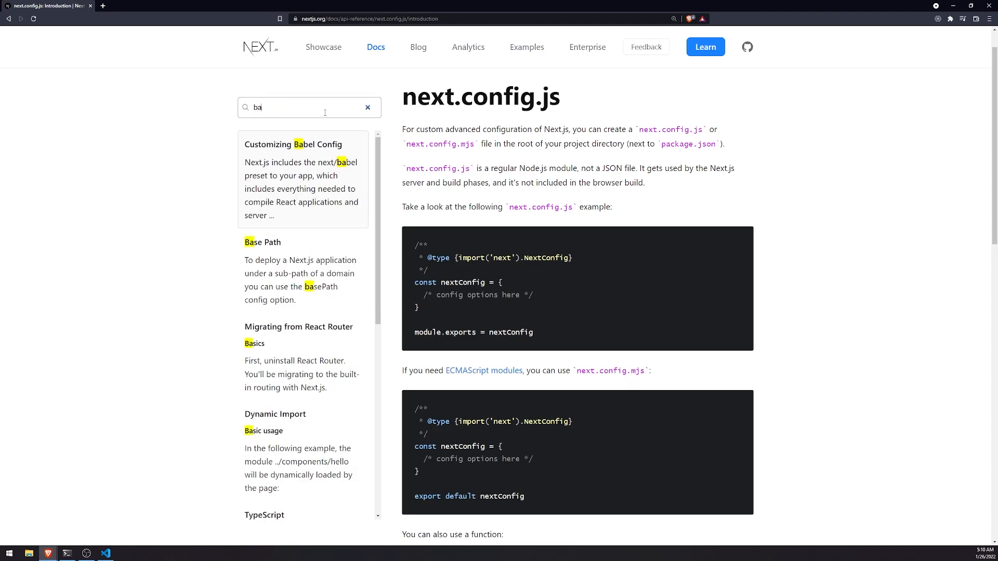
left_click(292, 145)
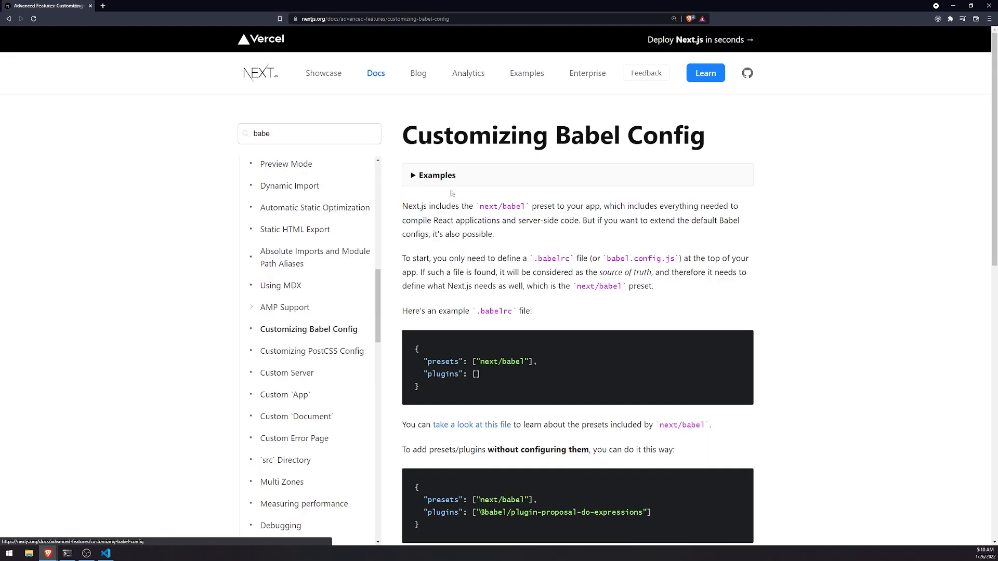
scroll("down", 3)
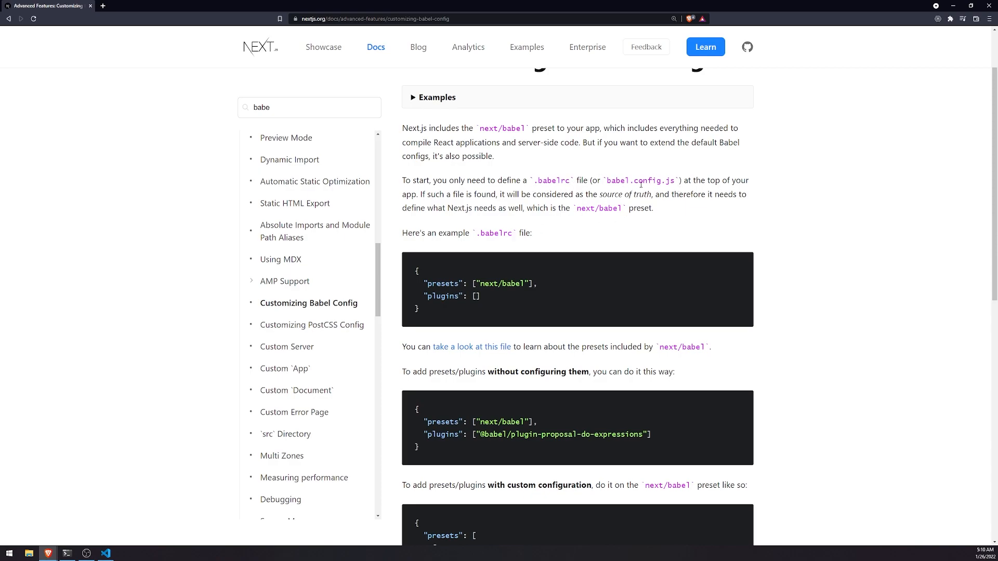
scroll("down", 3)
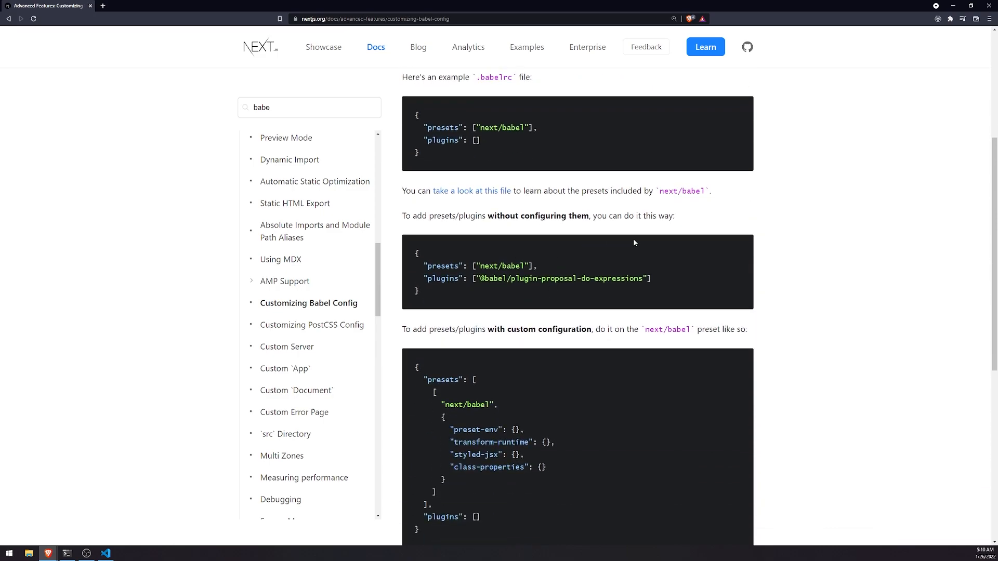
scroll("down", 3)
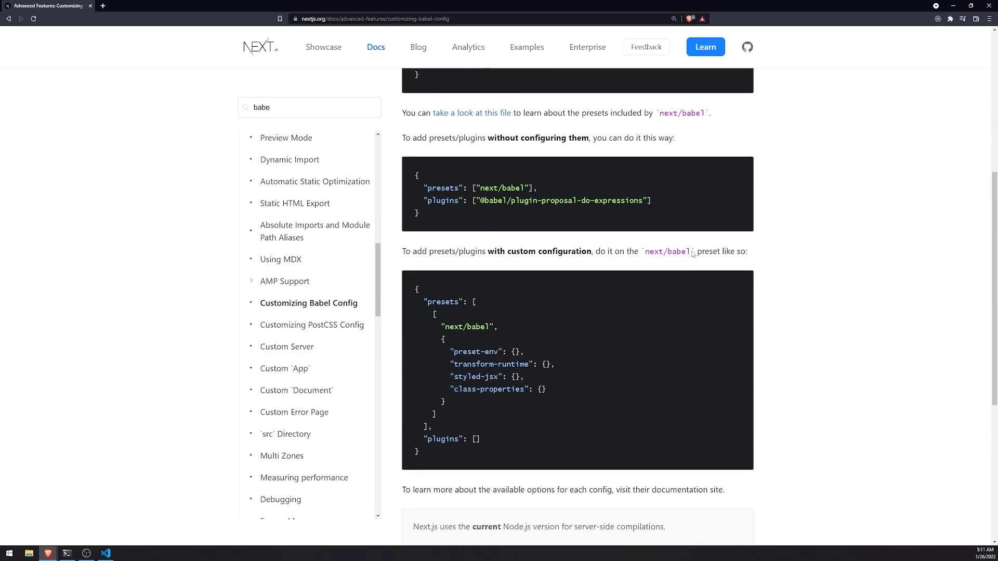
scroll("down", 3)
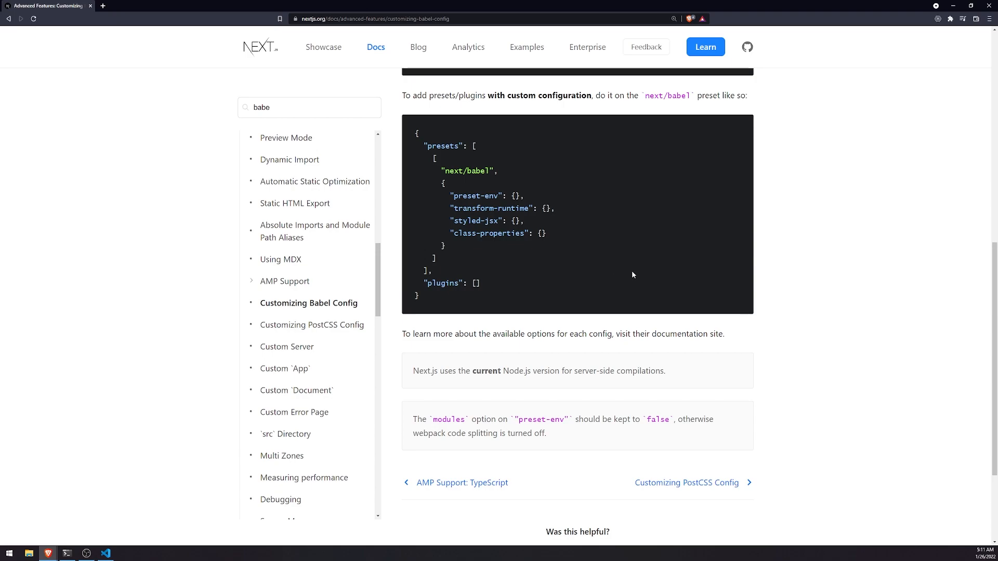
mouse_move(654, 278)
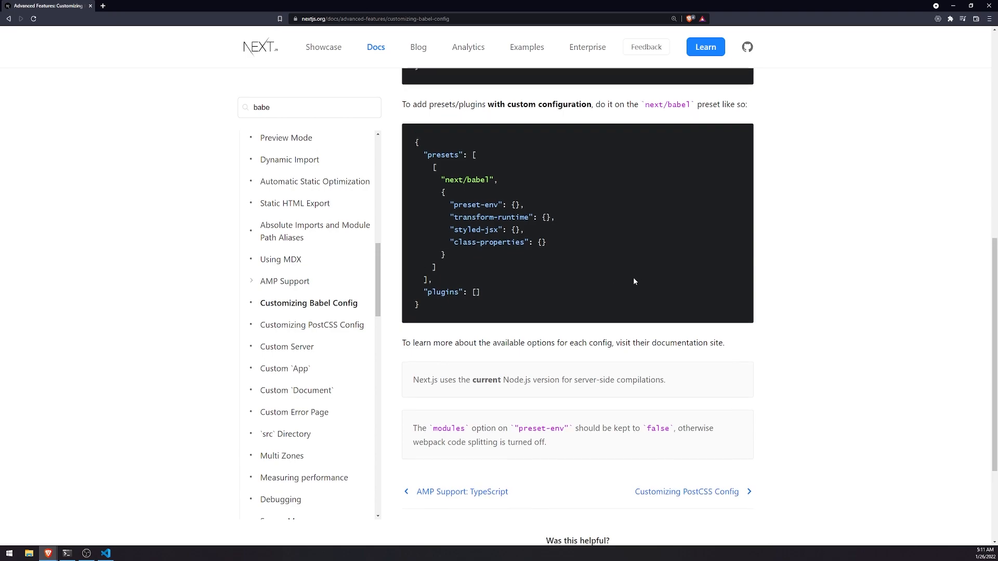
Step: Replace the search with 'web' and open the Custom Webpack Config page
scroll("up", 3)
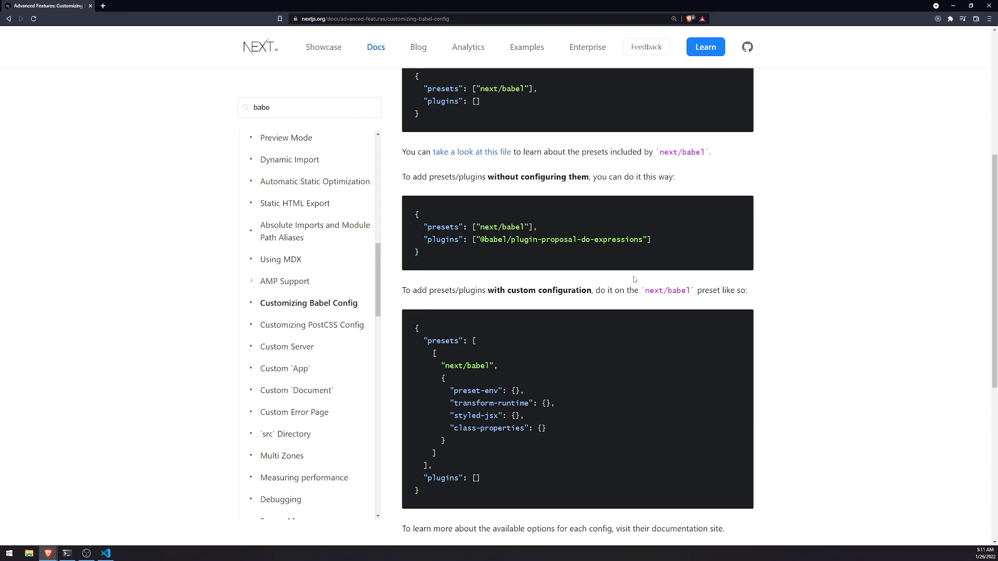
left_click(298, 107)
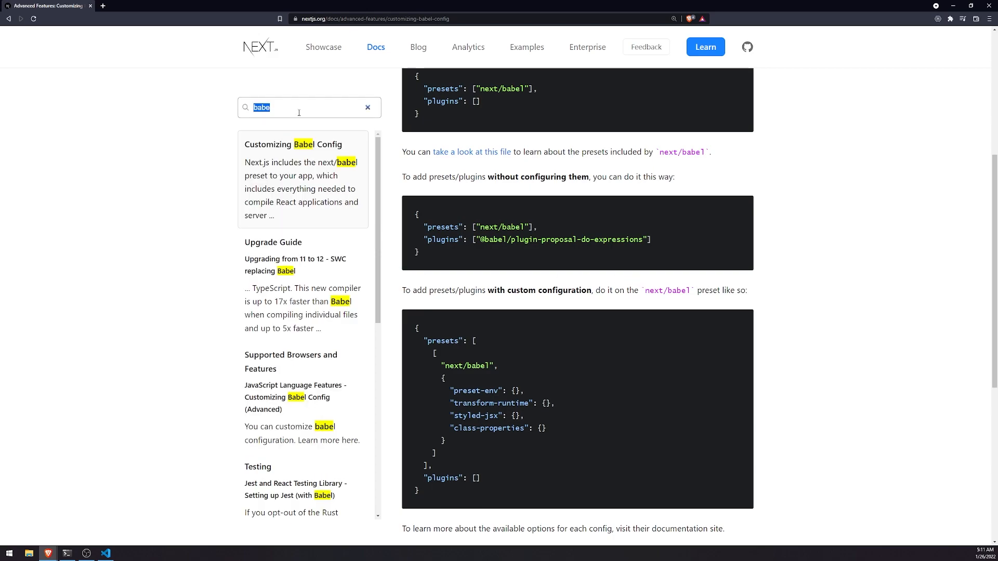
type("web")
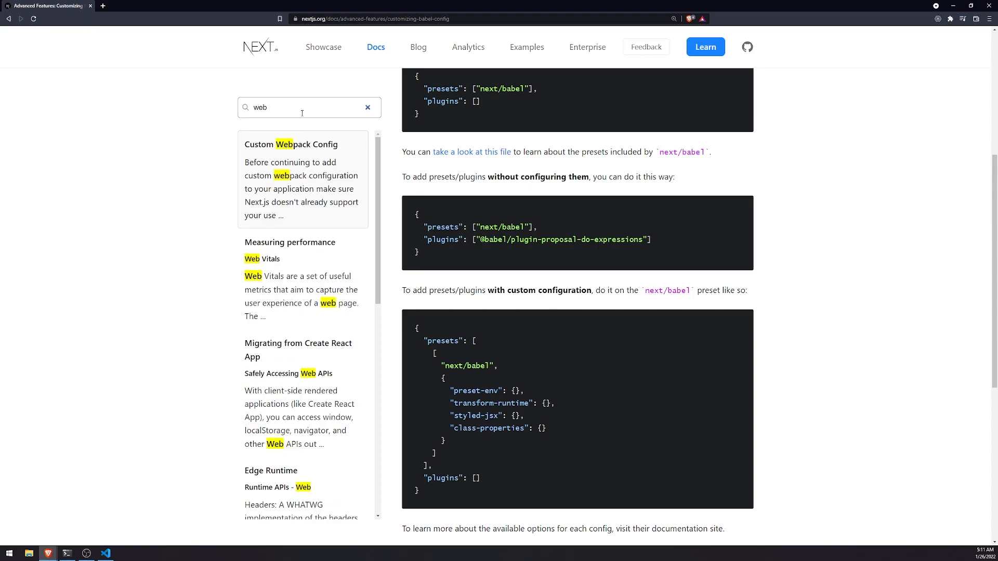
left_click(291, 145)
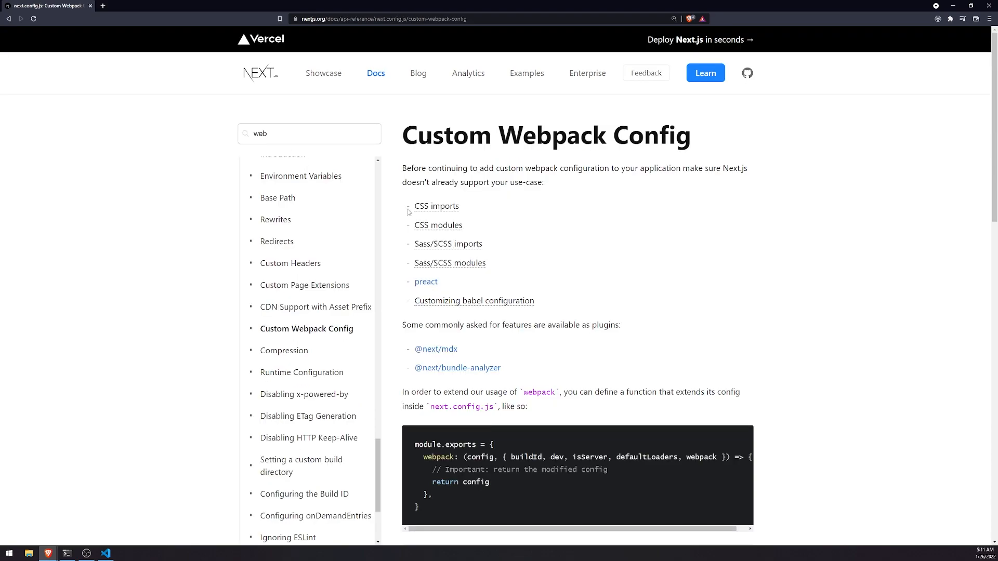
mouse_move(680, 250)
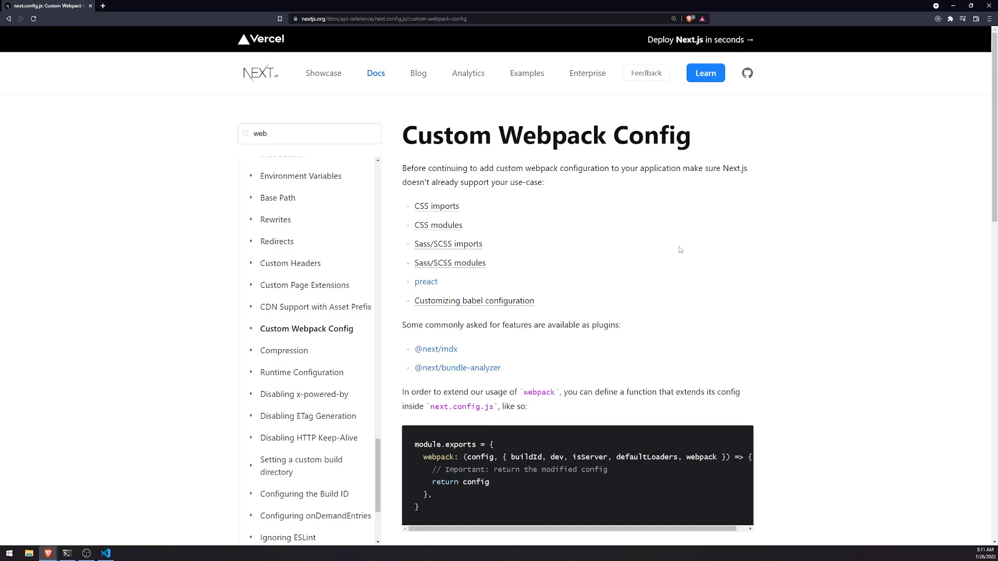
mouse_move(691, 248)
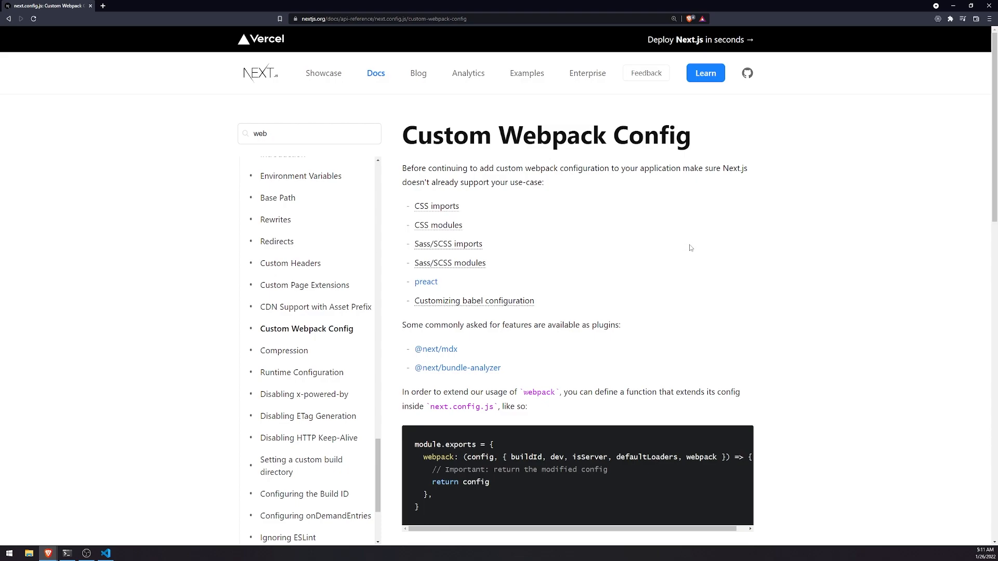
Step: Skim the Custom Webpack Config page, then return to the my-nextjs-tutorial project in VS Code
scroll("down", 3)
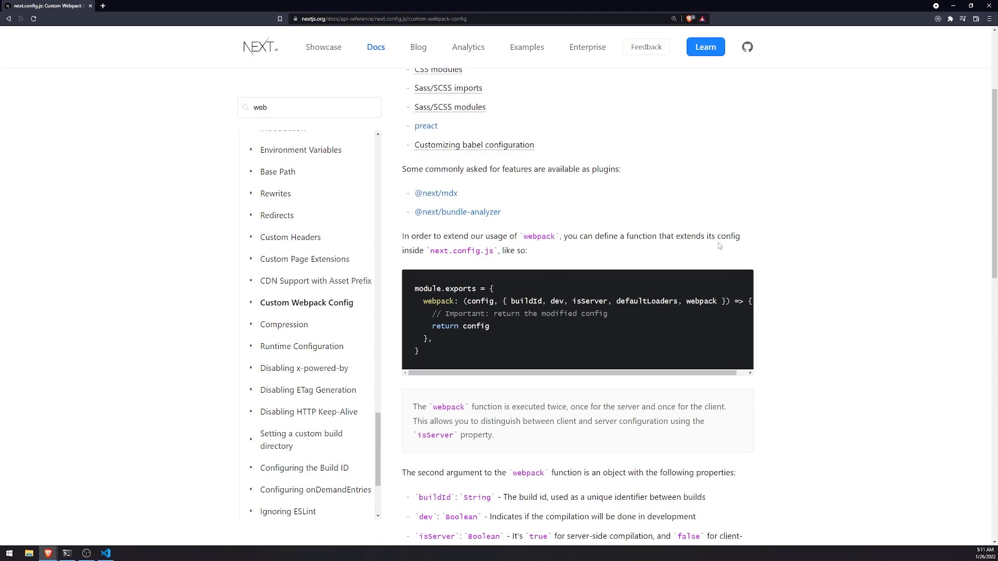
scroll("up", 3)
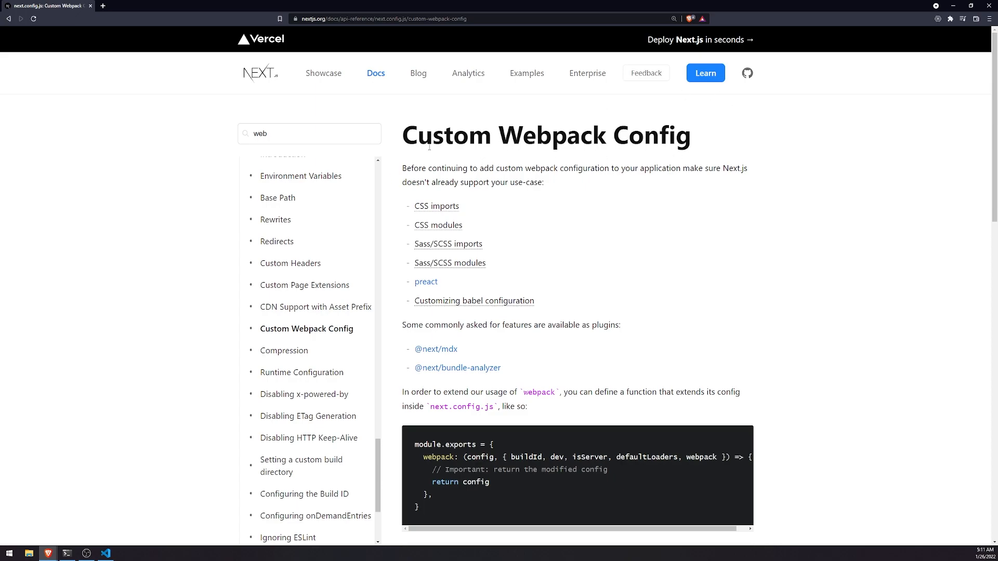
mouse_move(480, 212)
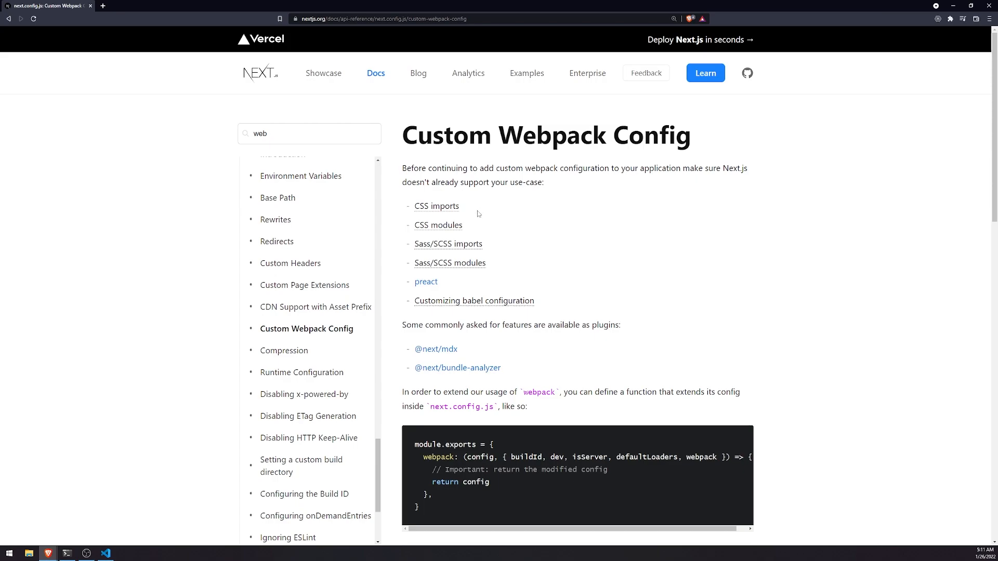
left_click(106, 553)
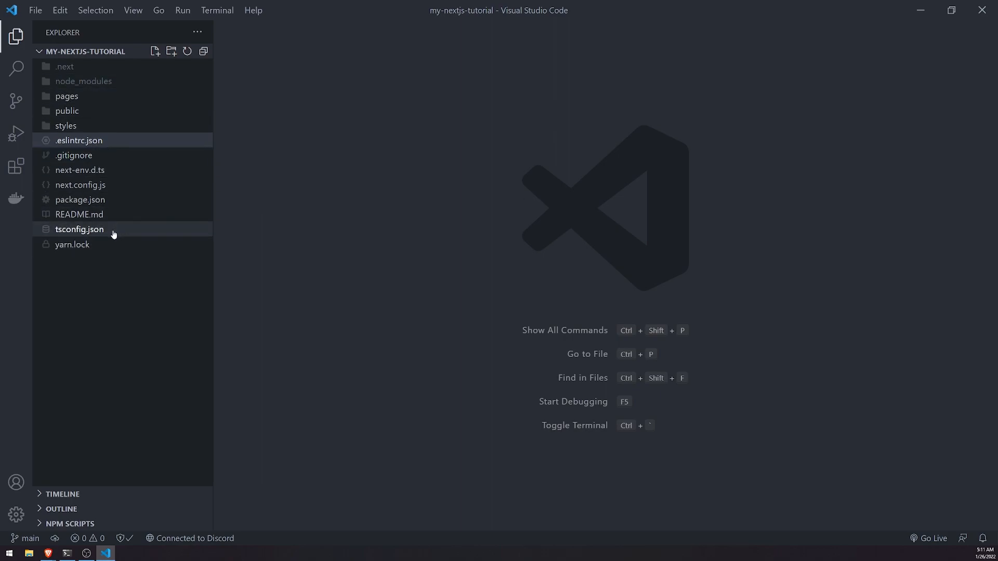
double_click(79, 230)
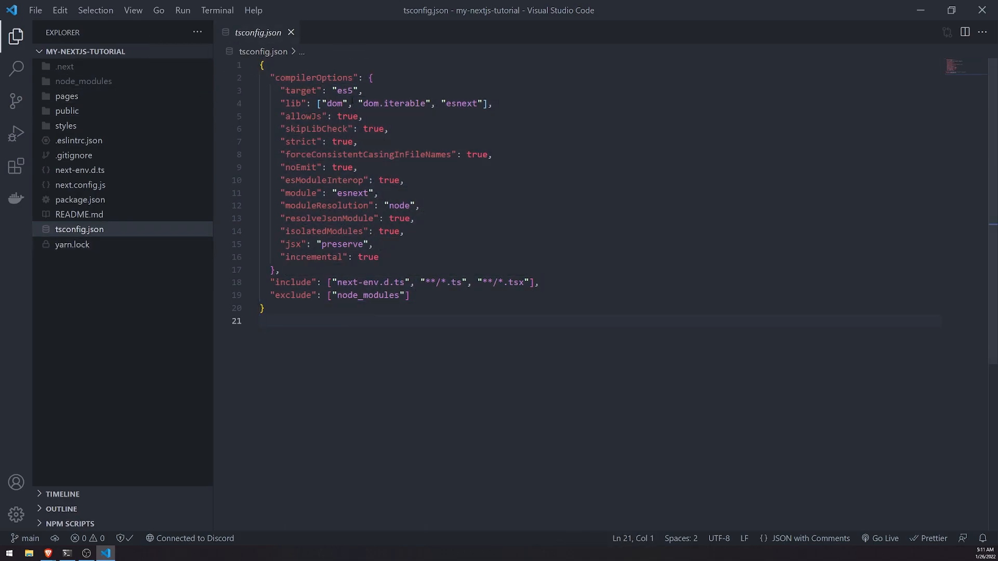
left_click(509, 244)
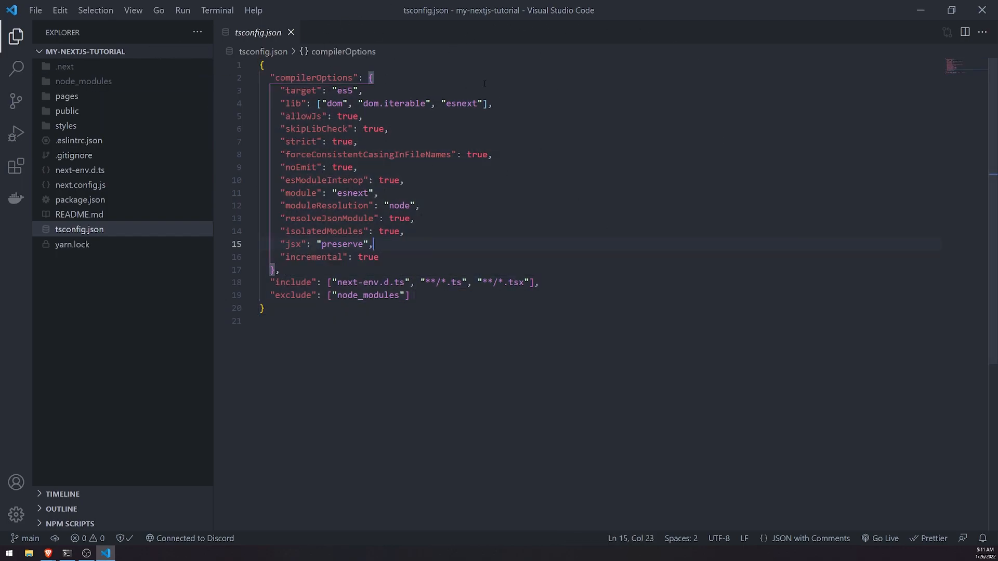
key("Ctrl+a")
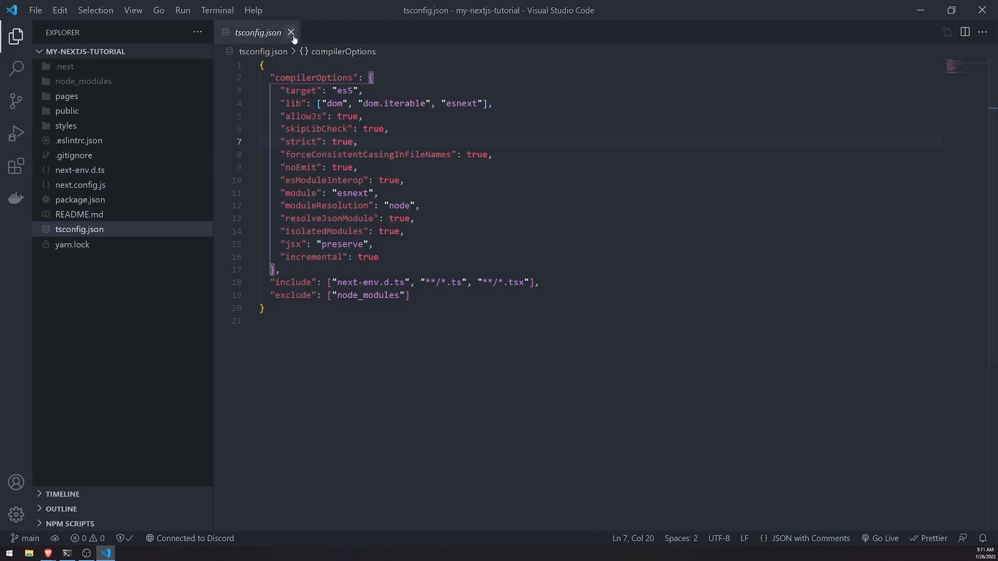
left_click(293, 32)
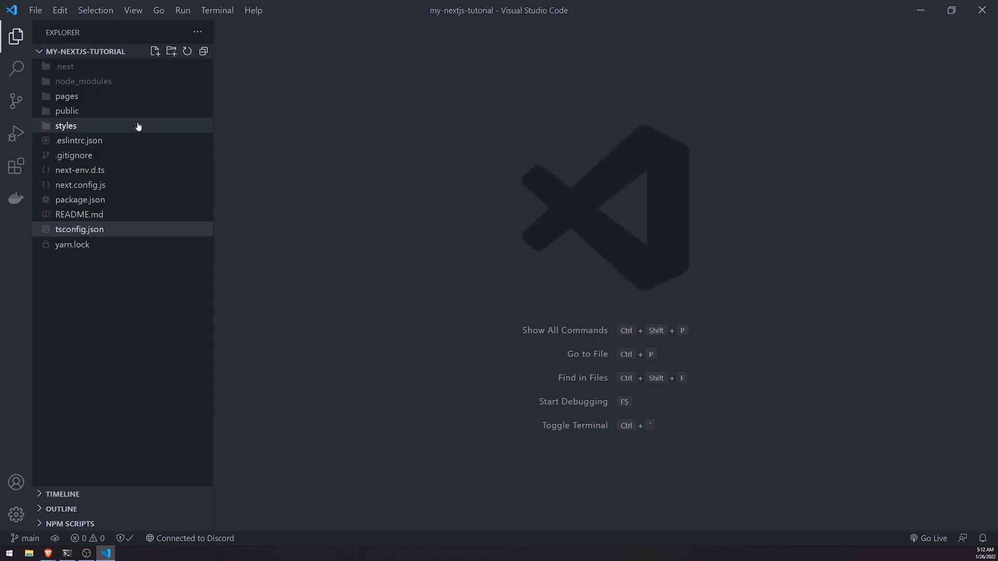
mouse_move(104, 98)
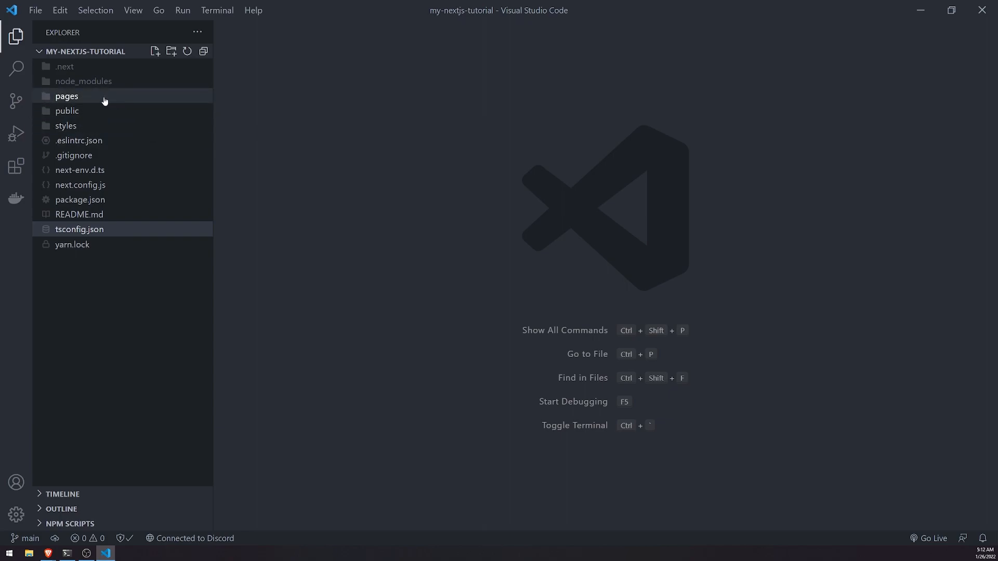
Step: Expand the pages folder in the Explorer to reveal api, _app.tsx and index.tsx
left_click(66, 96)
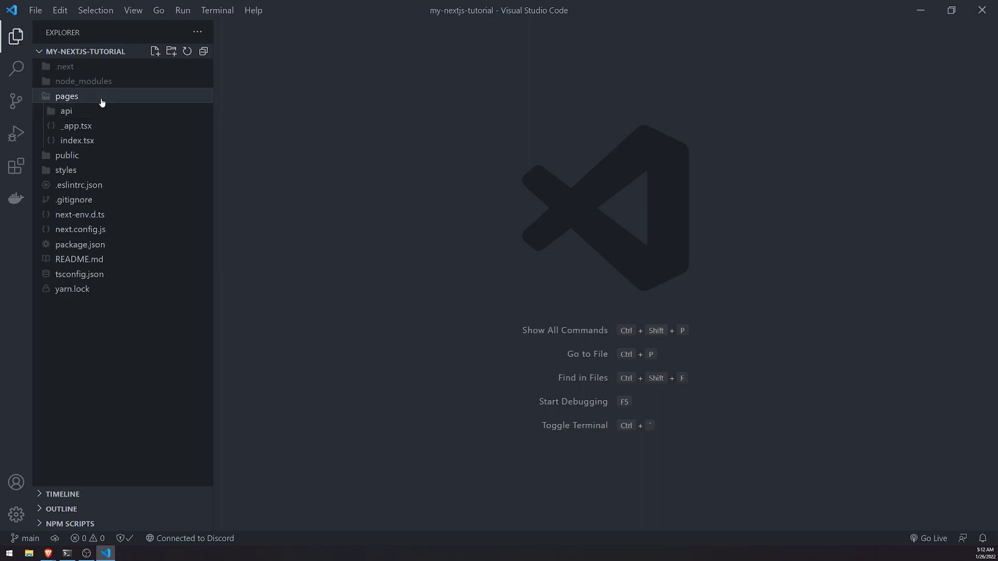
mouse_move(104, 98)
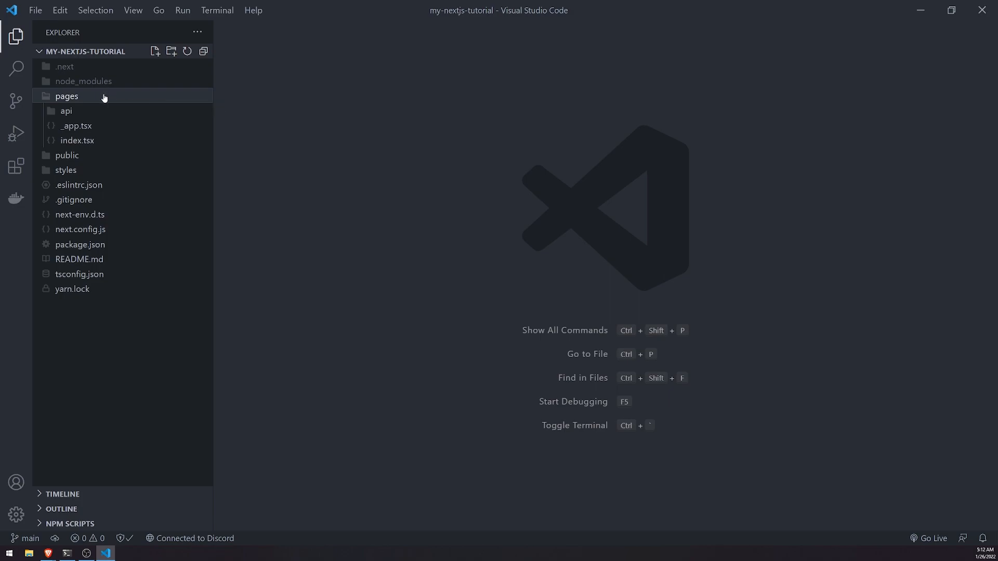
mouse_move(108, 99)
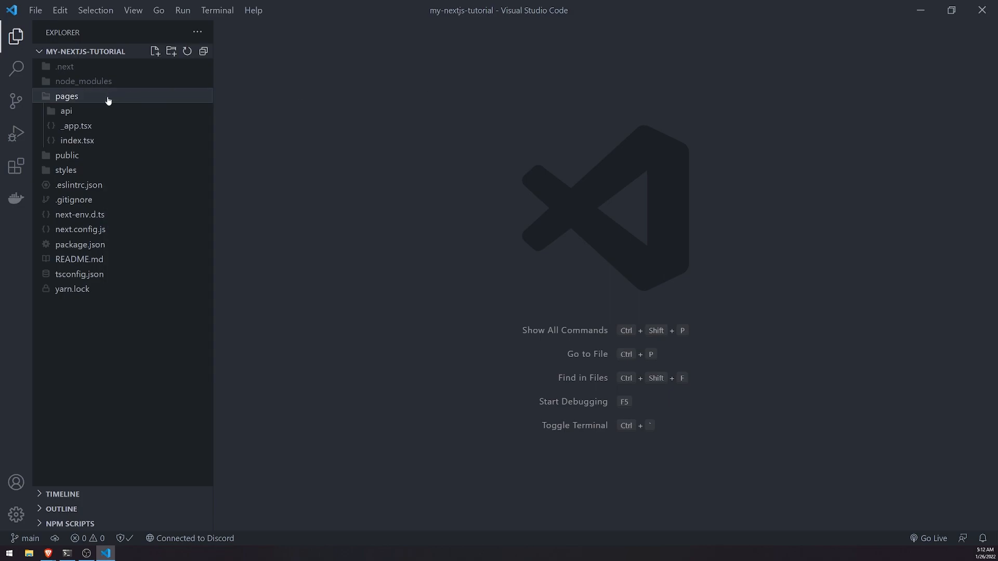
Step: Create a new file dashboard.tsx in the pages folder and open it
right_click(67, 96)
type("dashb")
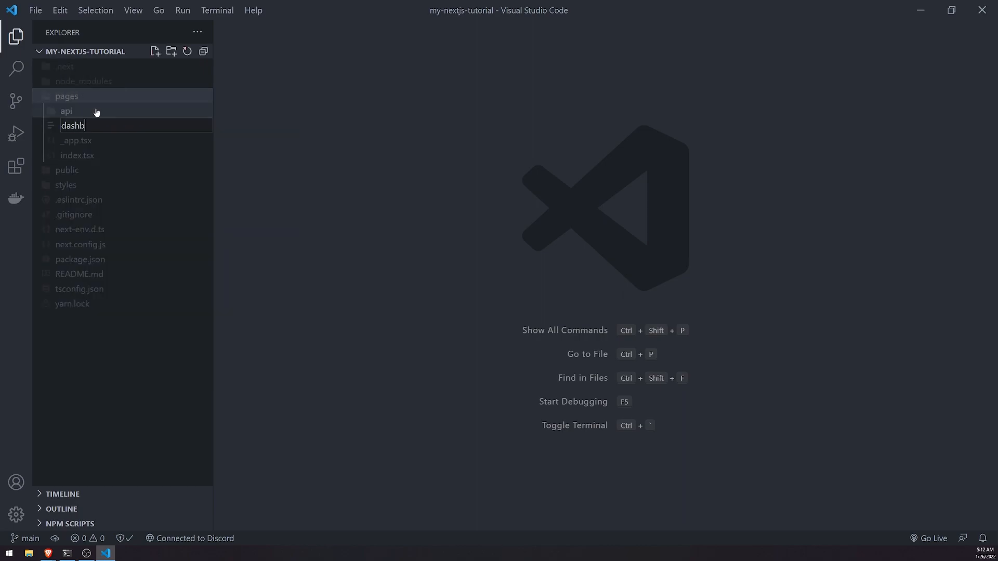
type("ard.tsx")
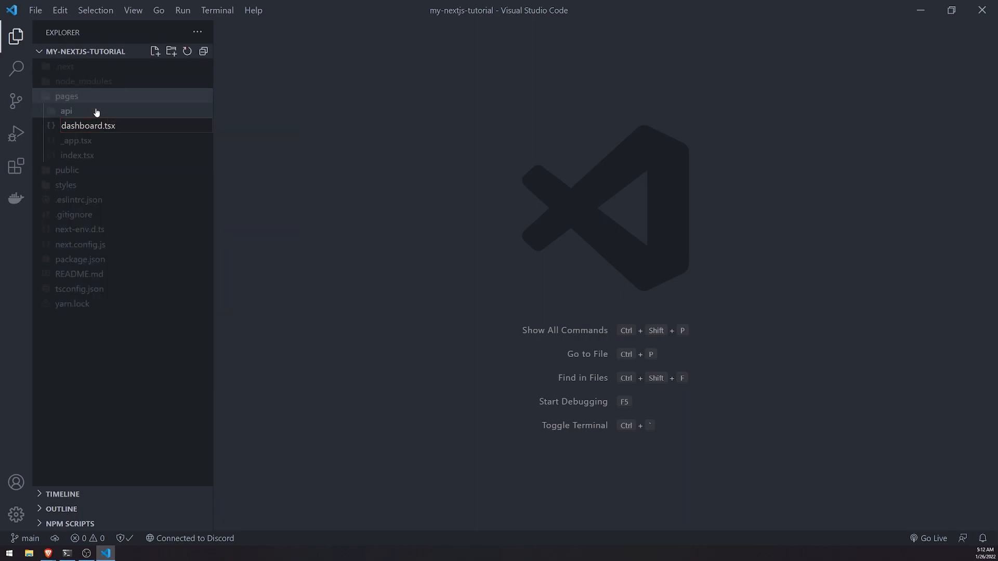
double_click(89, 125)
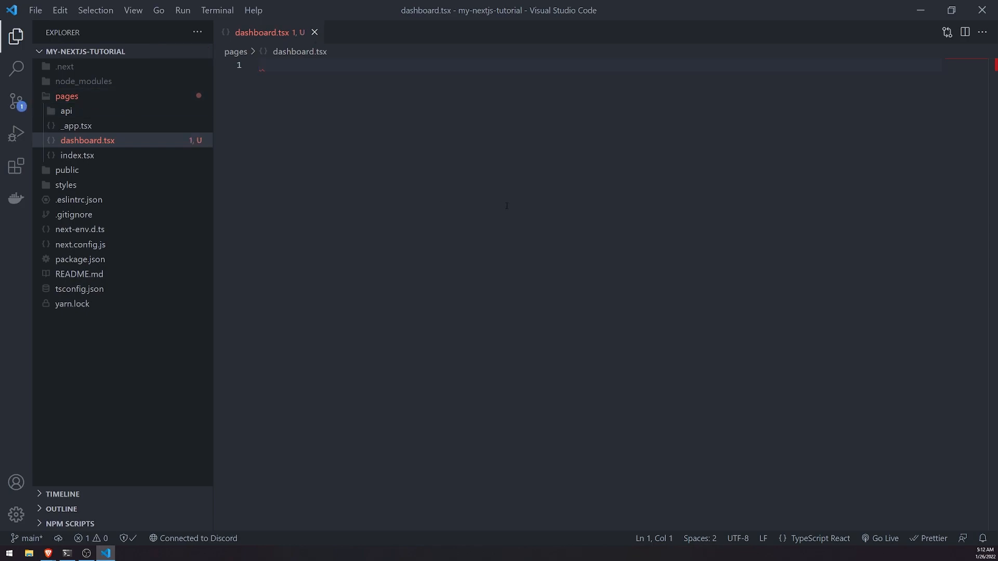
mouse_move(391, 168)
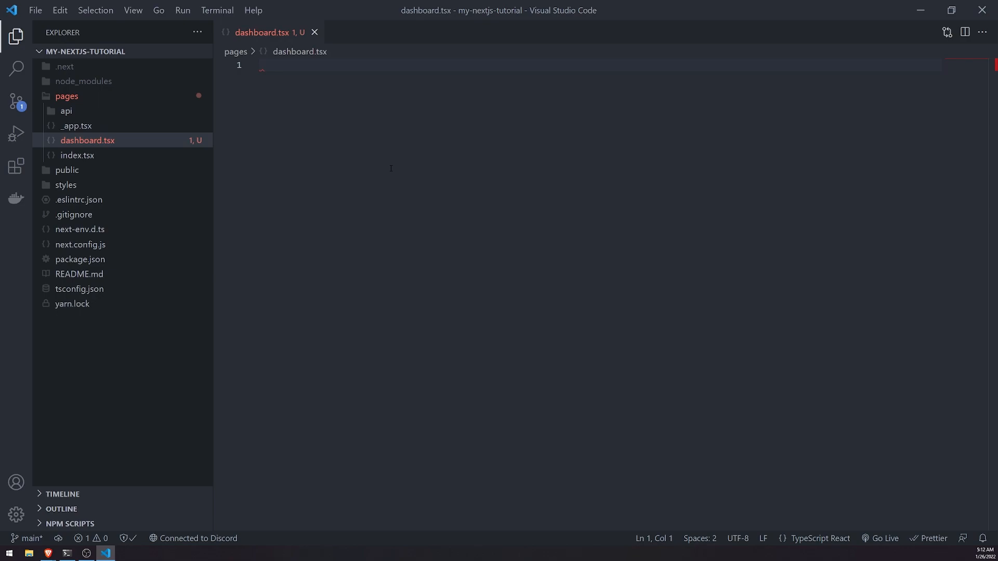
Step: Write the Dashboard NextPage component and add export default Dashboard
type("export const Dashboard: N")
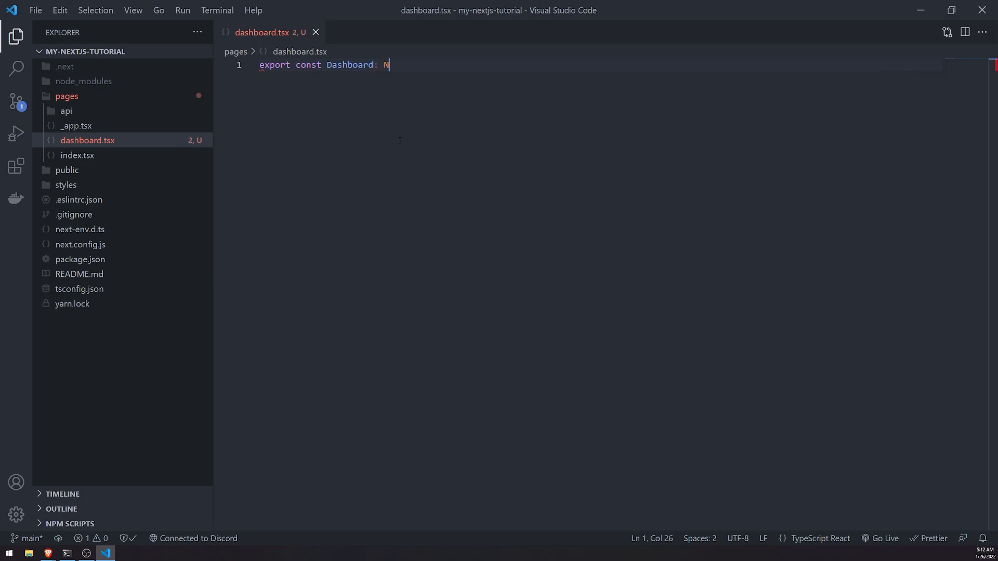
type("extPage = () => <div></div>")
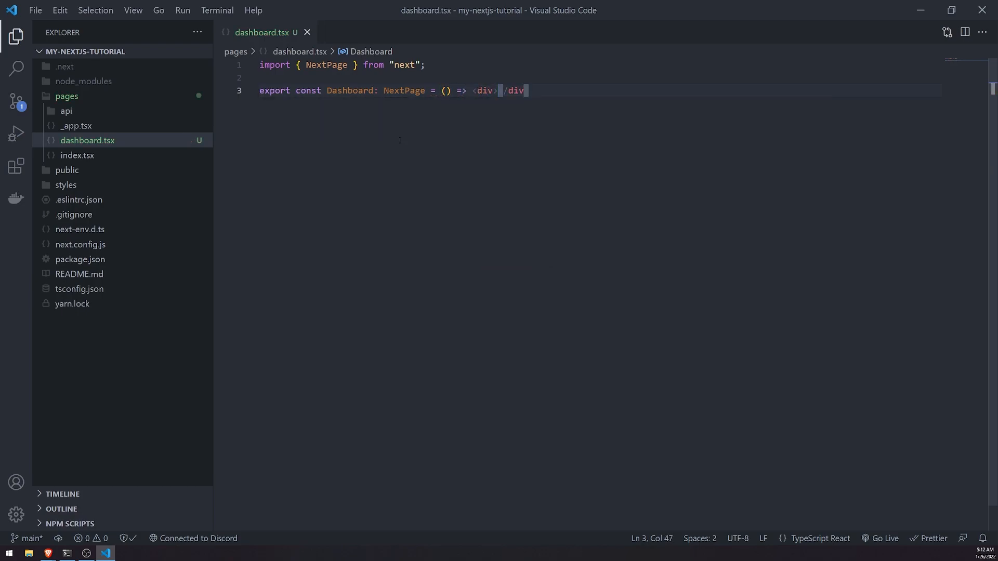
type("NextPage")
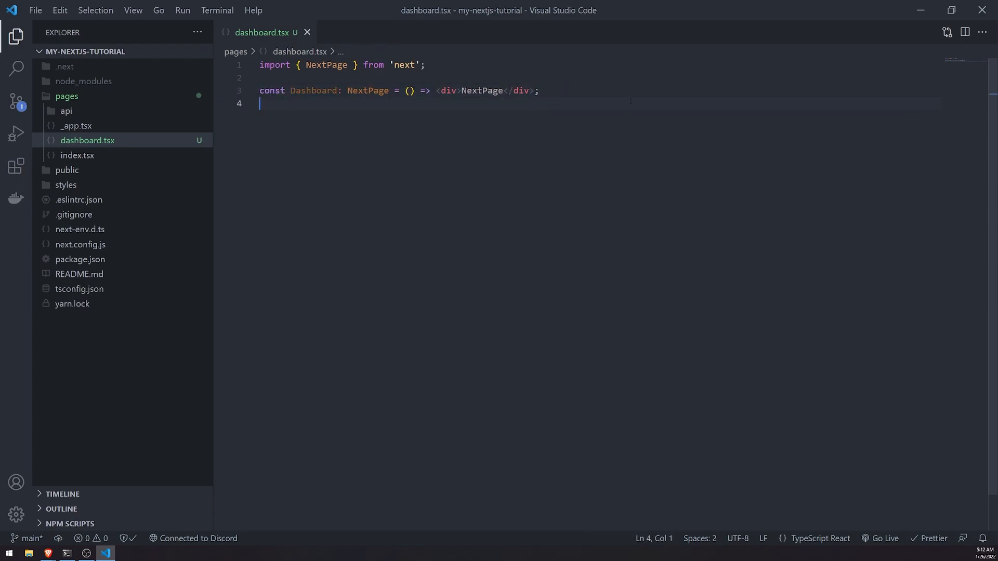
type("export de")
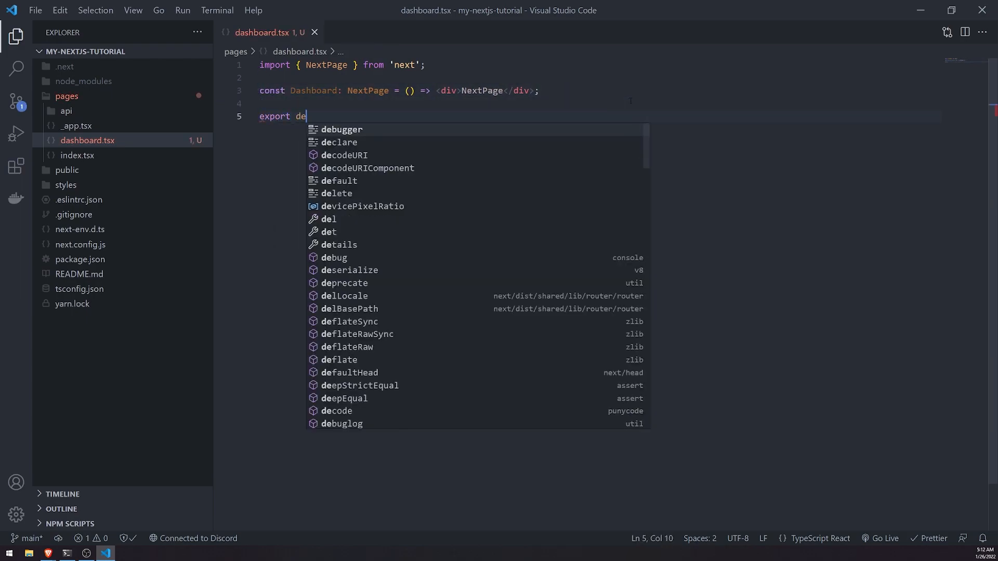
type("fault Dashboa")
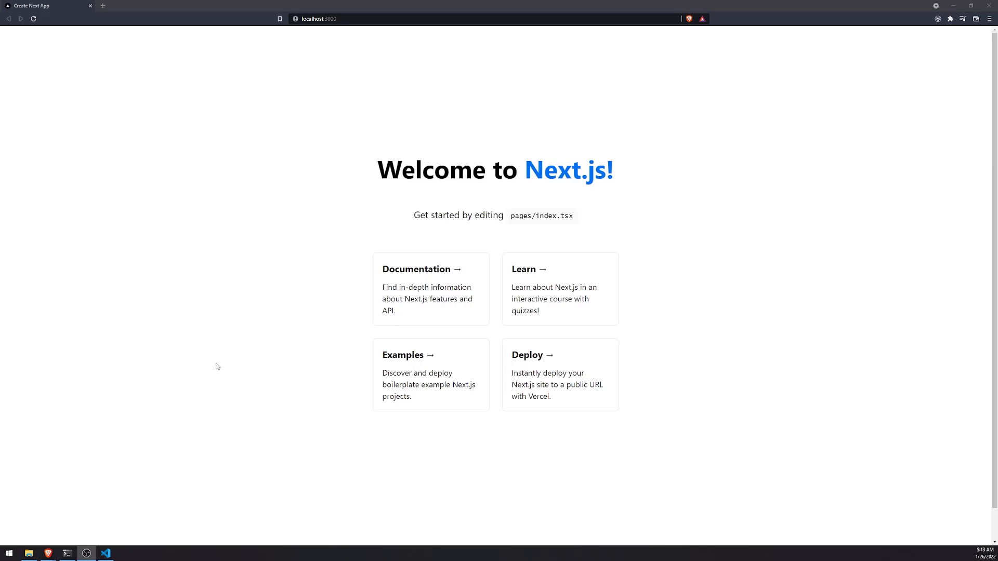
Step: Load localhost:3000/dashboard in Brave and reload it to show the DashboardPage text
left_click(106, 553)
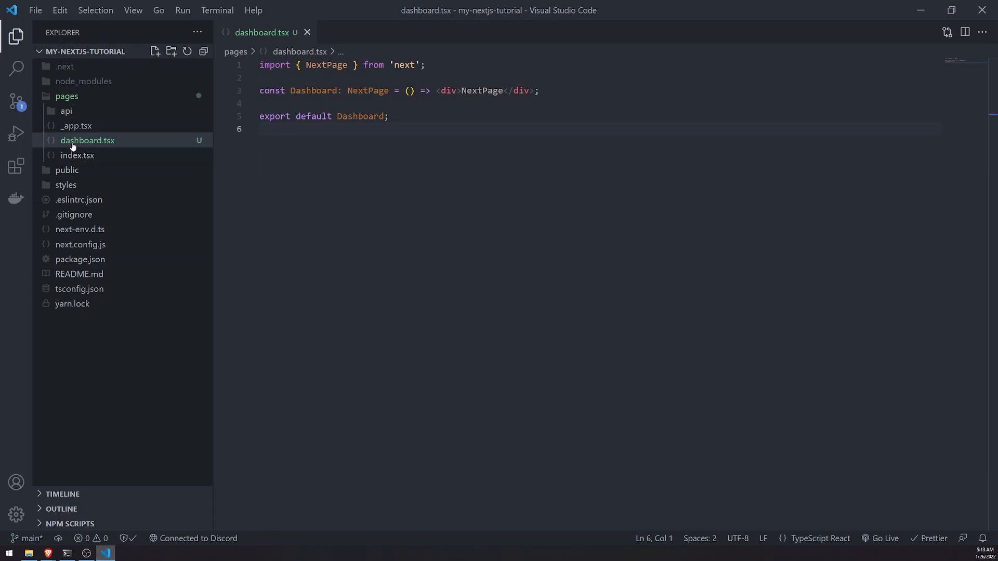
mouse_move(100, 146)
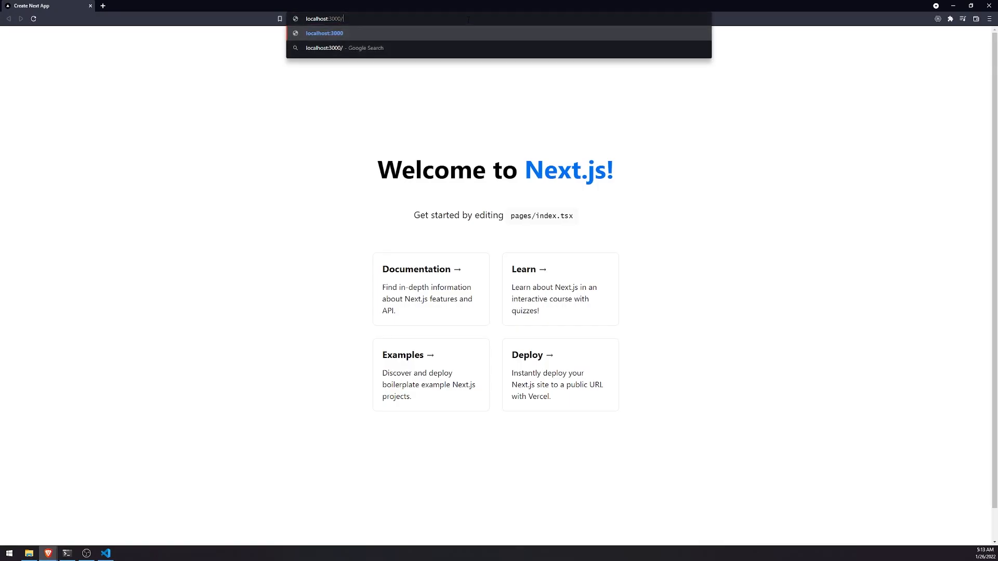
type("dashboa")
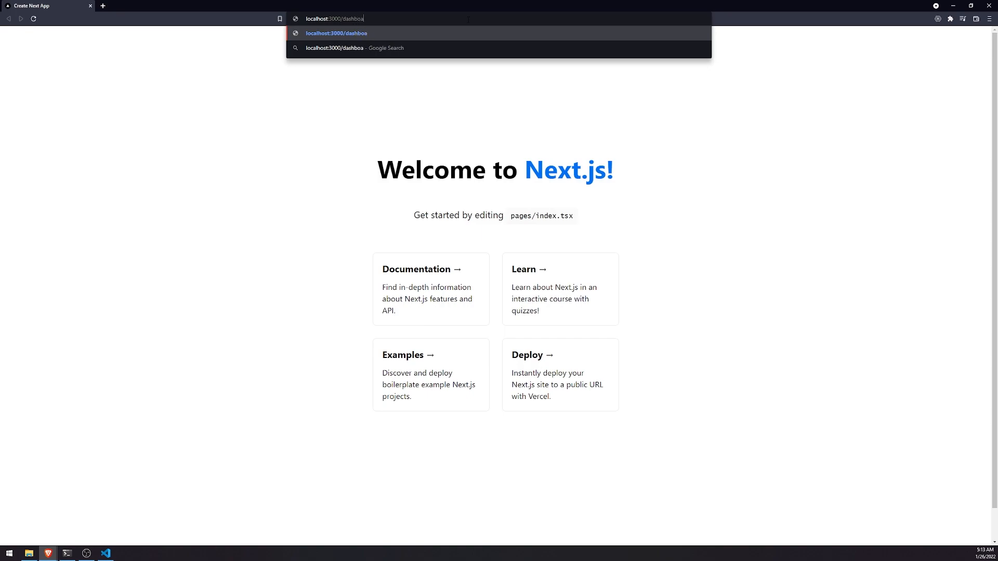
key("Enter")
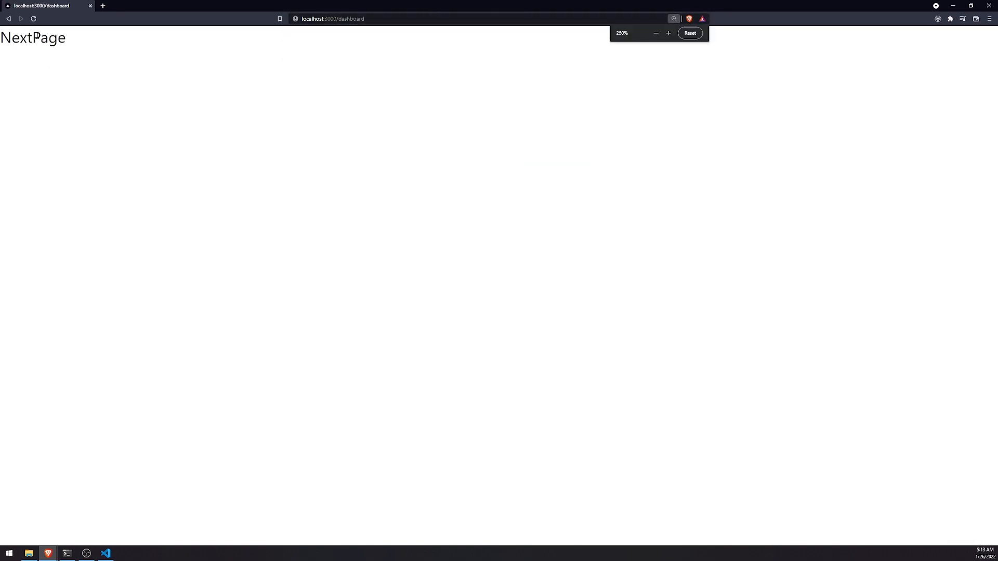
left_click(105, 553)
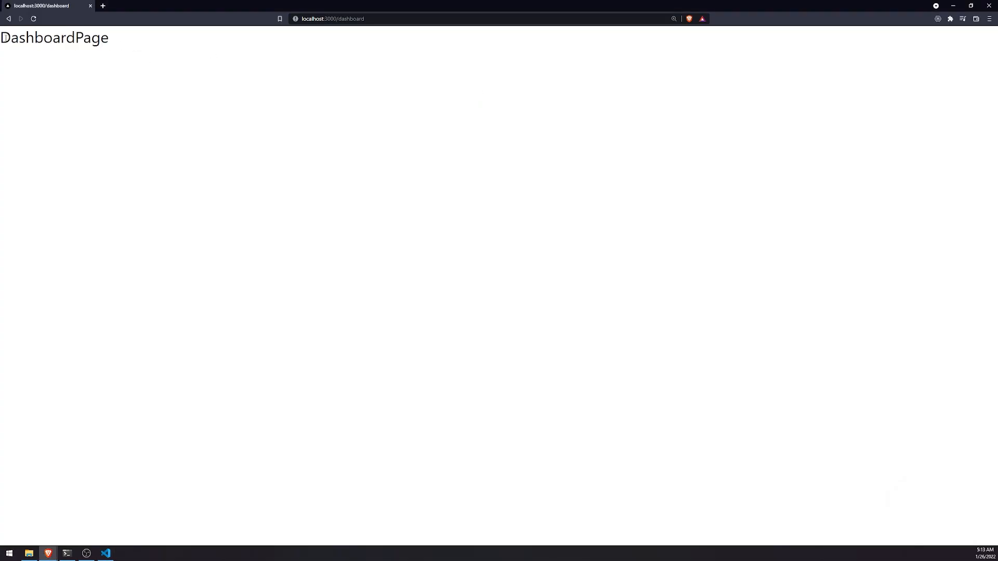
left_click(106, 552)
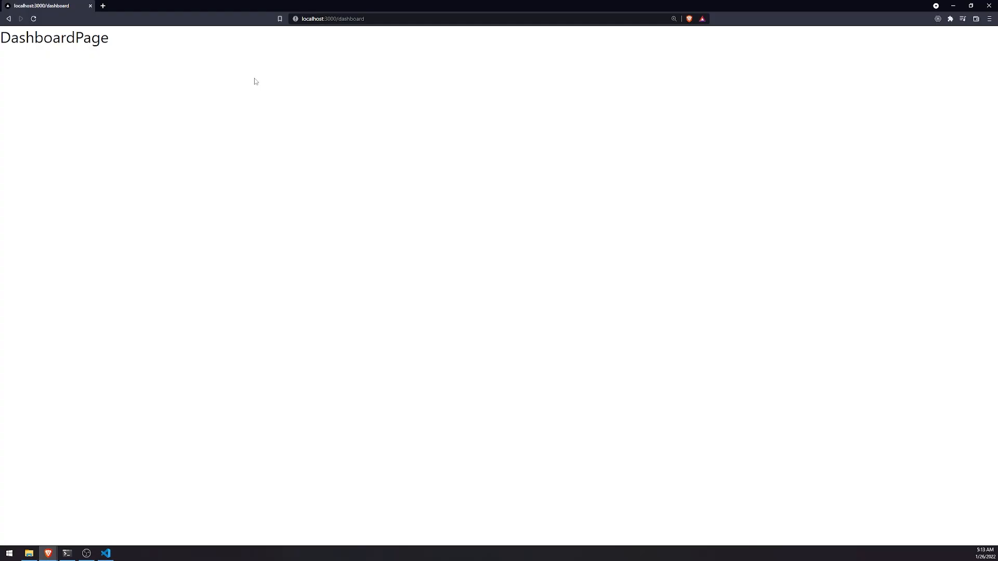
left_click(105, 553)
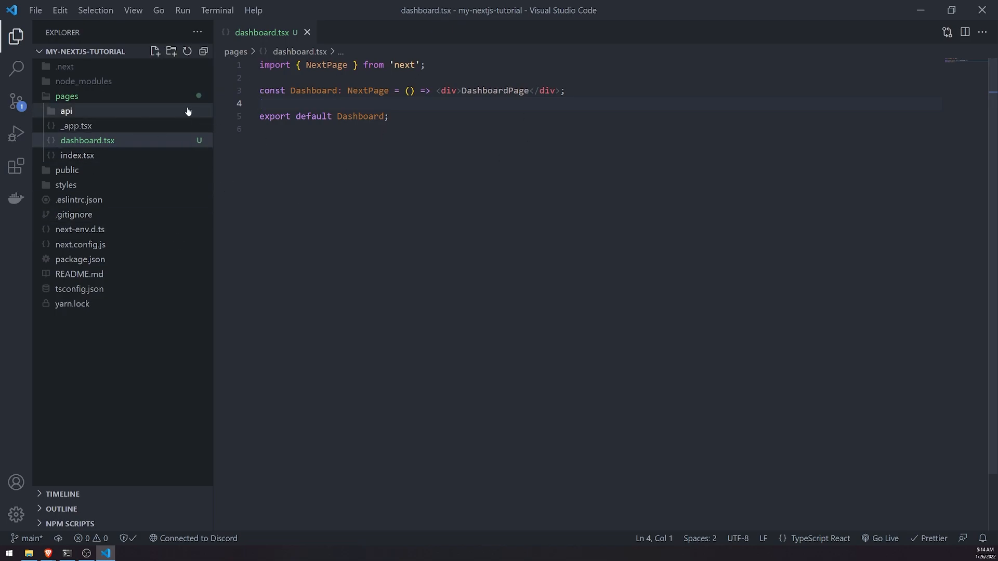
mouse_move(276, 160)
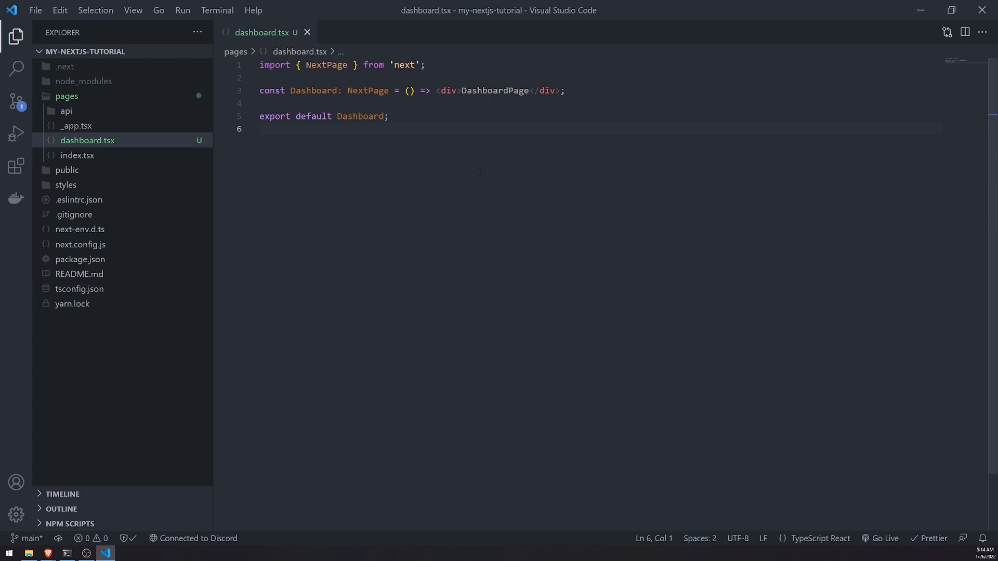
mouse_move(66, 100)
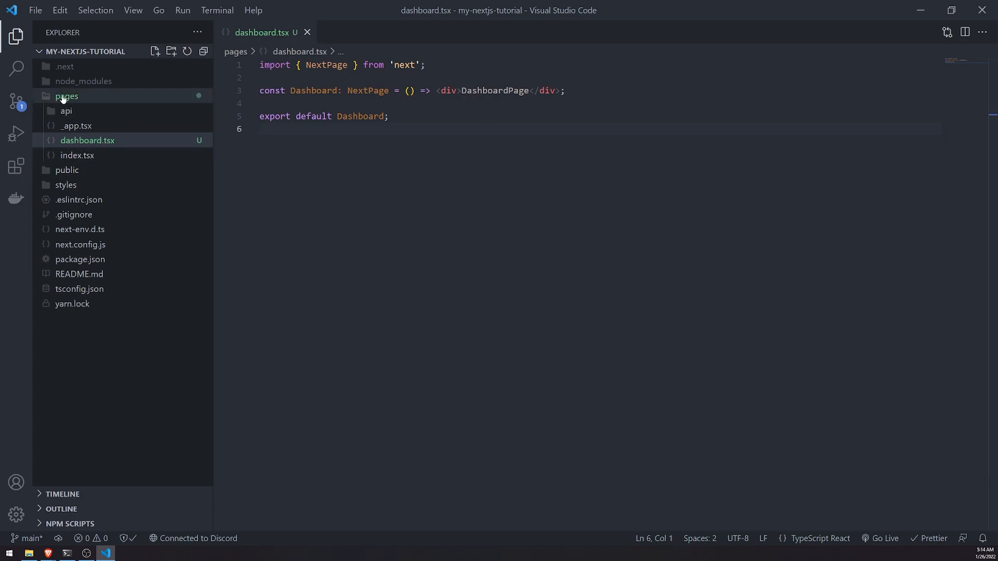
mouse_move(89, 110)
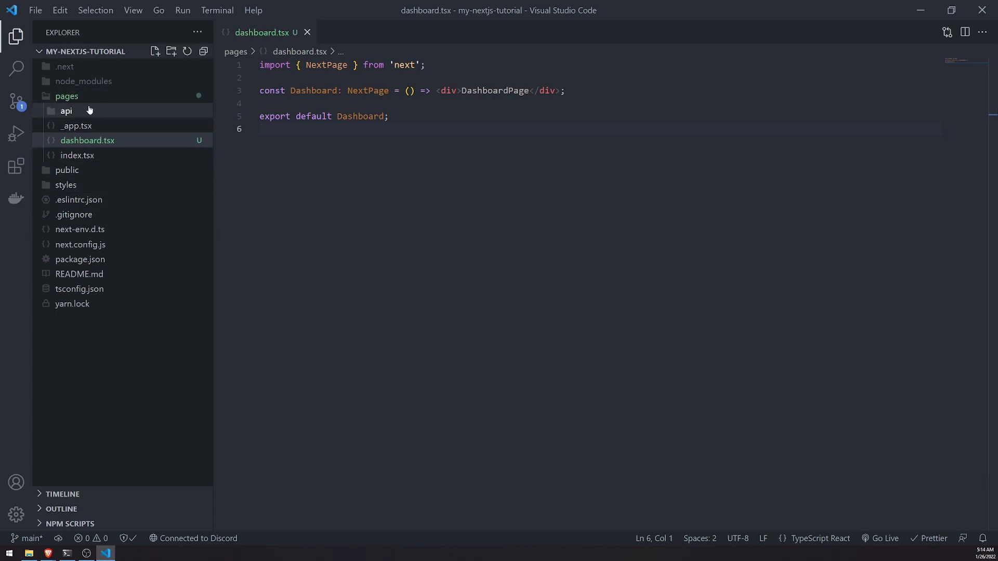
Step: Expand pages/api and open the example hello.ts route
left_click(66, 110)
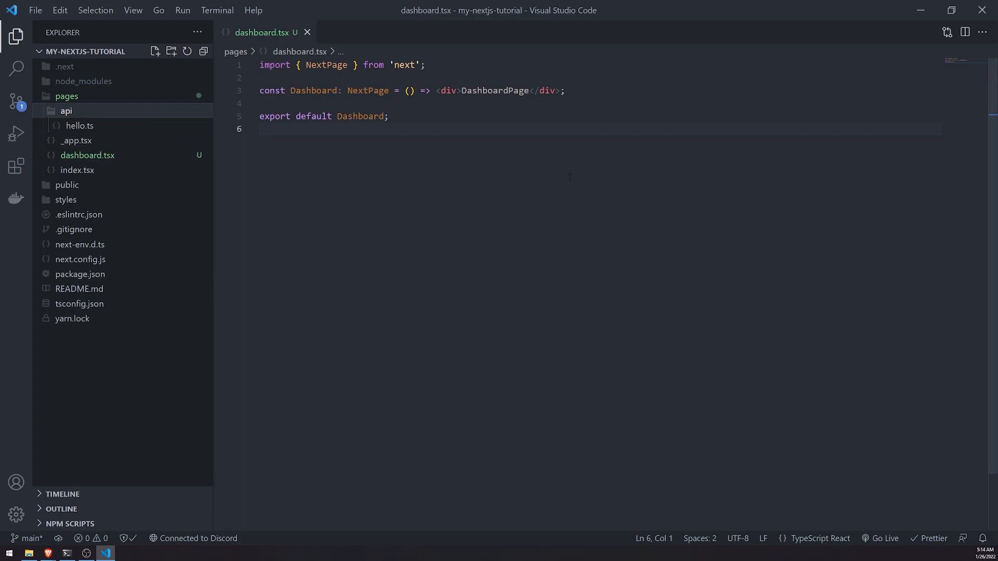
left_click(79, 126)
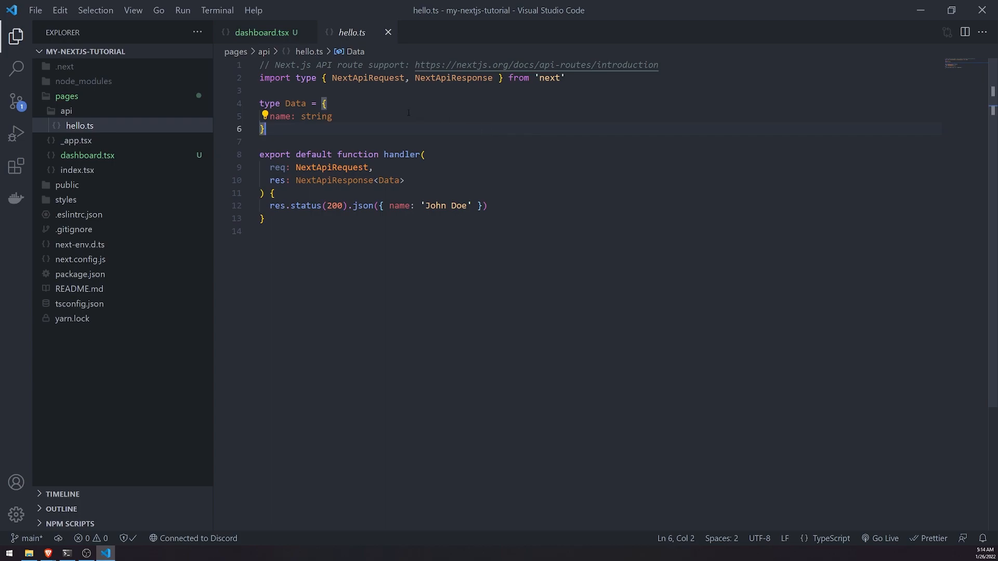
Step: Select the name field's string type in hello.ts, then bring Brave to the front
double_click(316, 116)
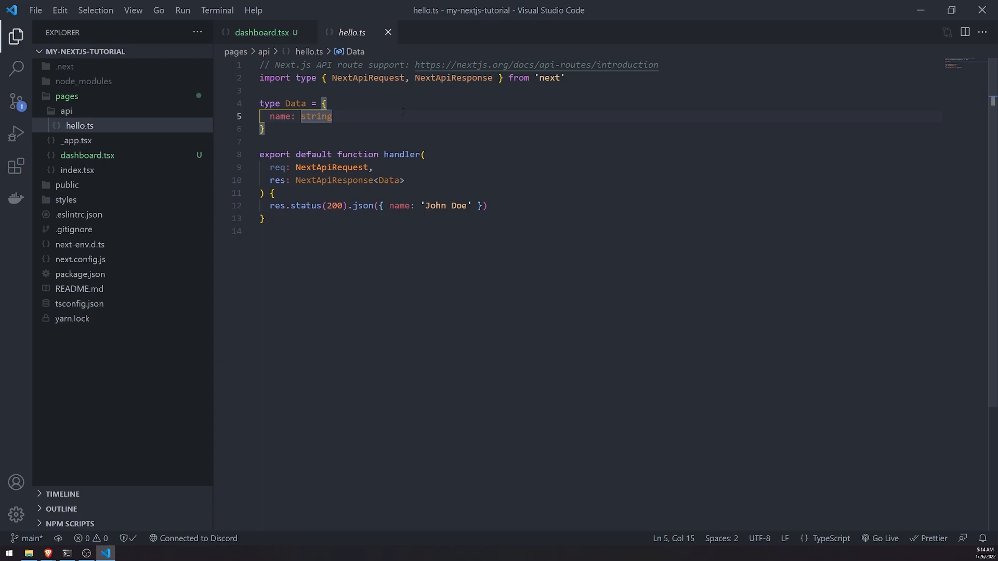
mouse_move(387, 33)
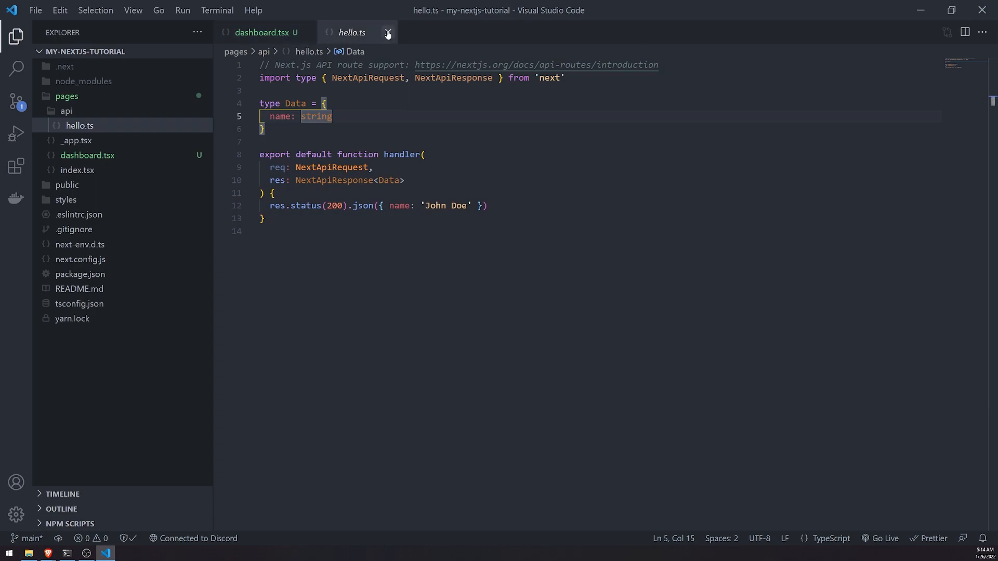
left_click(387, 32)
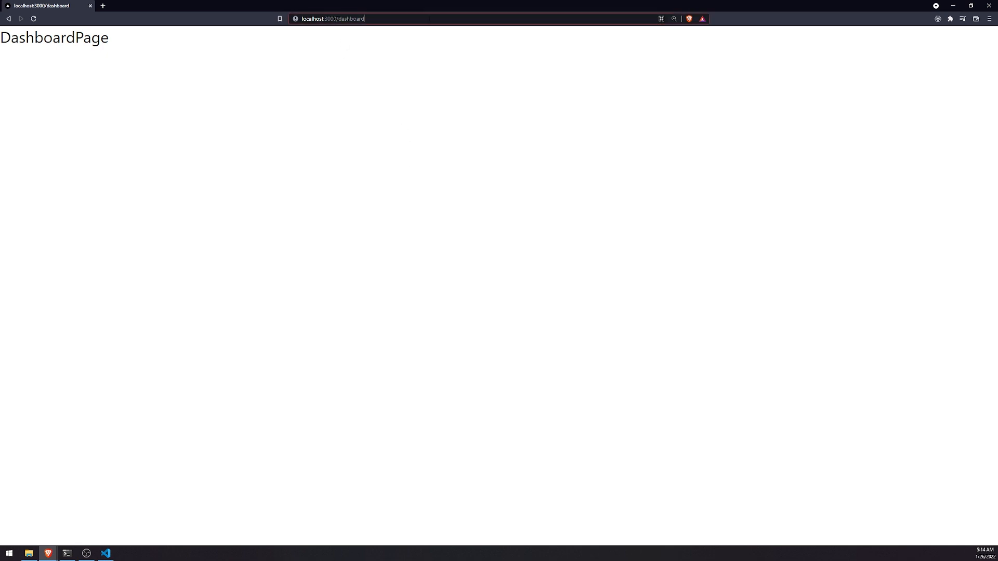
Step: Load localhost:3000/api/hello to see the John Doe JSON, then return to VS Code
type("localhost:3000/api/hello.t")
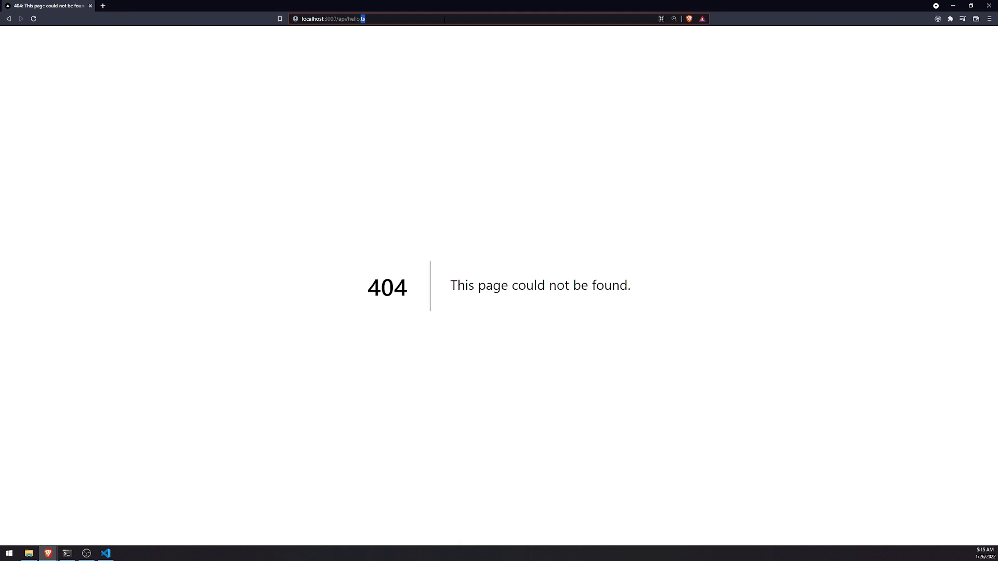
key("Enter")
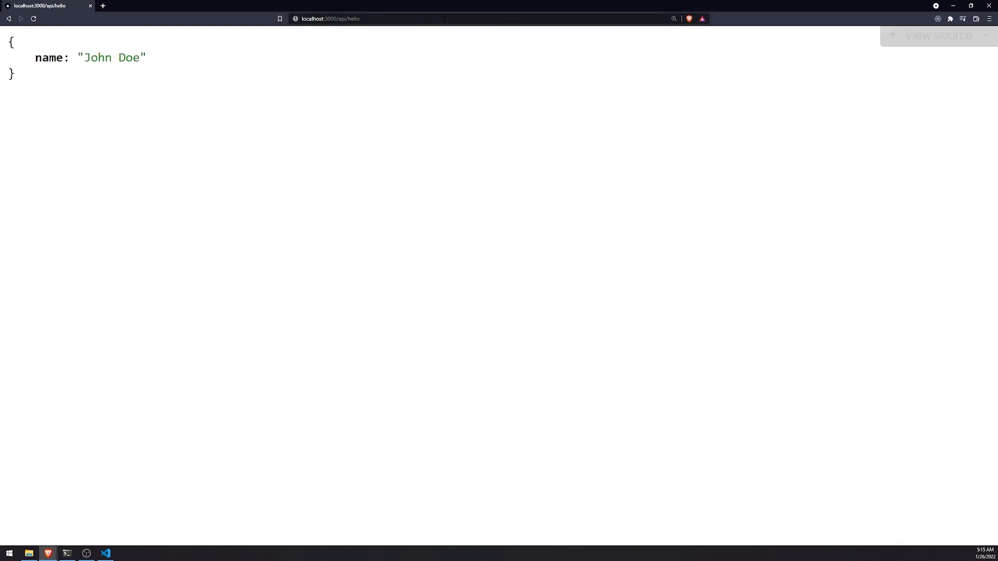
left_click(105, 553)
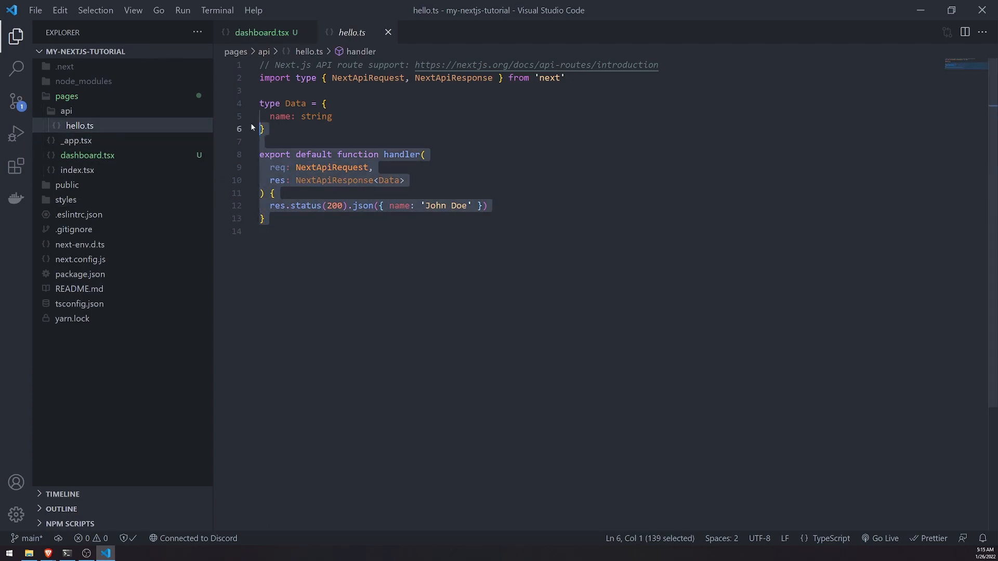
Step: Create and save pages/api/users.ts, changing its JSON response to { users: [] }
right_click(78, 125)
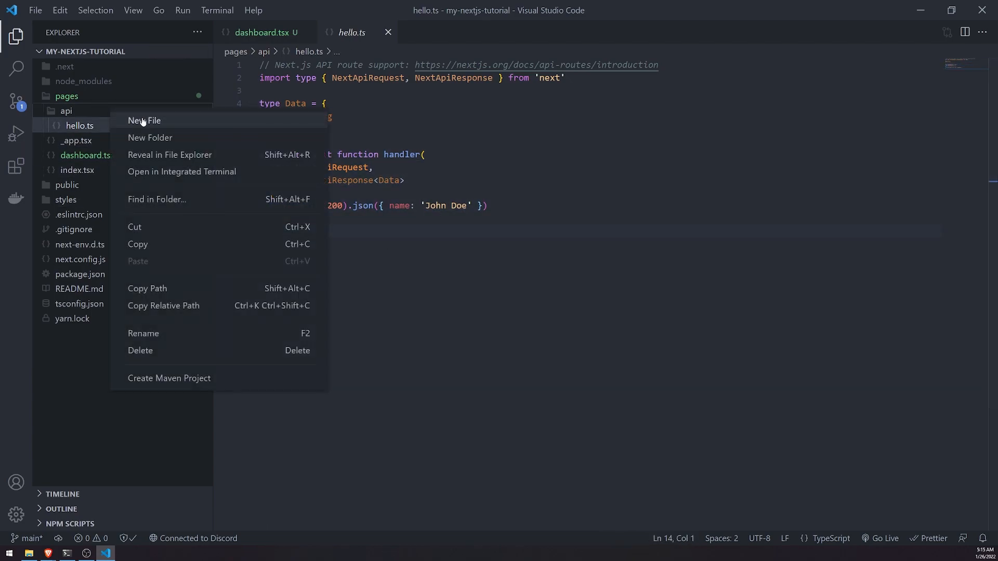
left_click(144, 120)
type("users.ts")
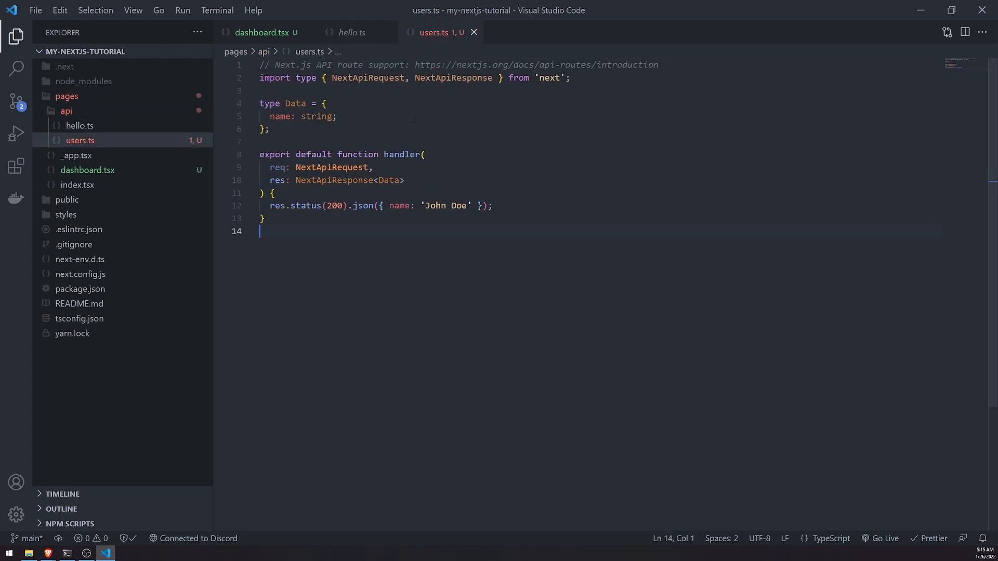
key("Ctrl+s")
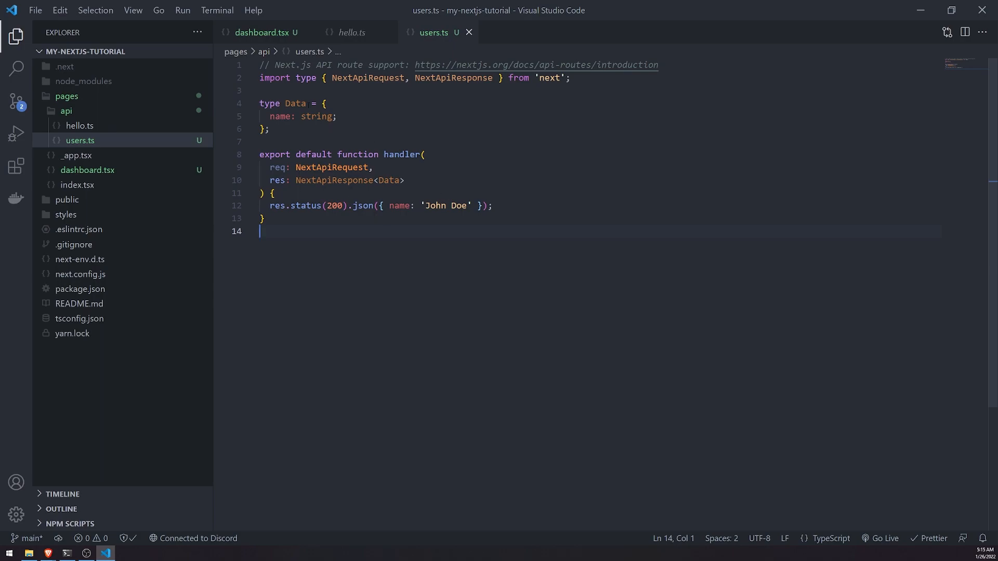
double_click(400, 206)
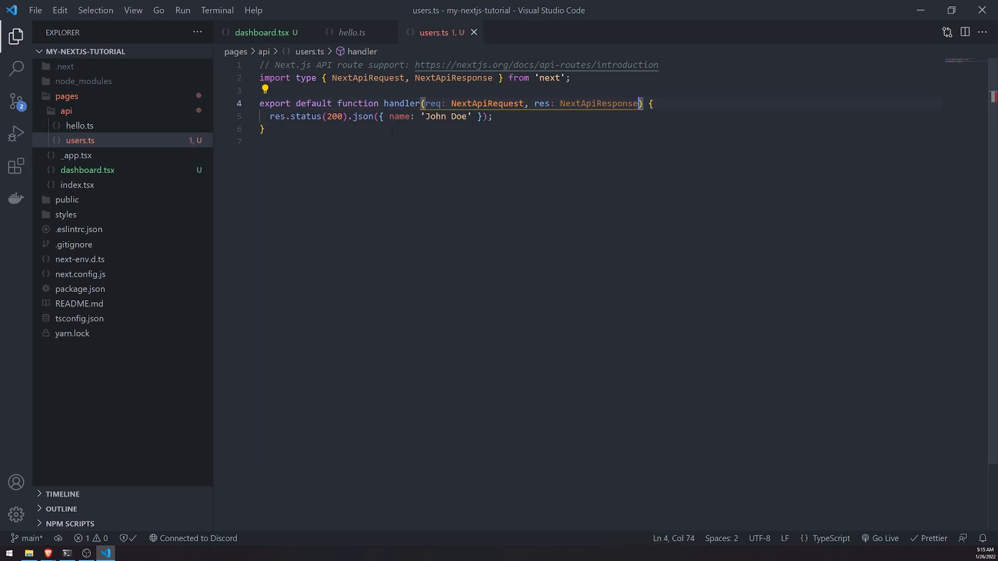
type("user")
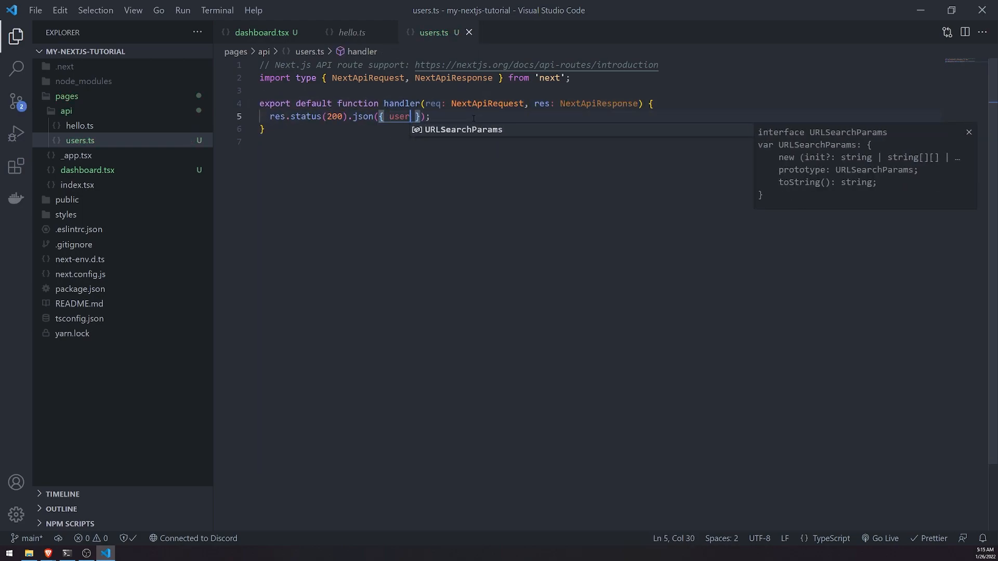
type(": []")
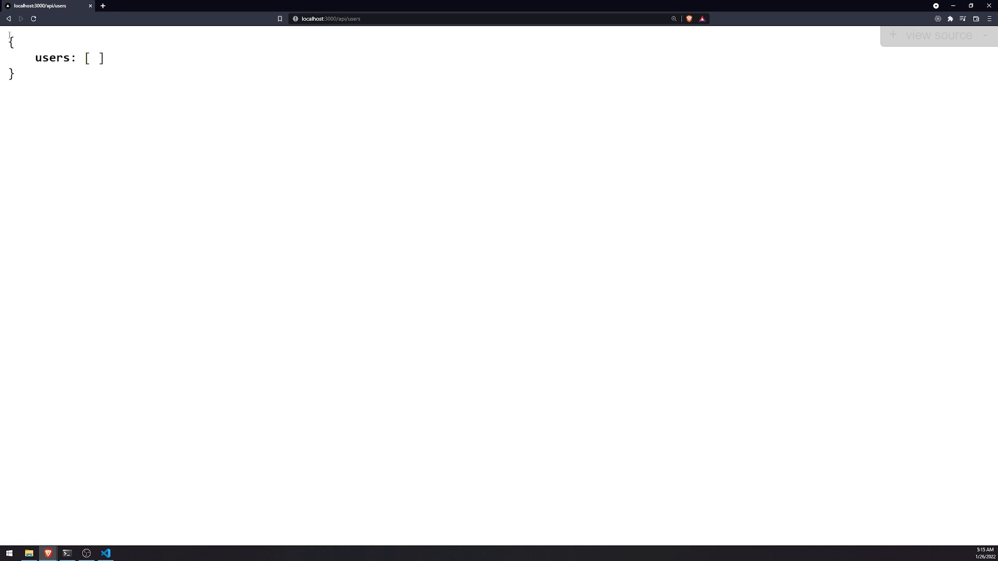
Step: Inspect the users key in the /api/users JSON, then collapse the api folder in VS Code
double_click(52, 57)
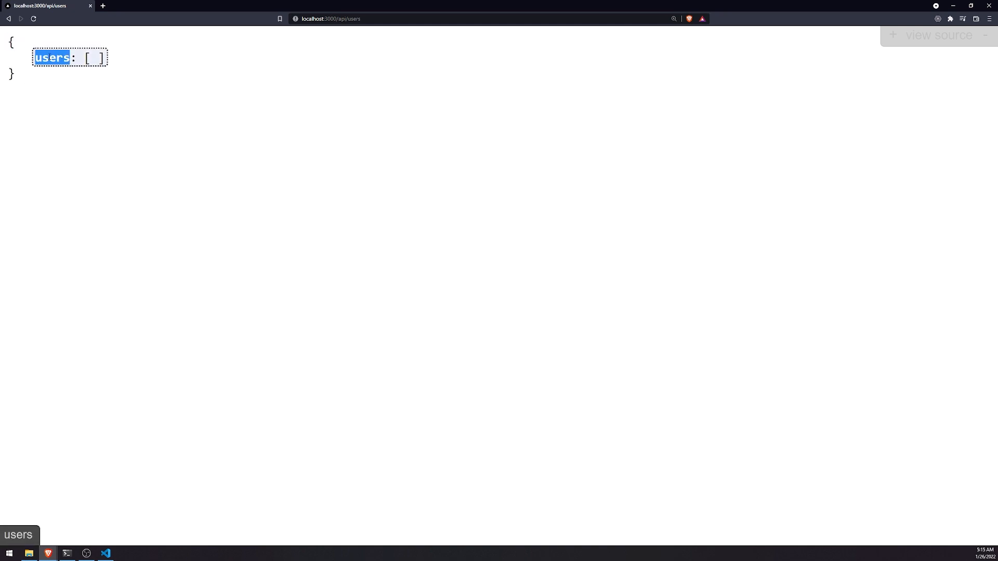
left_click(106, 554)
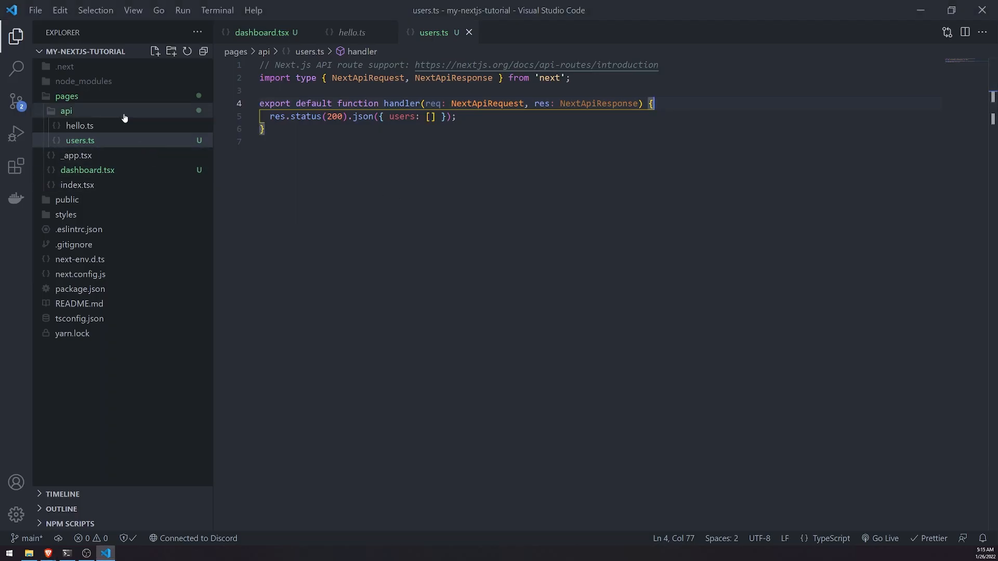
left_click(66, 111)
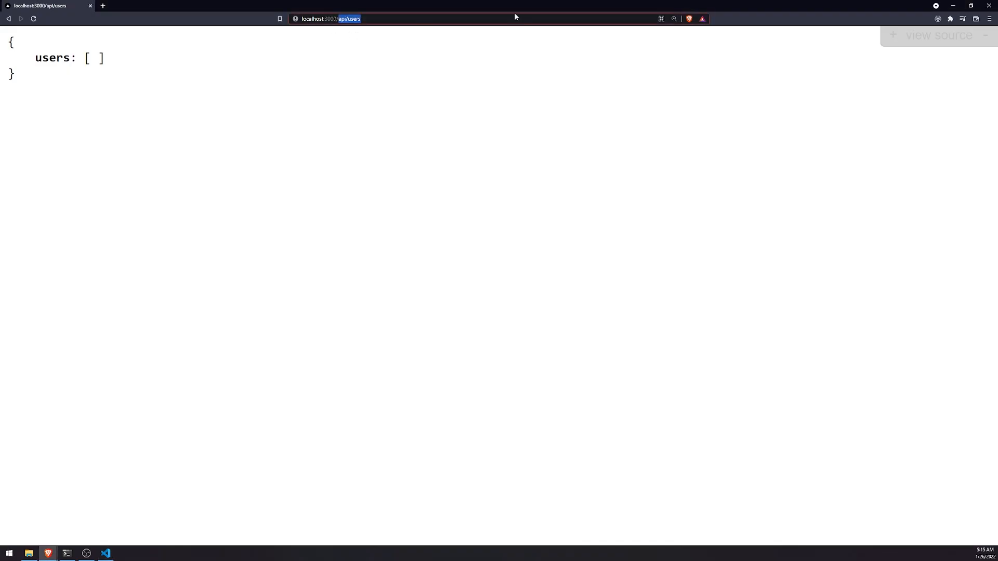
left_click(105, 553)
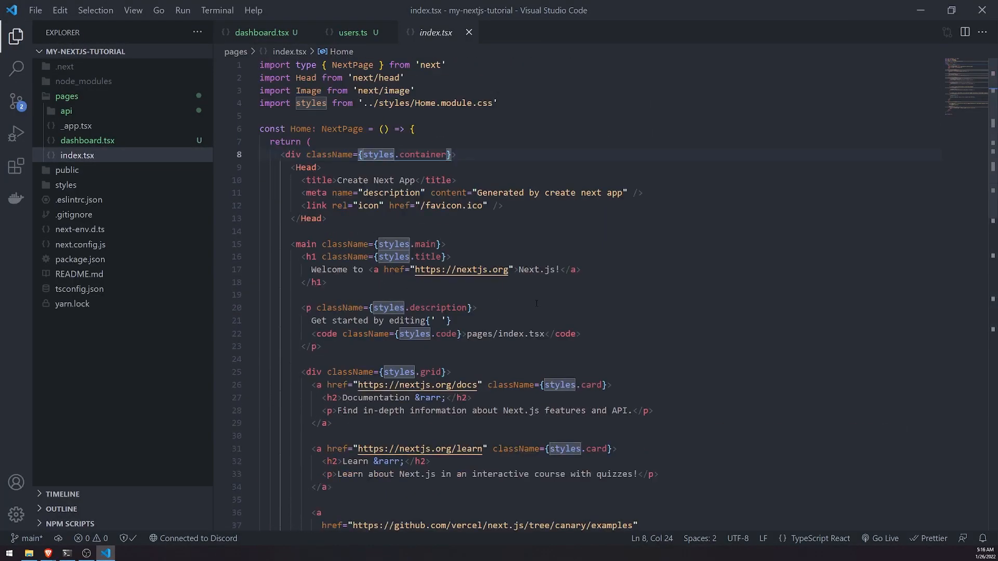
Step: Open styles/globals.css, showing its html, body, anchor and box-sizing rules
left_click(76, 126)
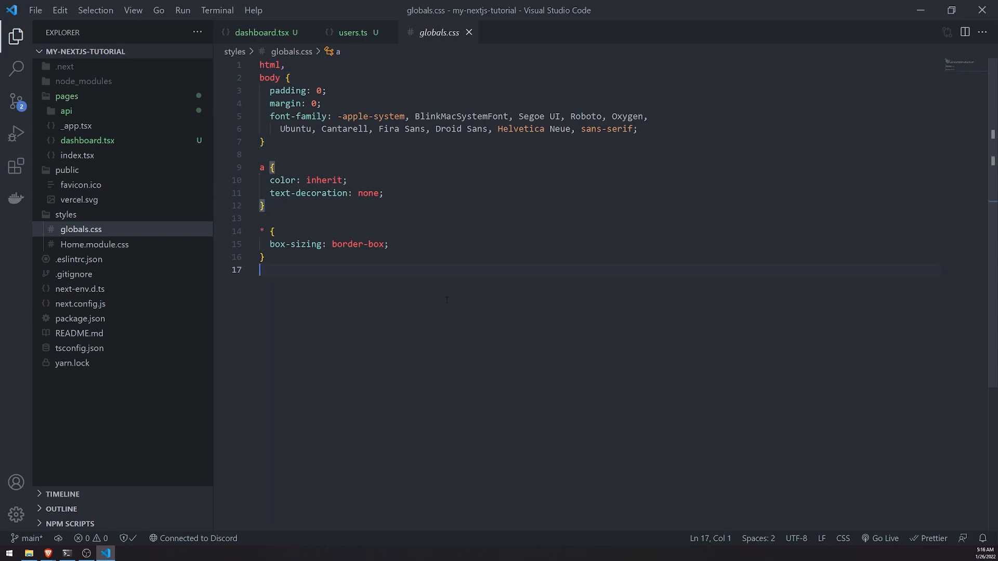
Step: Look through _app.tsx and globals.css, selecting part of the stylesheet
left_click(76, 125)
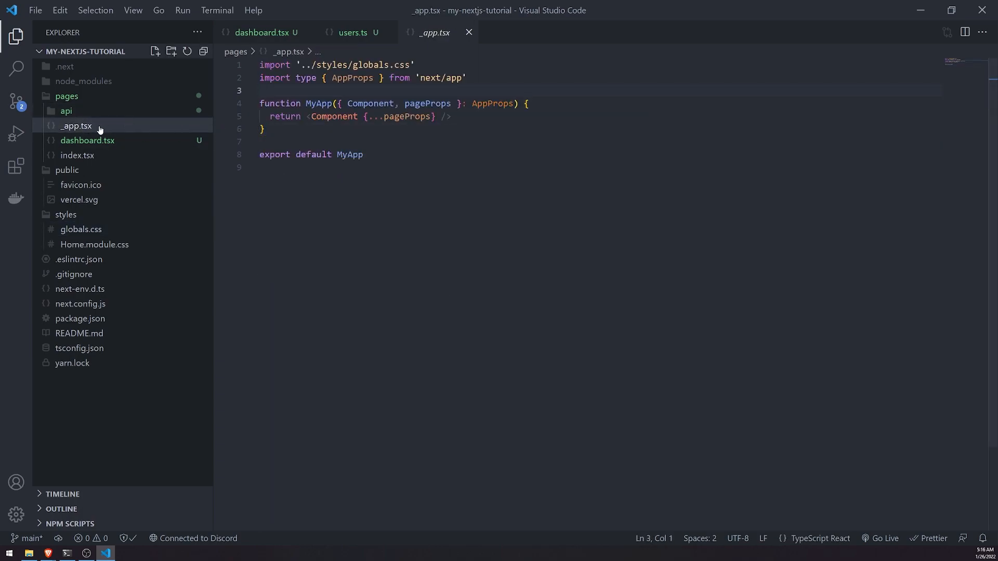
left_click(81, 229)
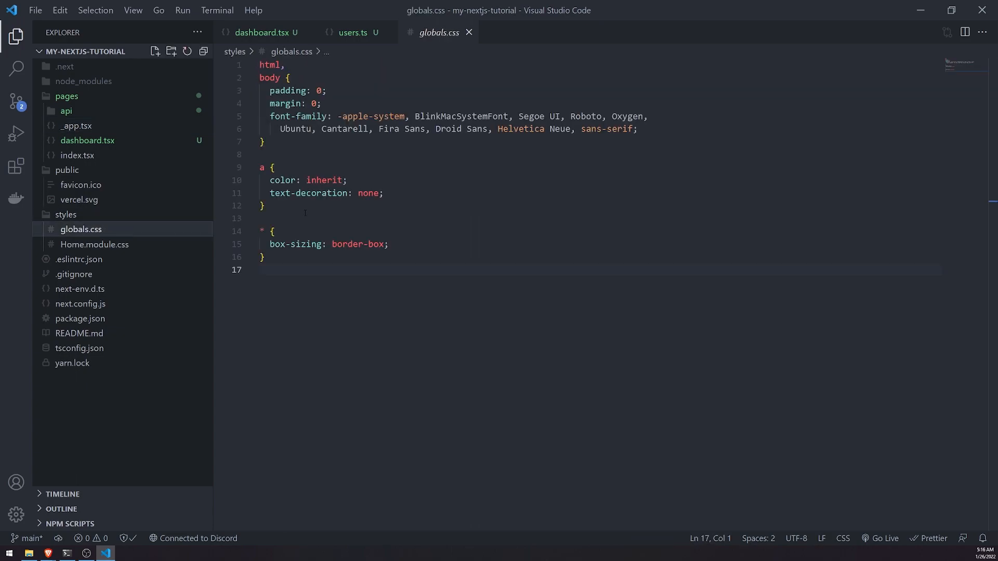
left_click_drag(270, 91, 321, 103)
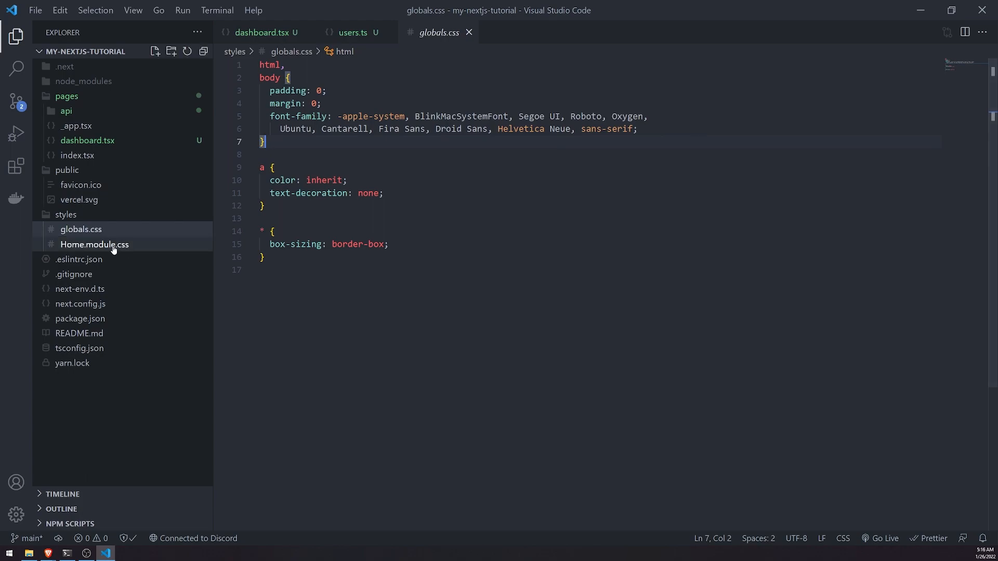
Step: Skim Home.module.css, toggle the styles folder, and reveal public to reach vercel.svg
left_click(95, 244)
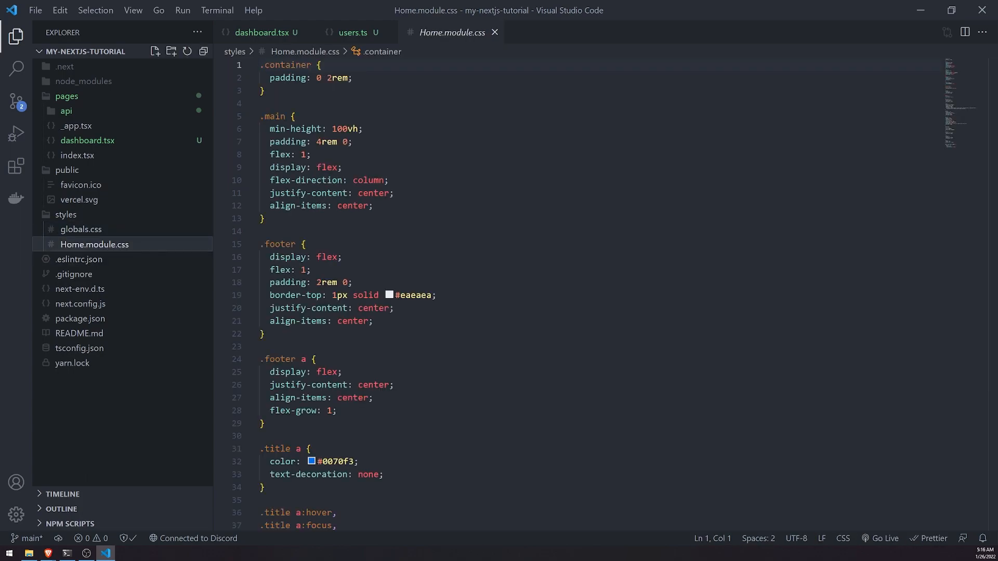
mouse_move(280, 168)
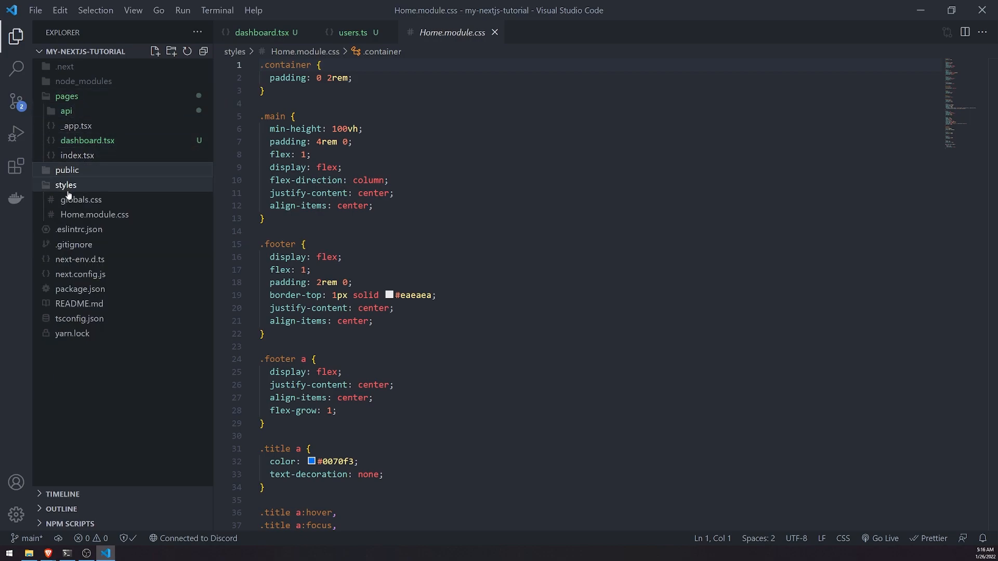
left_click(66, 185)
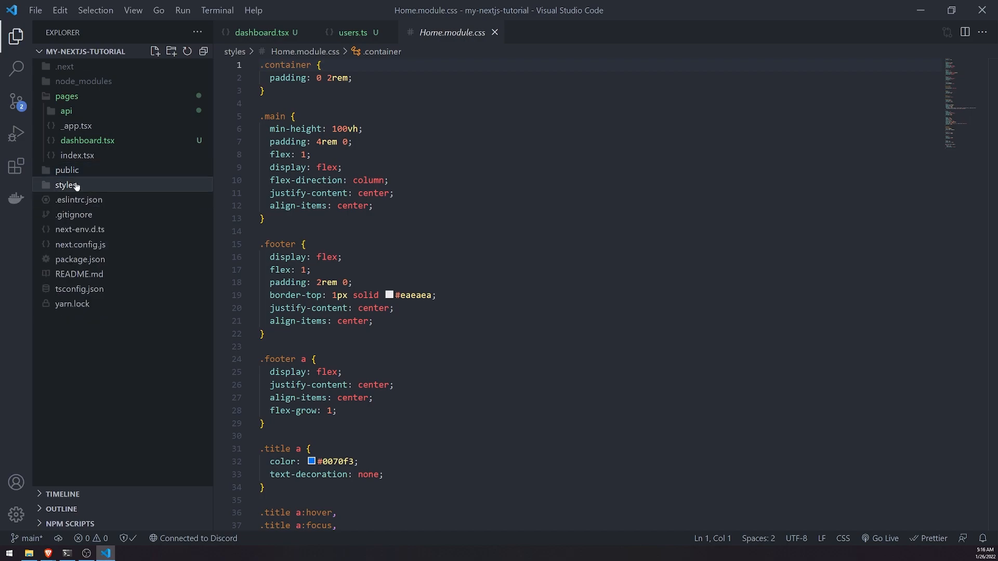
left_click(66, 185)
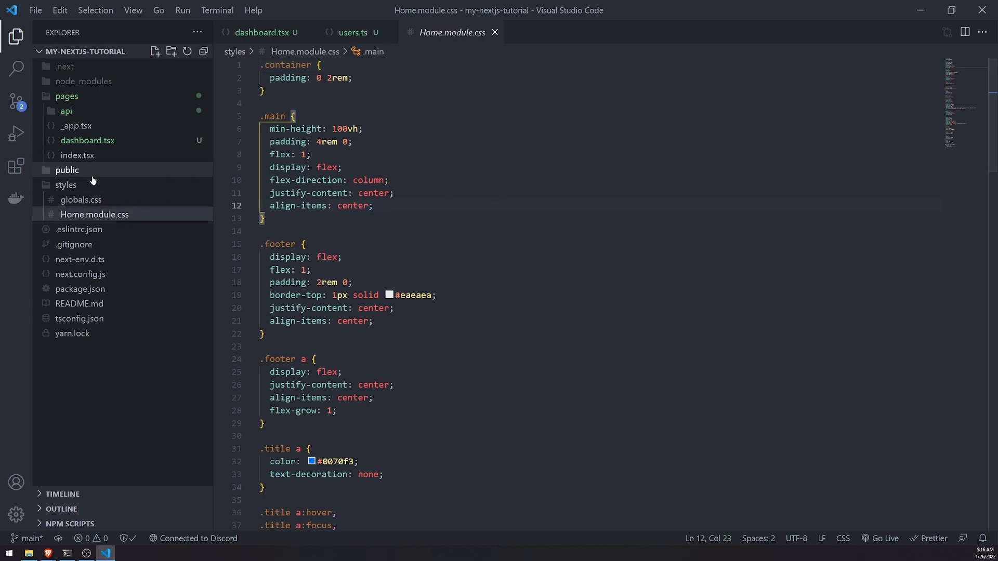
left_click(67, 170)
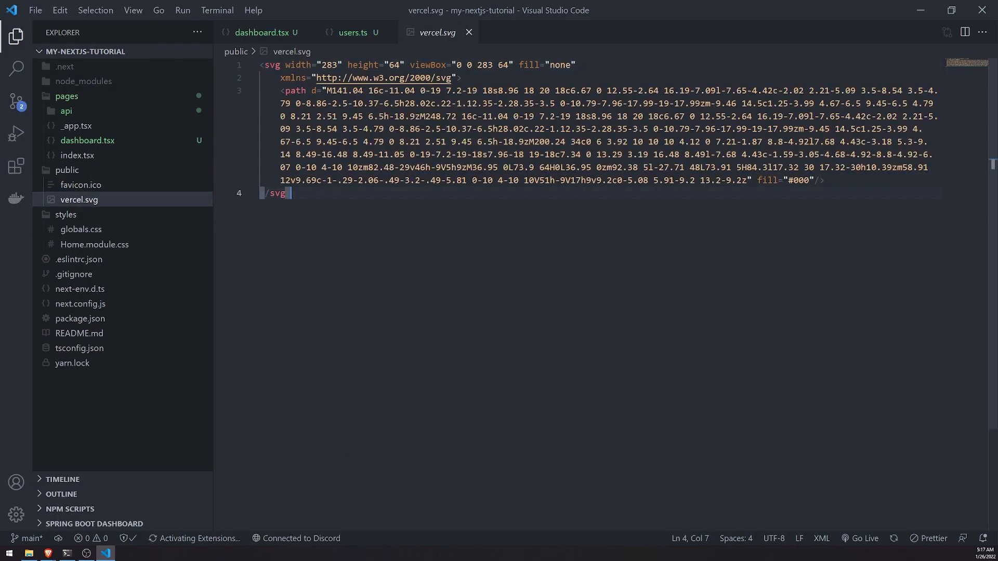
Step: Close vercel.svg, expand pages/api, then collapse the project folders with users.ts in front
left_click(352, 32)
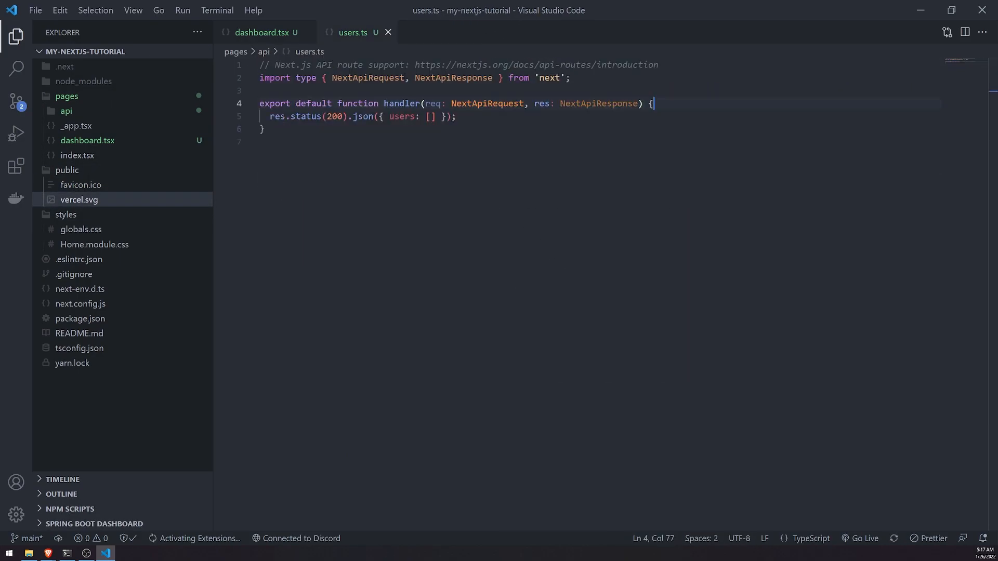
left_click(65, 111)
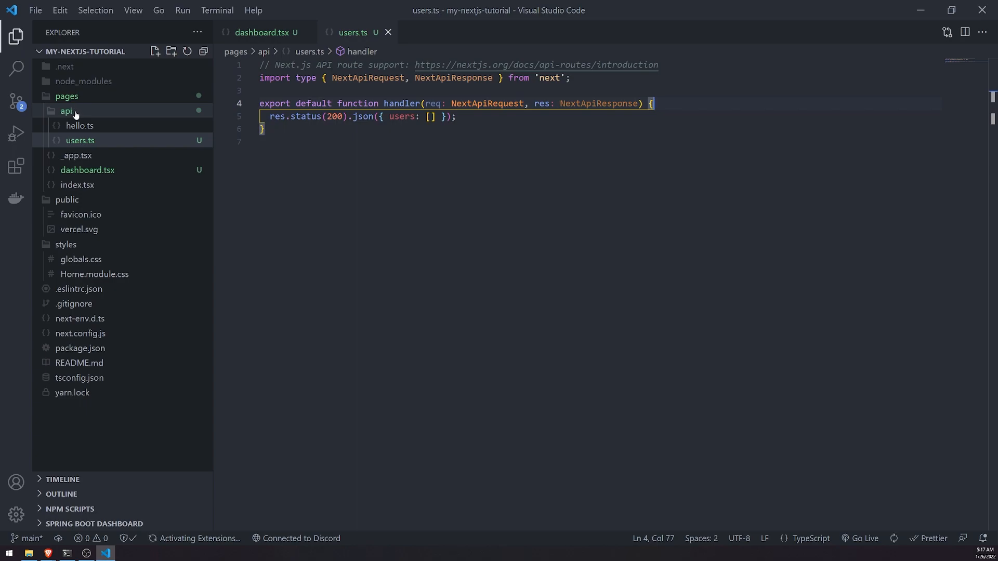
mouse_move(73, 113)
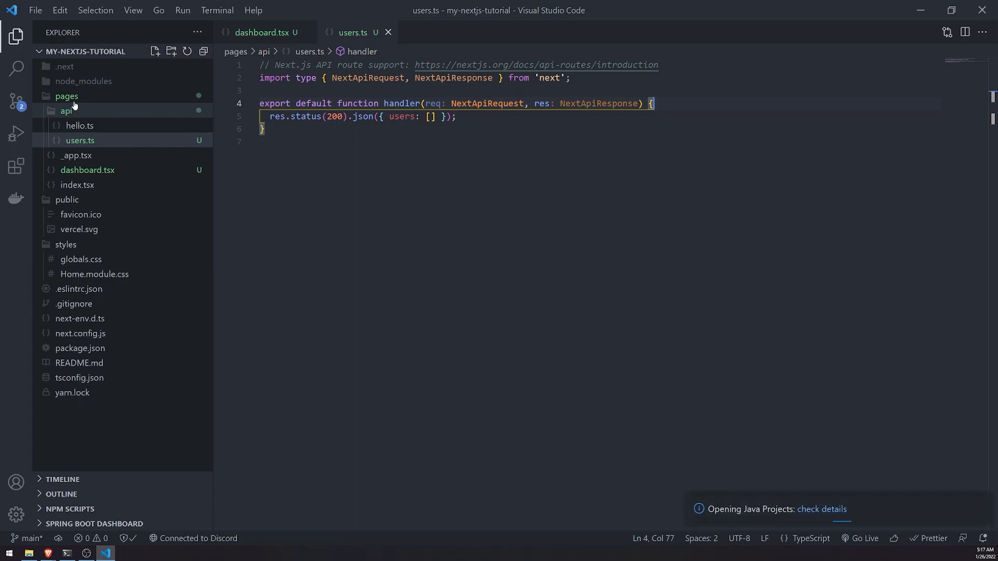
left_click(66, 96)
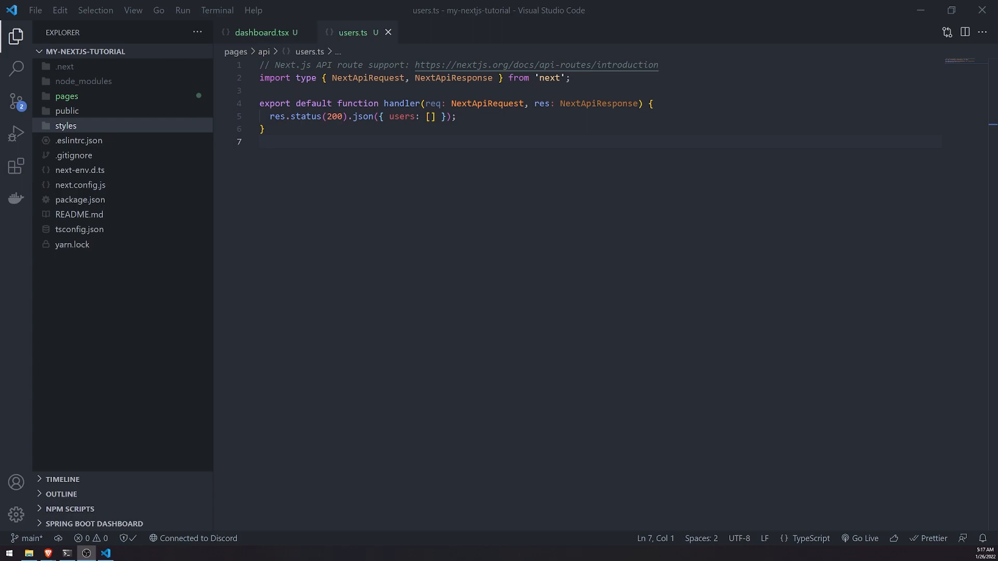
mouse_move(16, 166)
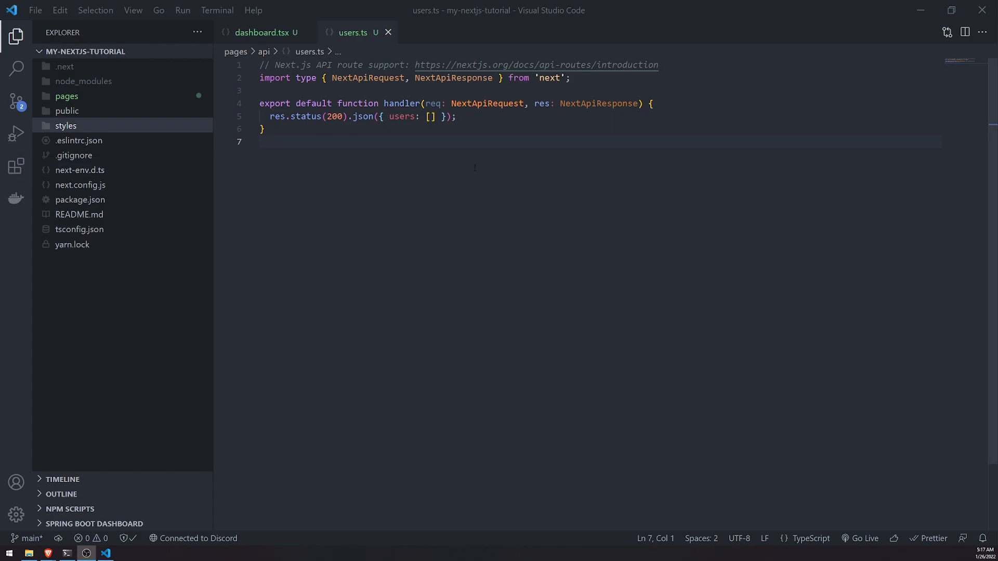
mouse_move(457, 154)
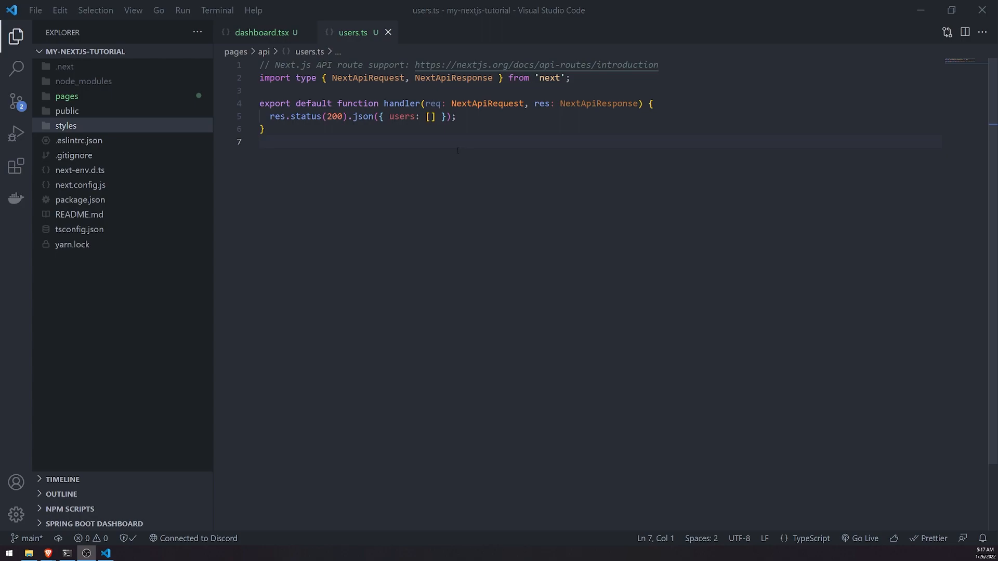
mouse_move(458, 159)
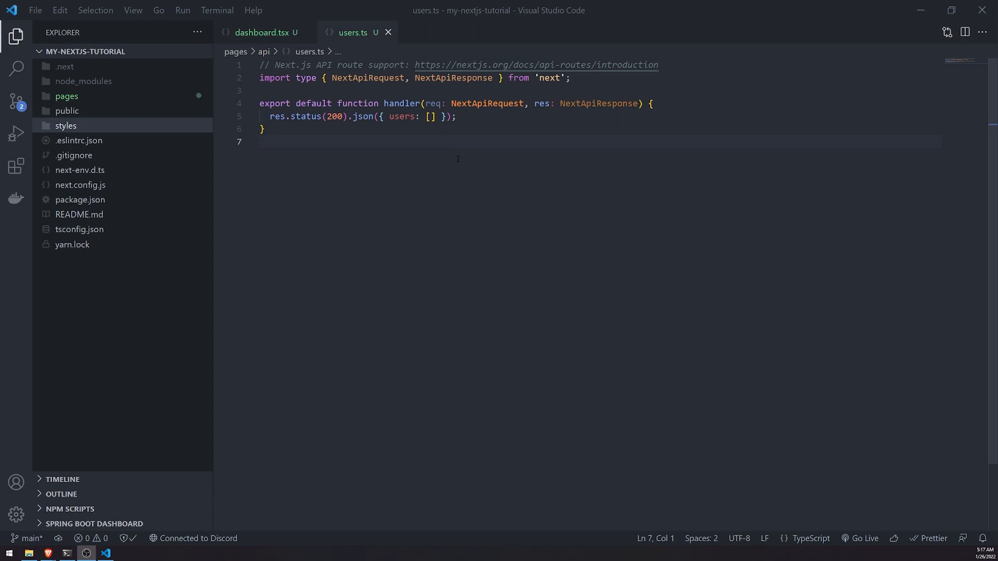